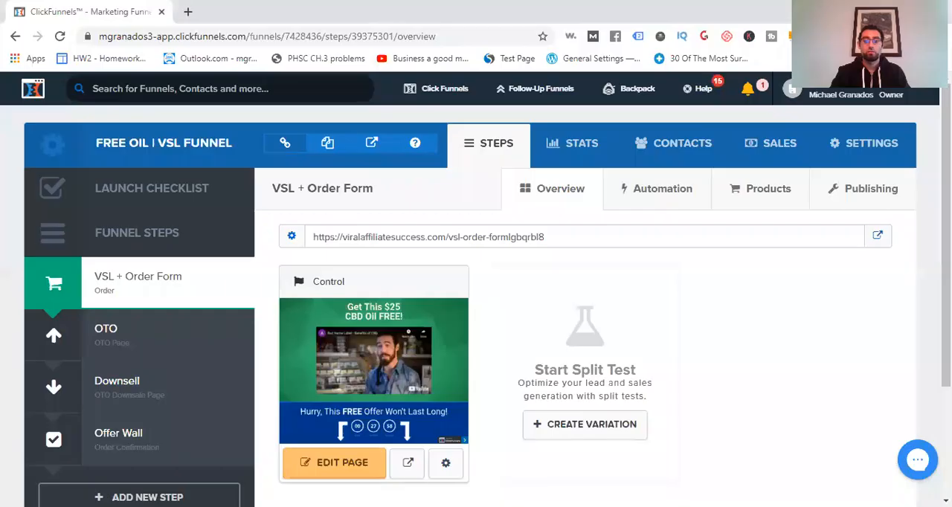
pyautogui.moveTo(836, 371)
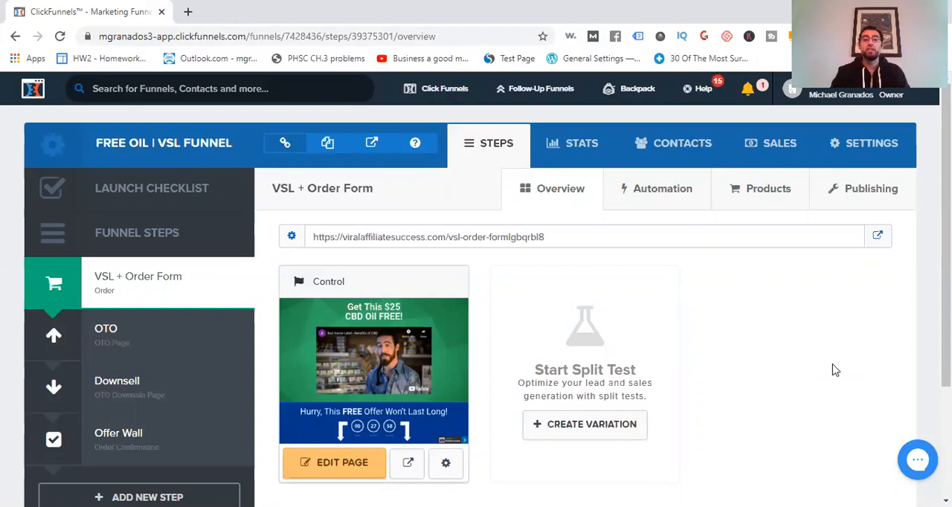
# - Launch the page editor on the VSL + Order Form step's Control variation showing the CBD oil headline
pyautogui.scroll(-3)
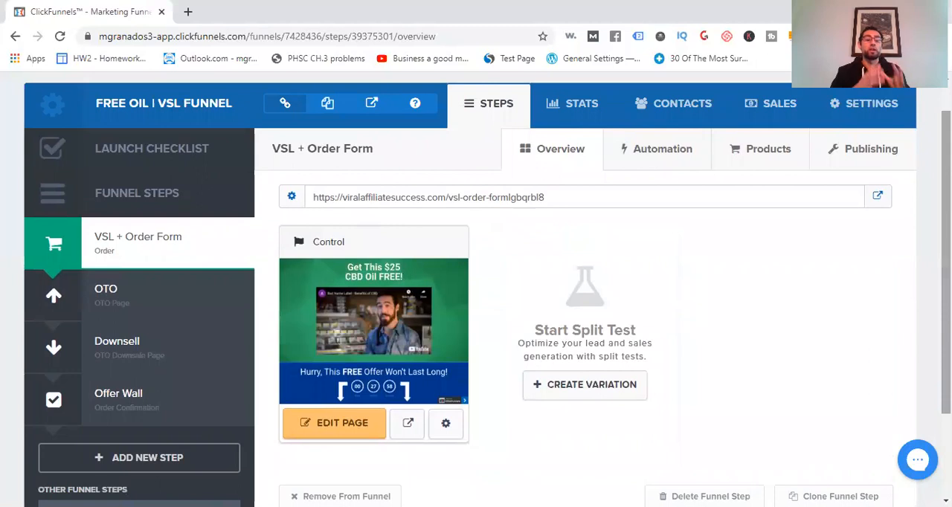
pyautogui.moveTo(751, 340)
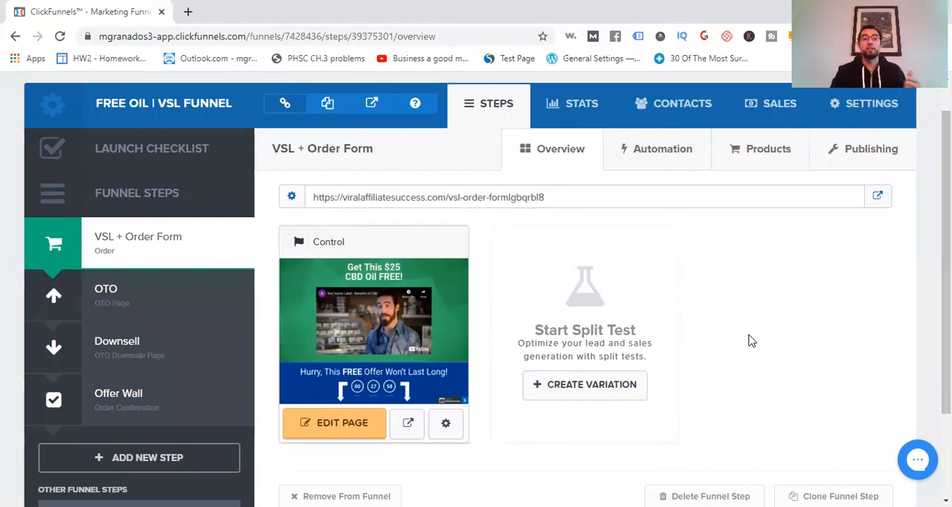
pyautogui.moveTo(111, 290)
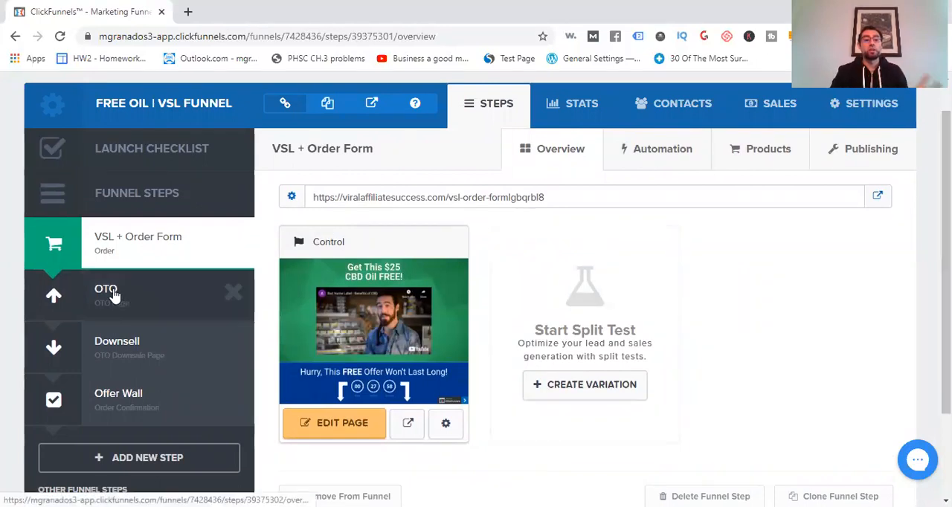
pyautogui.moveTo(116, 301)
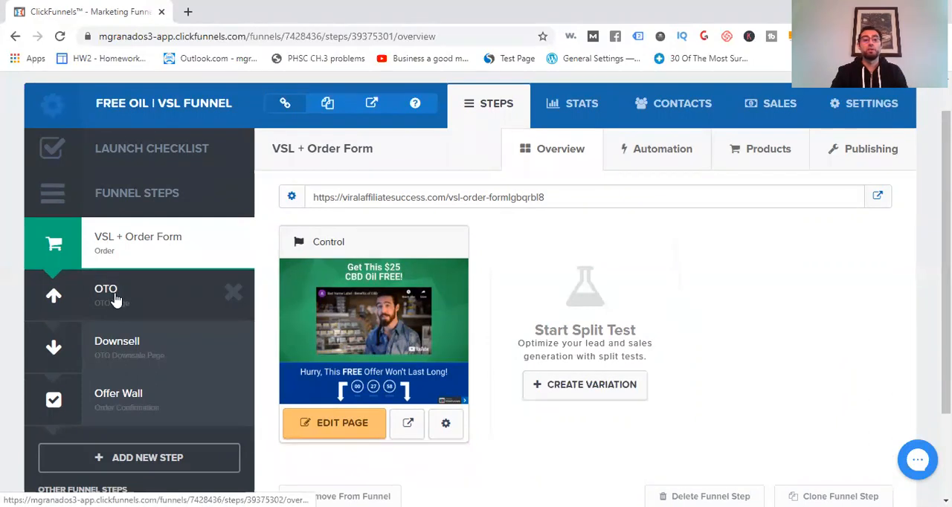
pyautogui.moveTo(121, 355)
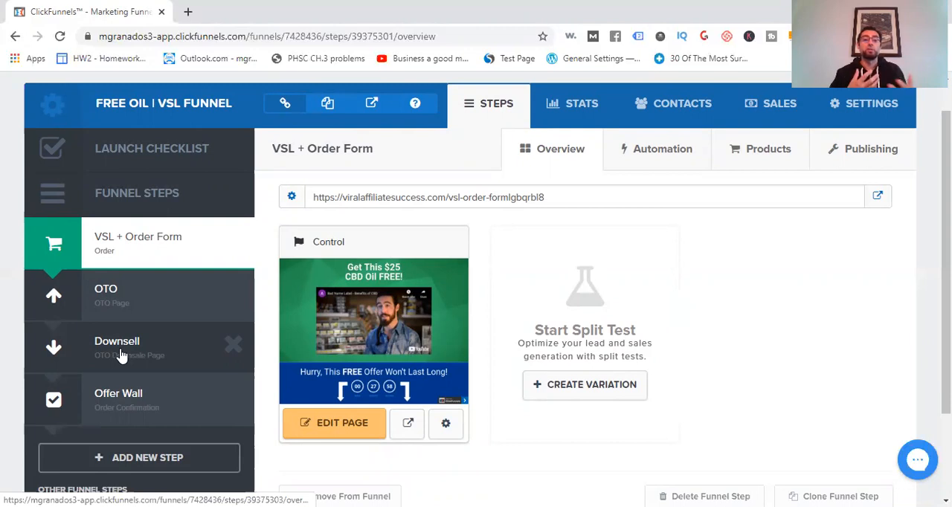
pyautogui.moveTo(110, 256)
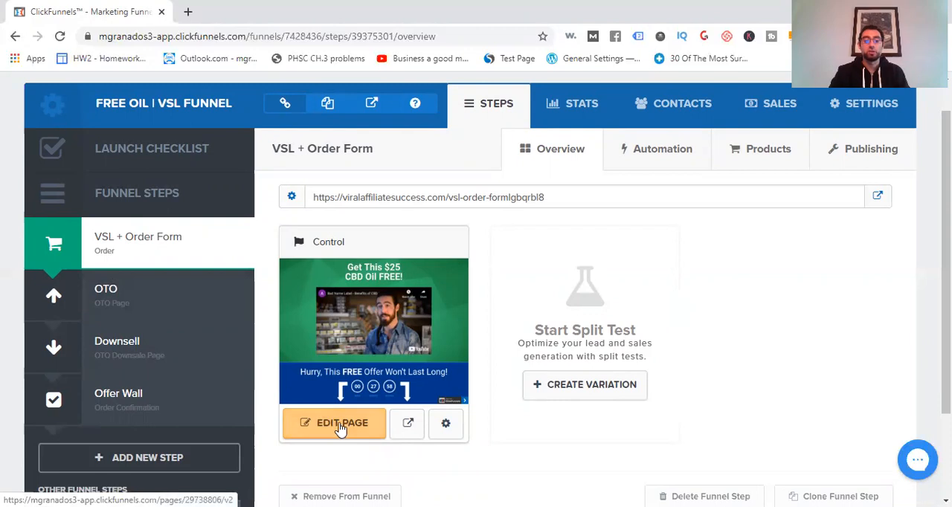
pyautogui.click(333, 423)
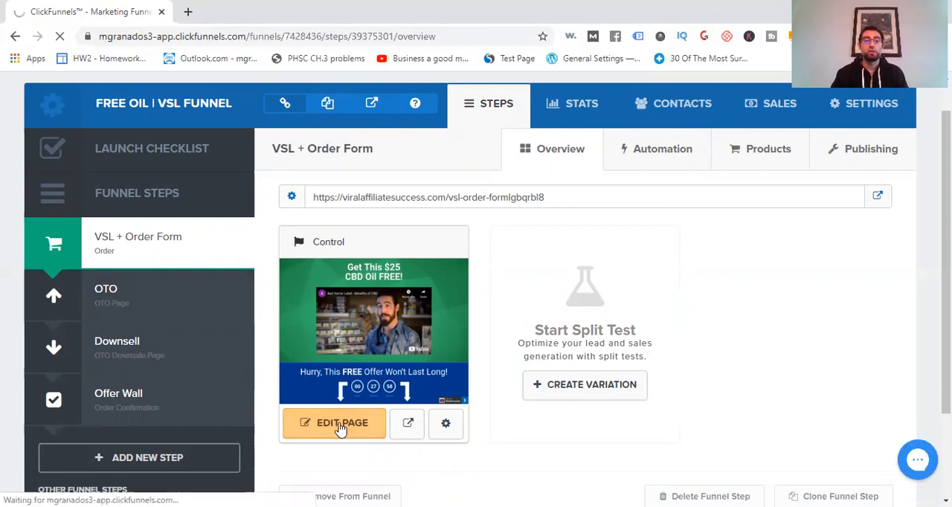
pyautogui.click(333, 423)
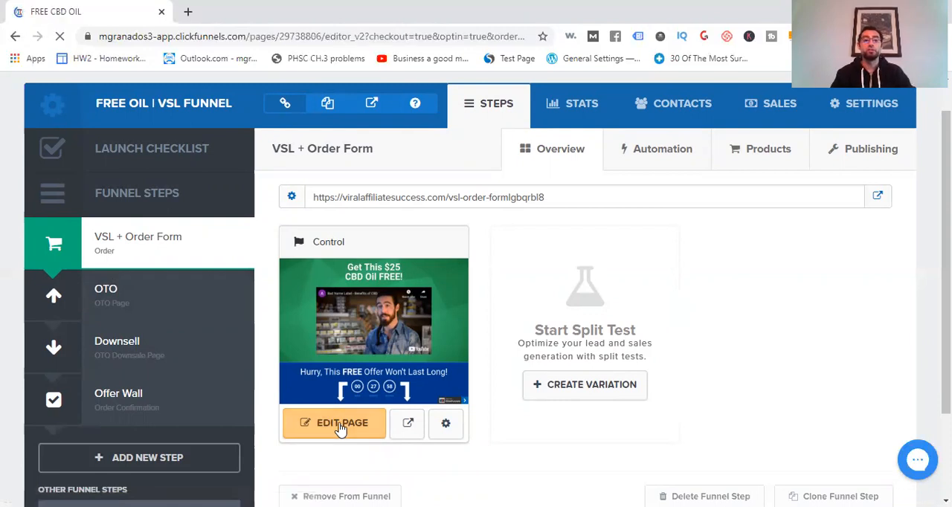
pyautogui.click(342, 422)
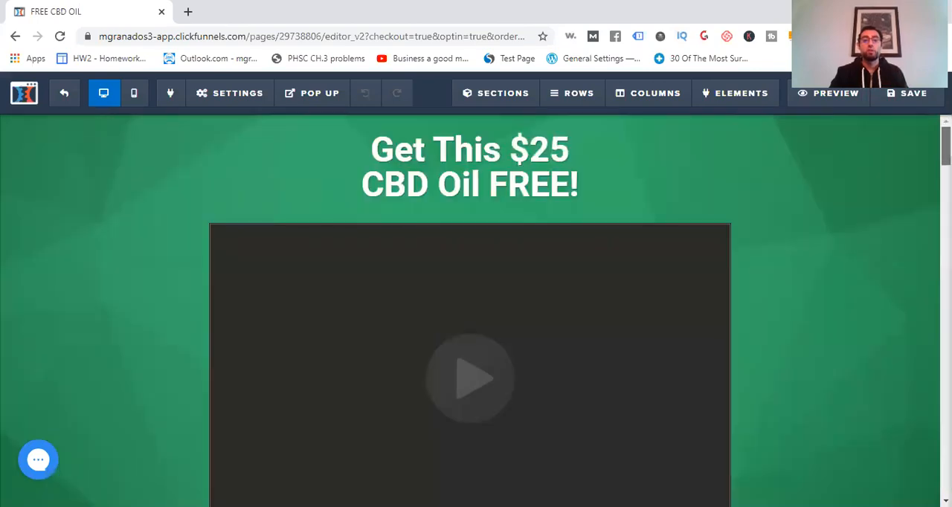
pyautogui.scroll(-3)
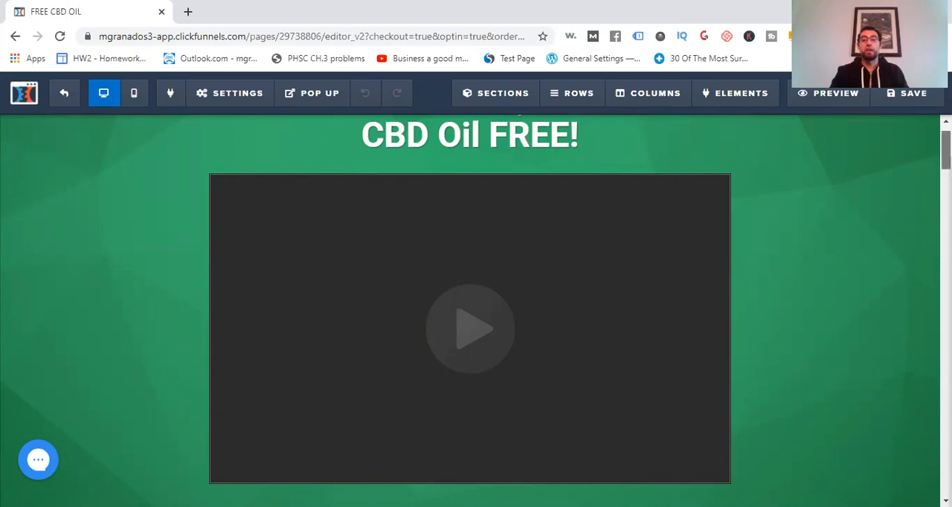
pyautogui.scroll(-3)
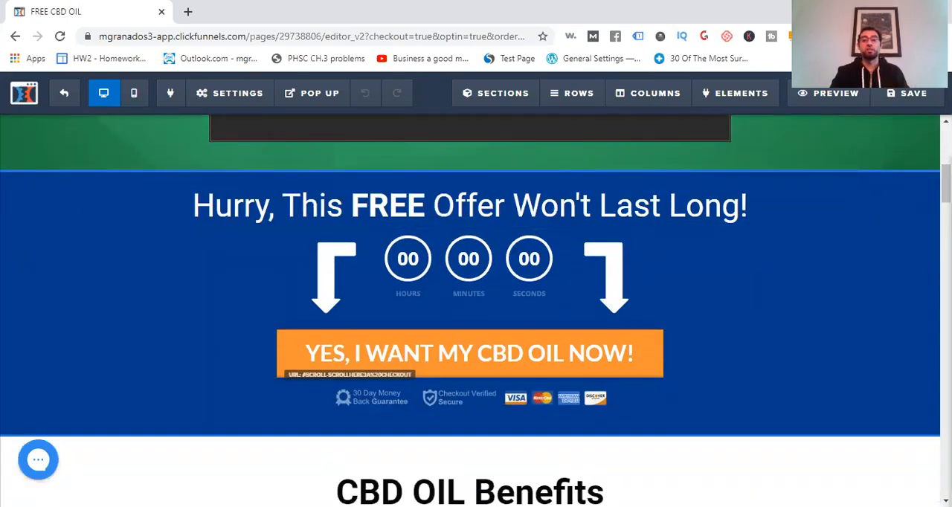
pyautogui.scroll(-3)
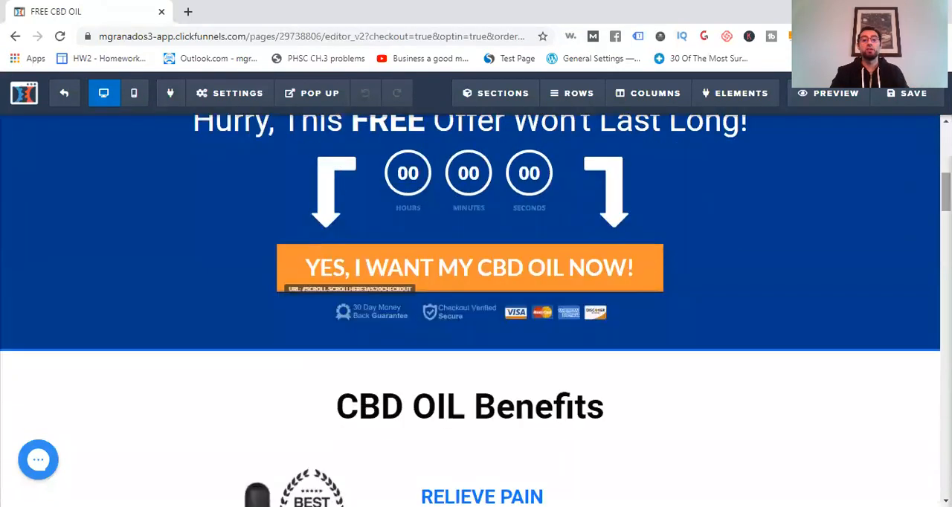
pyautogui.scroll(-3)
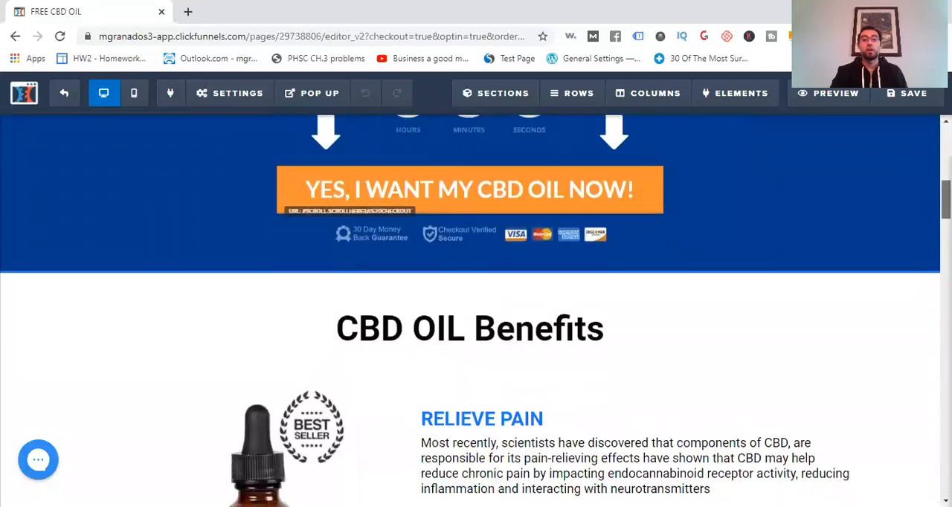
pyautogui.scroll(-3)
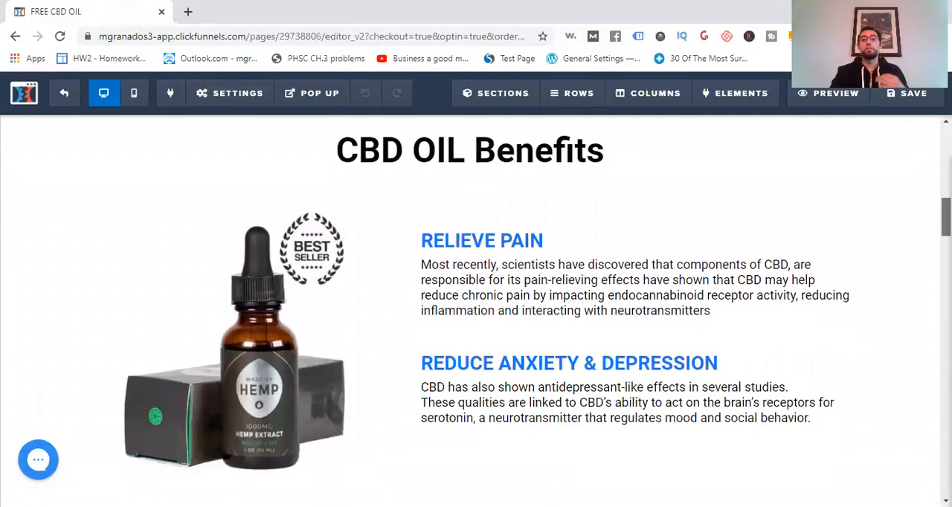
pyautogui.scroll(-3)
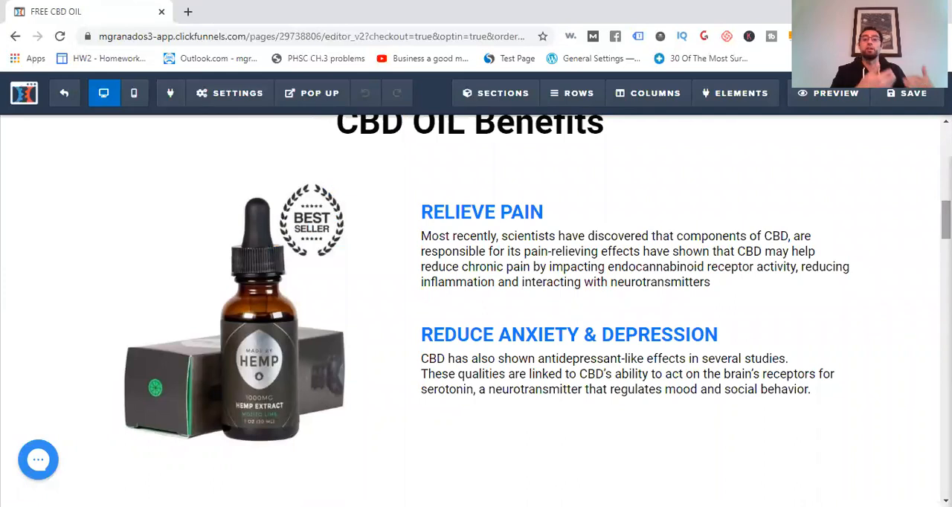
pyautogui.scroll(-3)
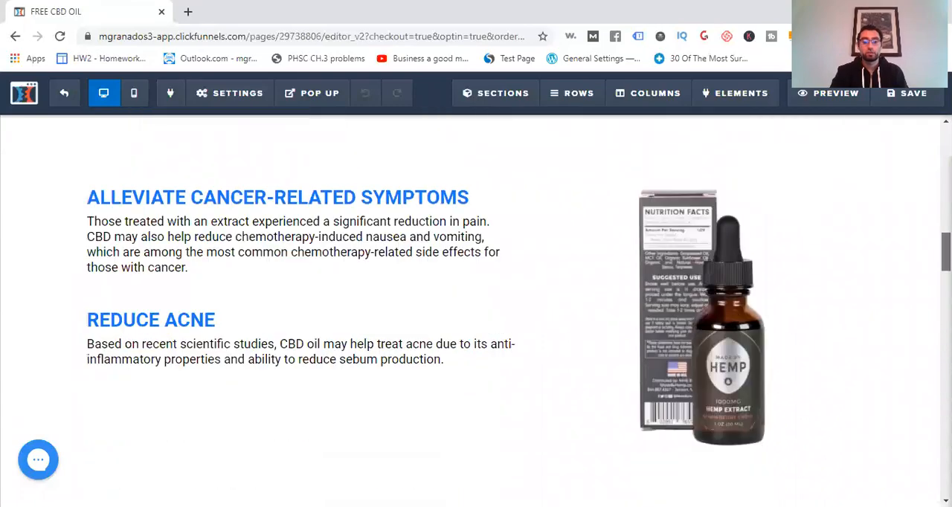
pyautogui.scroll(-3)
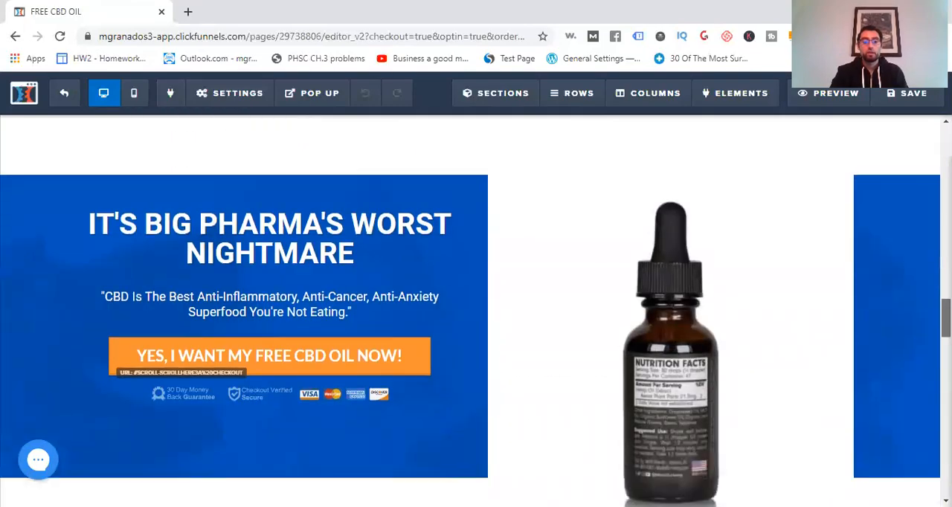
pyautogui.scroll(-3)
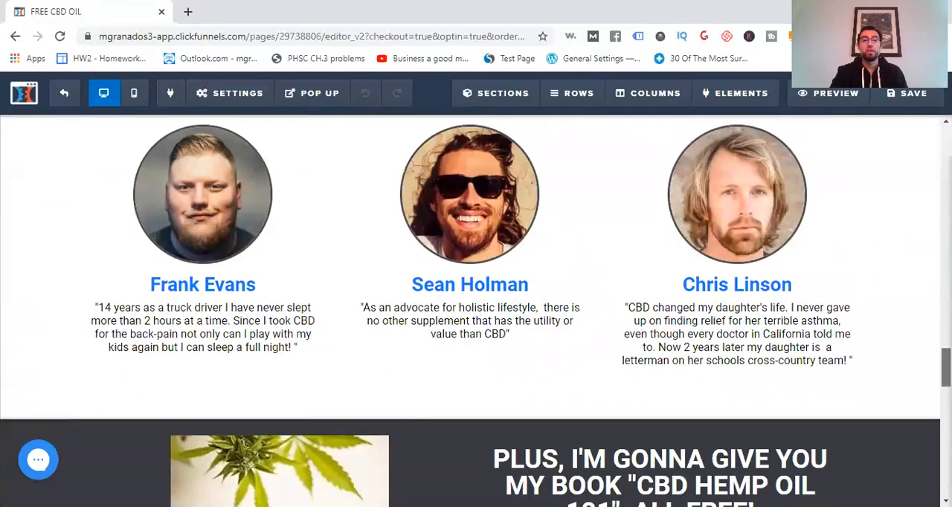
pyautogui.scroll(-3)
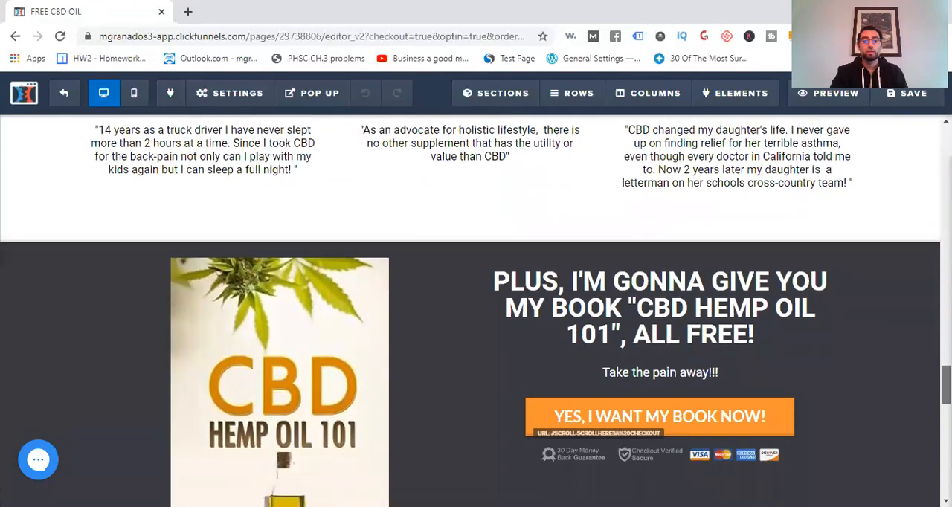
pyautogui.scroll(-3)
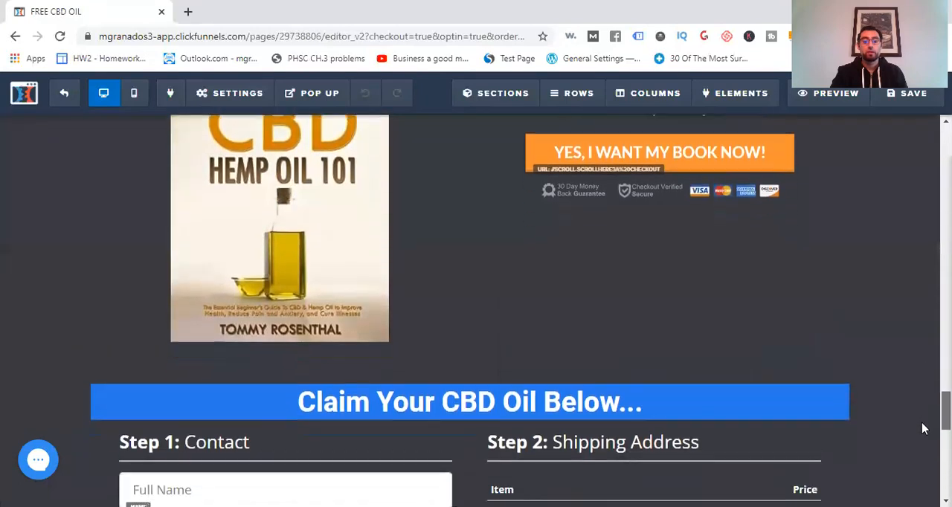
pyautogui.scroll(-3)
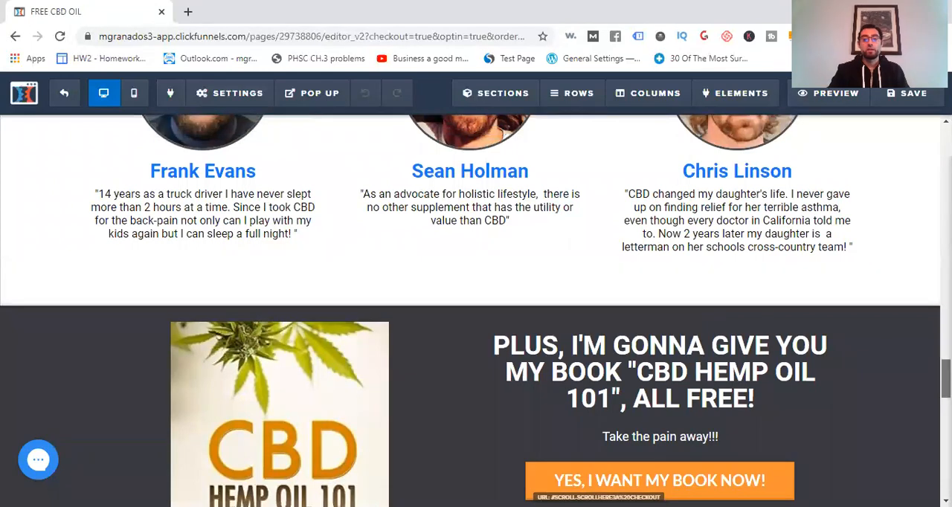
pyautogui.scroll(-3)
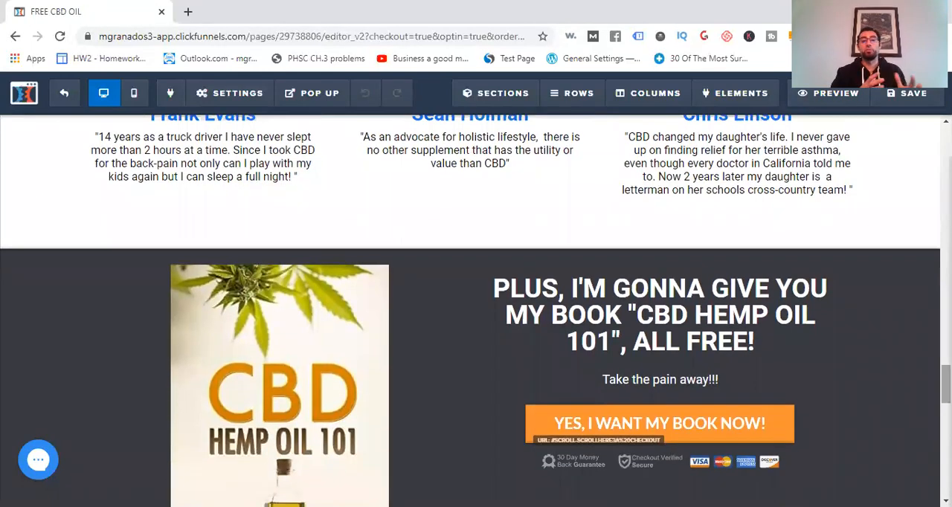
pyautogui.scroll(-3)
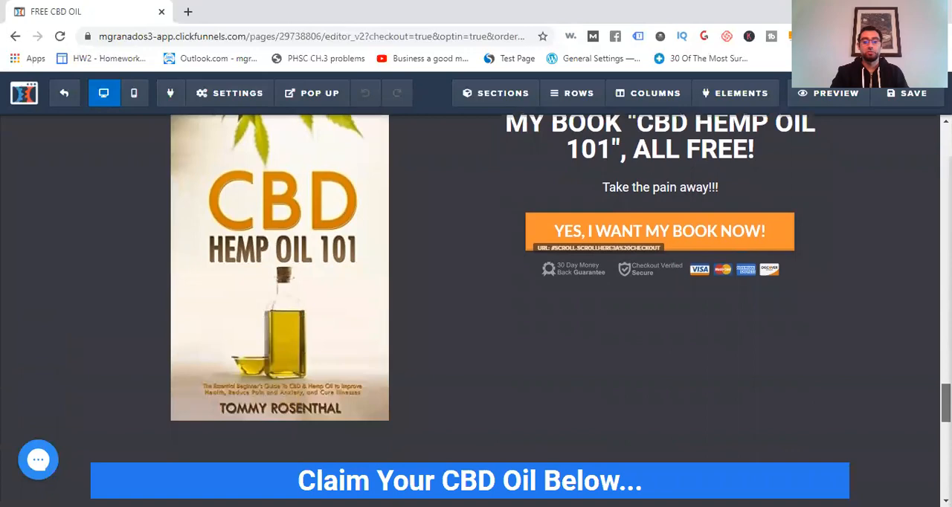
pyautogui.scroll(-3)
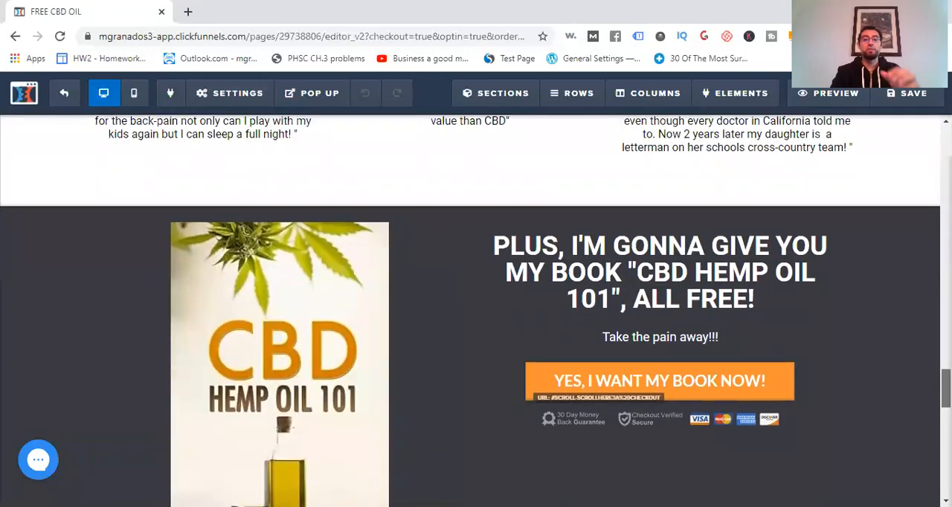
pyautogui.scroll(-3)
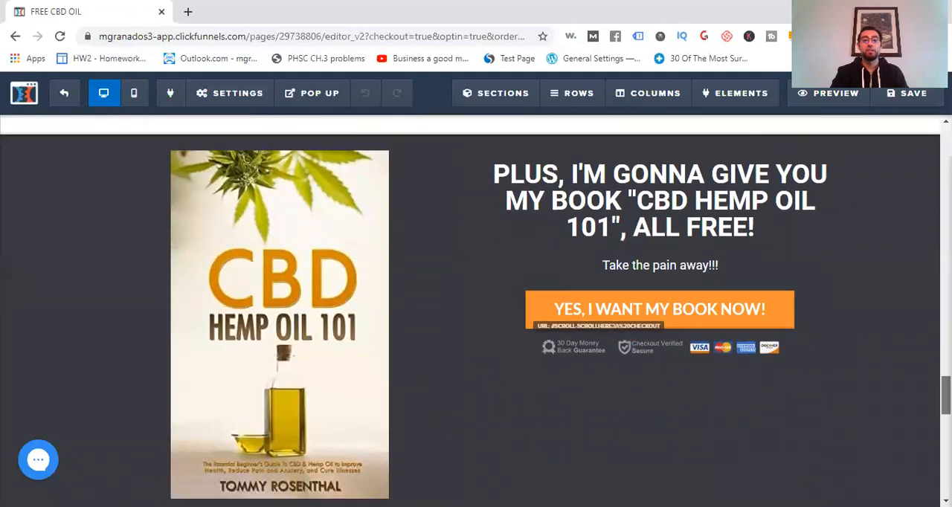
pyautogui.scroll(-3)
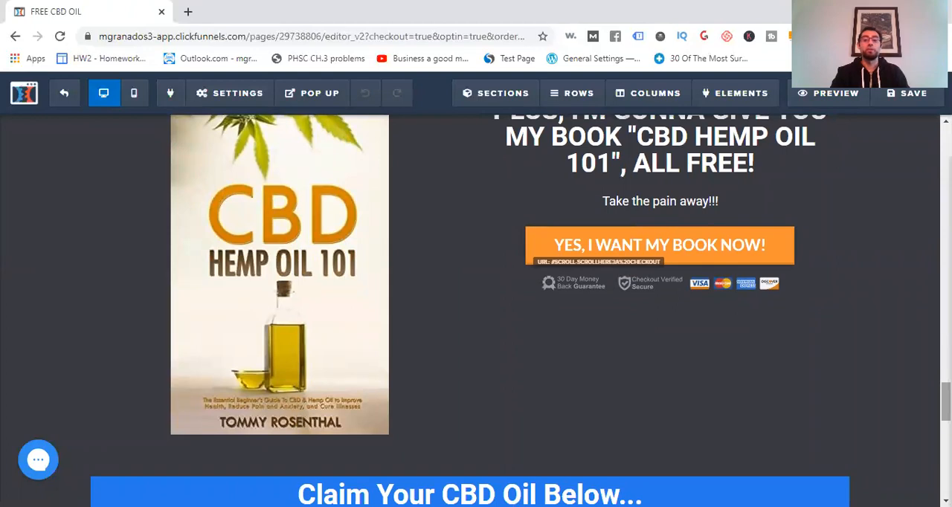
pyautogui.scroll(-3)
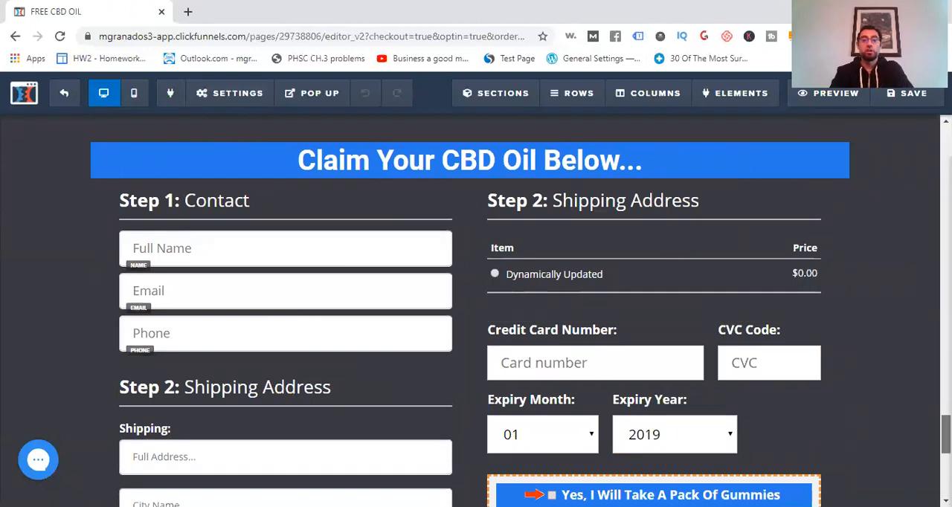
pyautogui.scroll(-3)
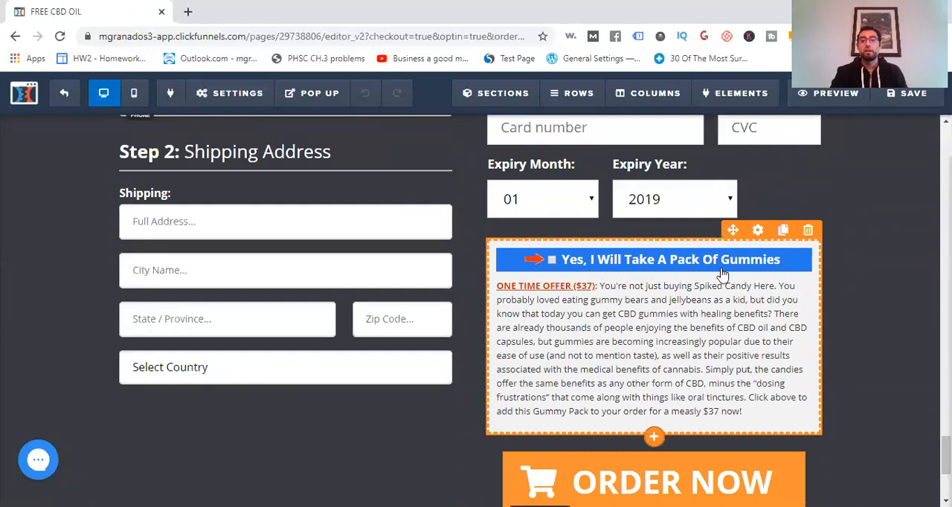
pyautogui.moveTo(893, 256)
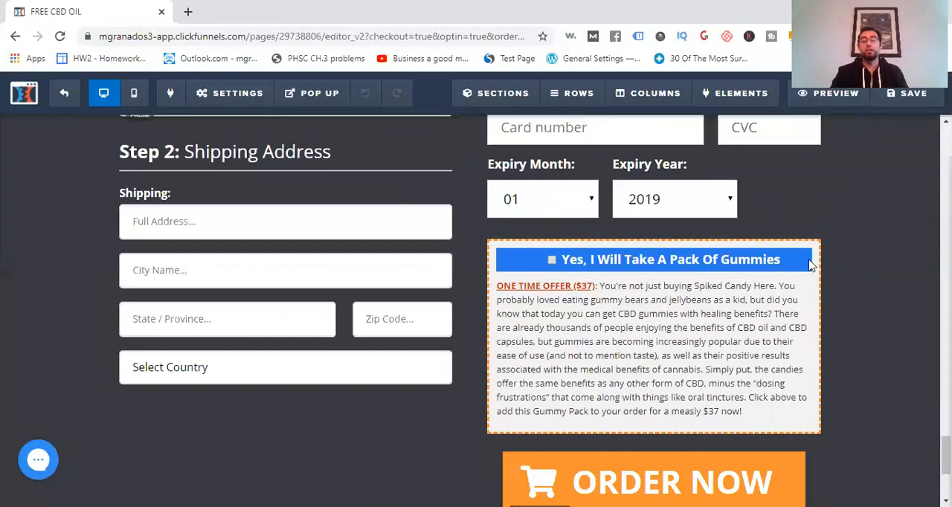
pyautogui.click(654, 259)
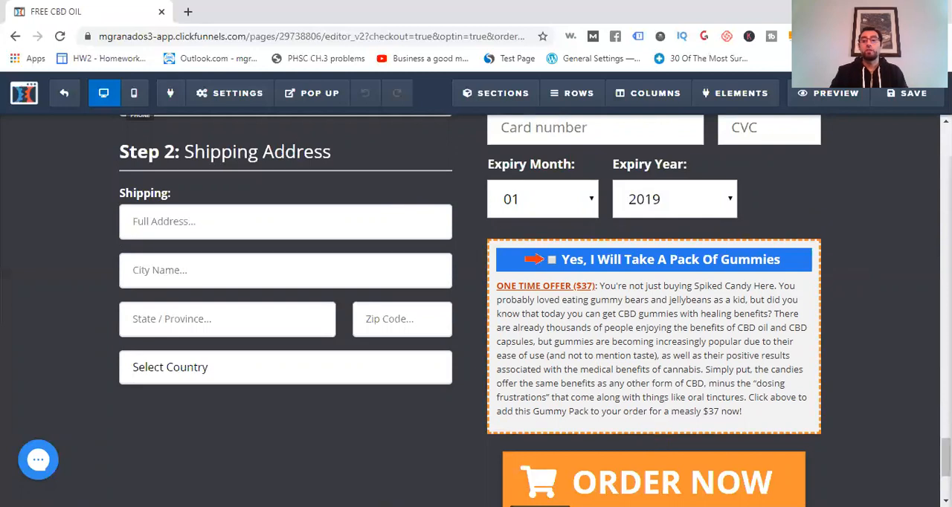
pyautogui.scroll(-3)
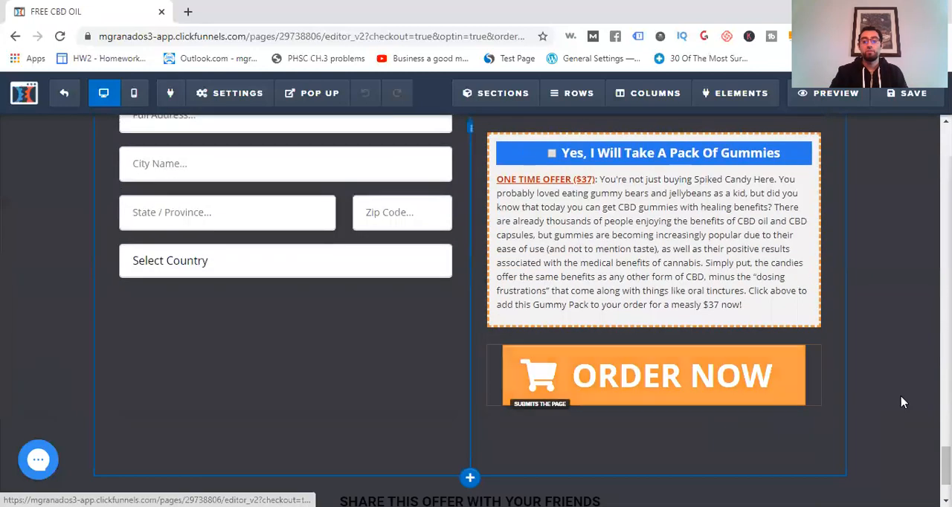
pyautogui.scroll(-3)
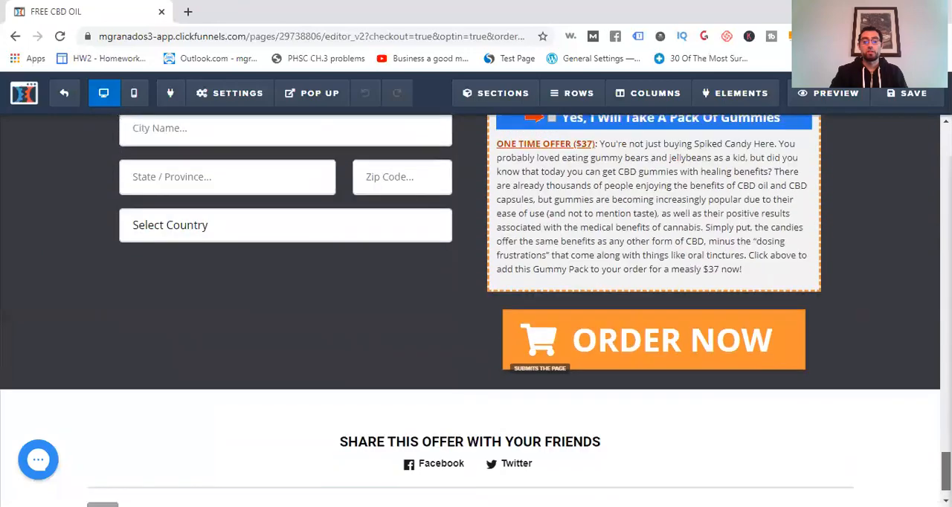
pyautogui.scroll(3)
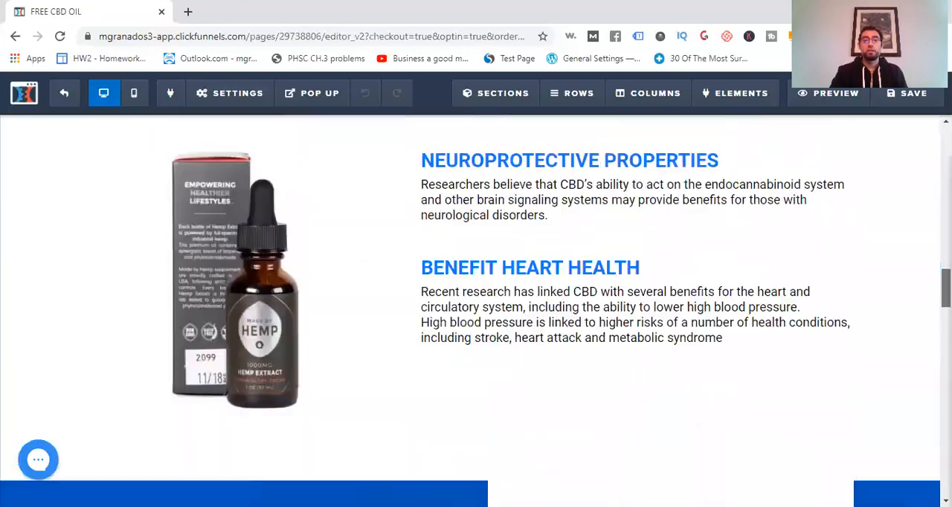
pyautogui.scroll(-3)
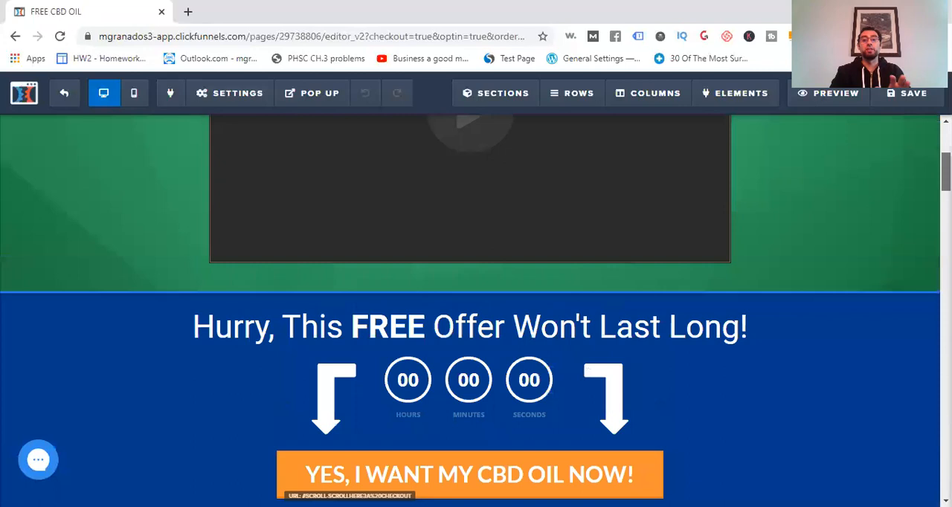
pyautogui.scroll(3)
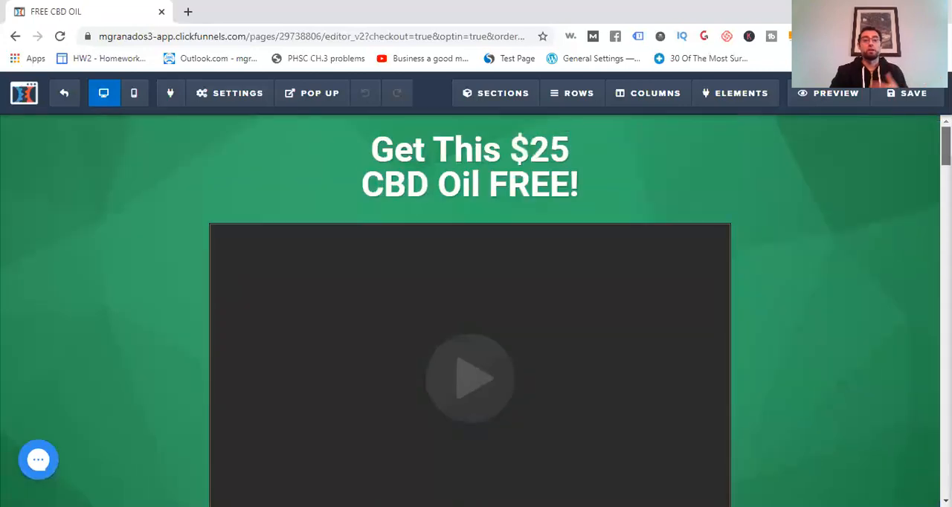
pyautogui.scroll(-3)
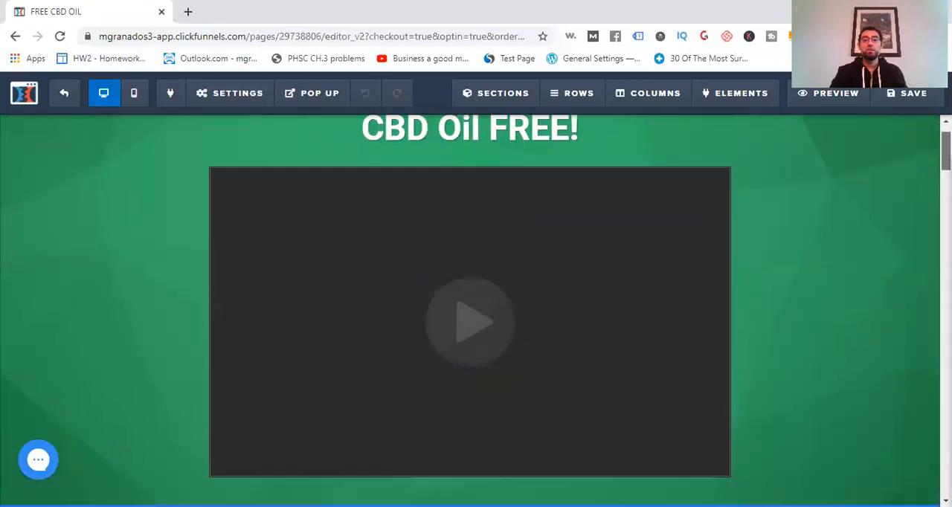
pyautogui.scroll(-3)
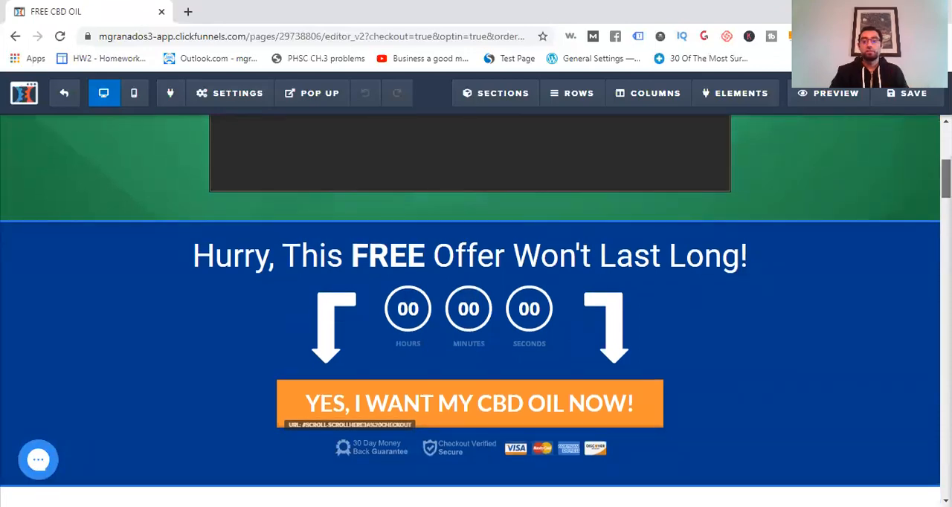
pyautogui.scroll(3)
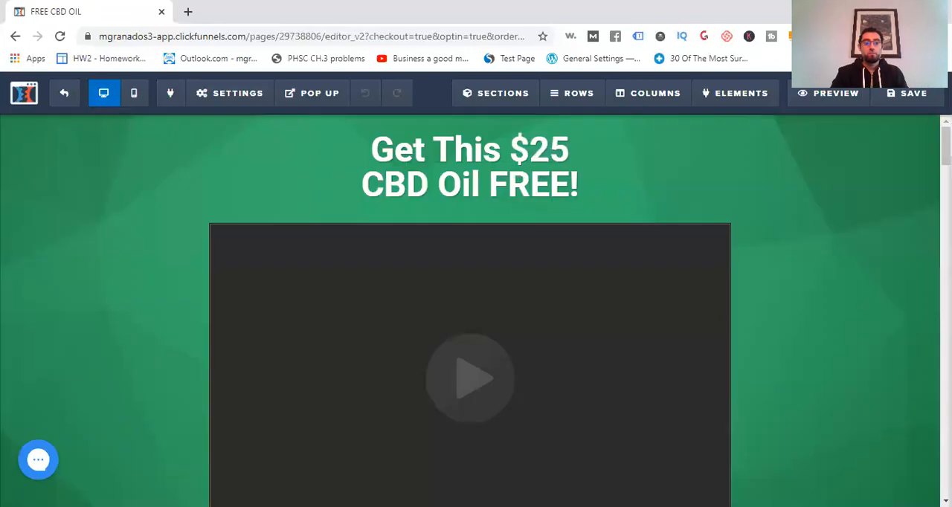
pyautogui.click(470, 166)
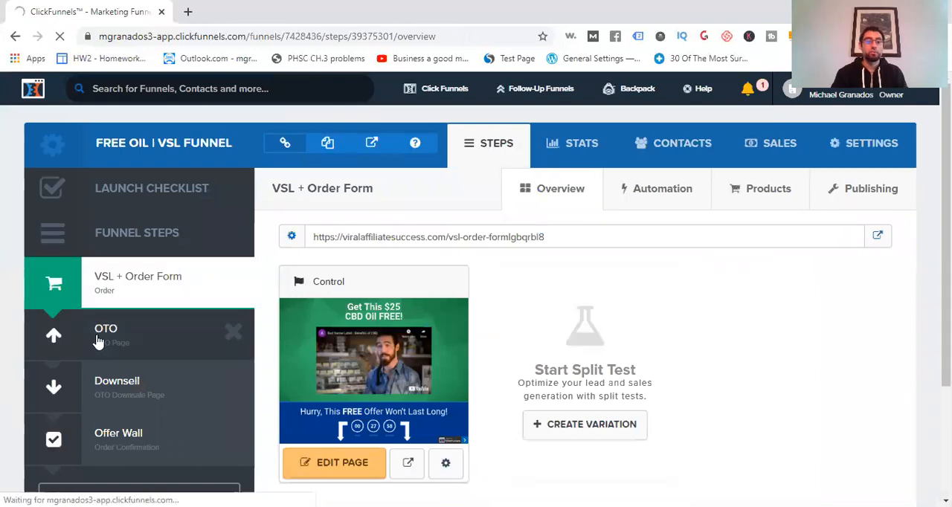
# - Switch to the Free Oil VSL funnel's OTO step and edit its Sample Box offer page
pyautogui.click(106, 334)
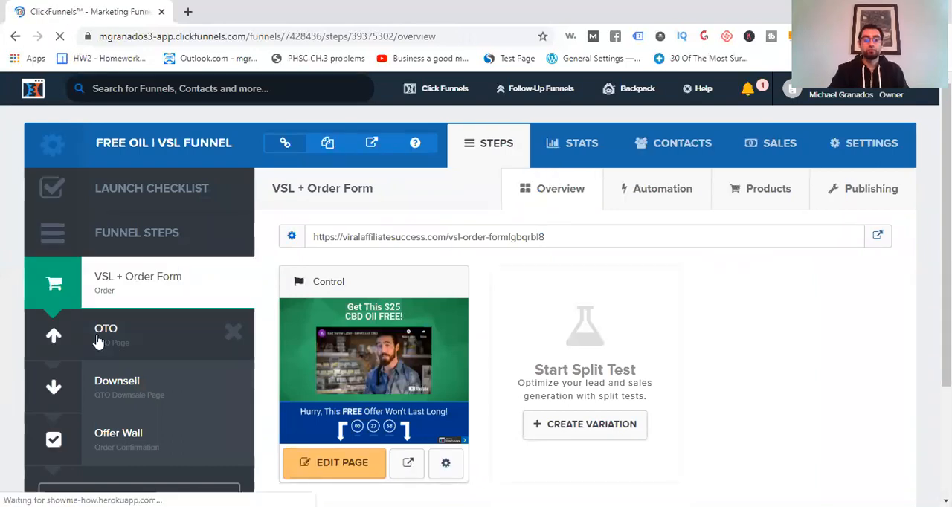
pyautogui.click(105, 334)
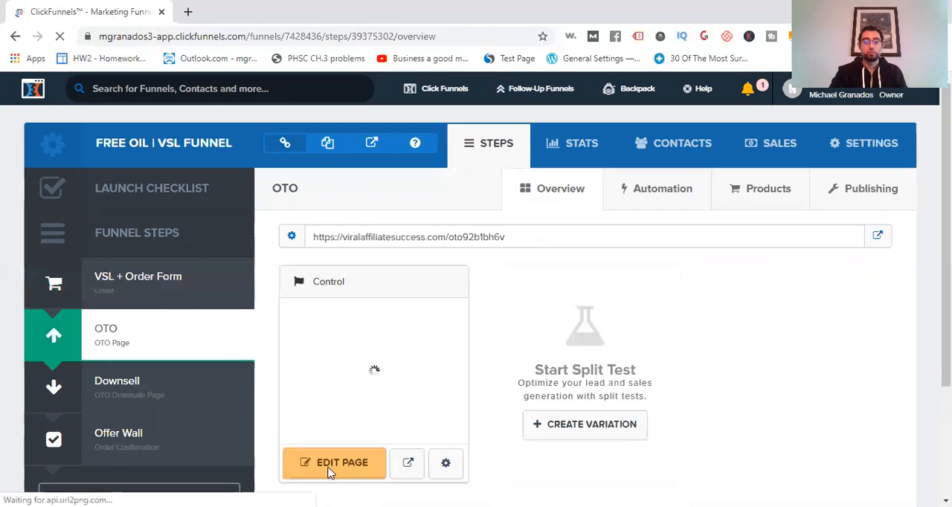
pyautogui.click(333, 463)
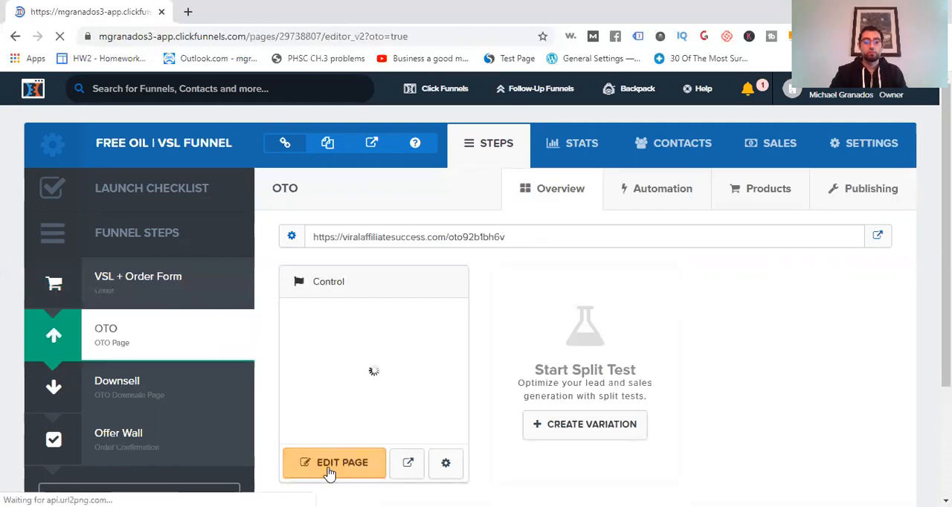
pyautogui.click(333, 463)
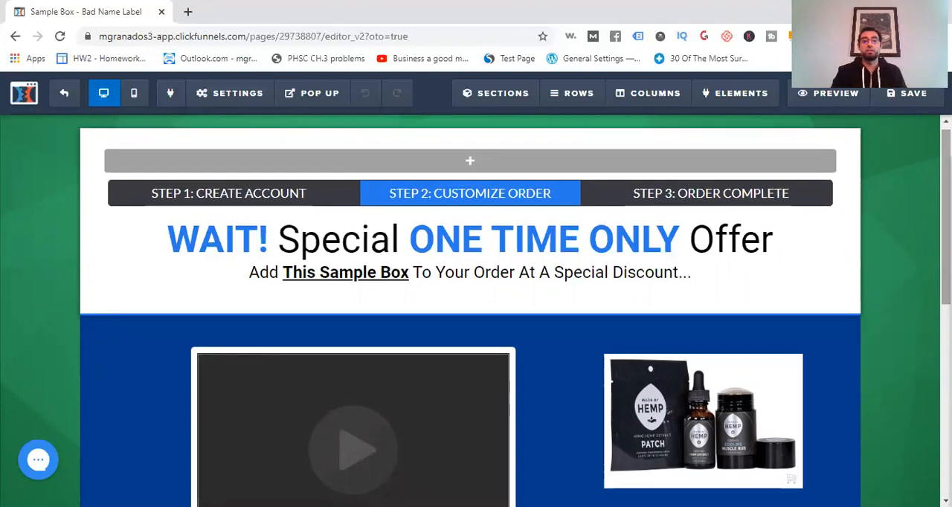
# - Review the Sample Box OTO page down to its $99 add-to-order button and decline link, then exit
pyautogui.scroll(-3)
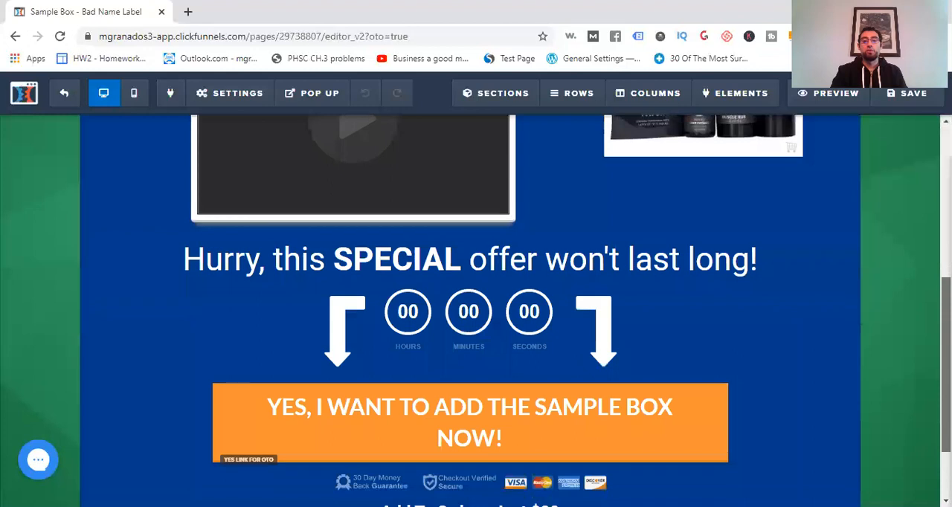
pyautogui.scroll(3)
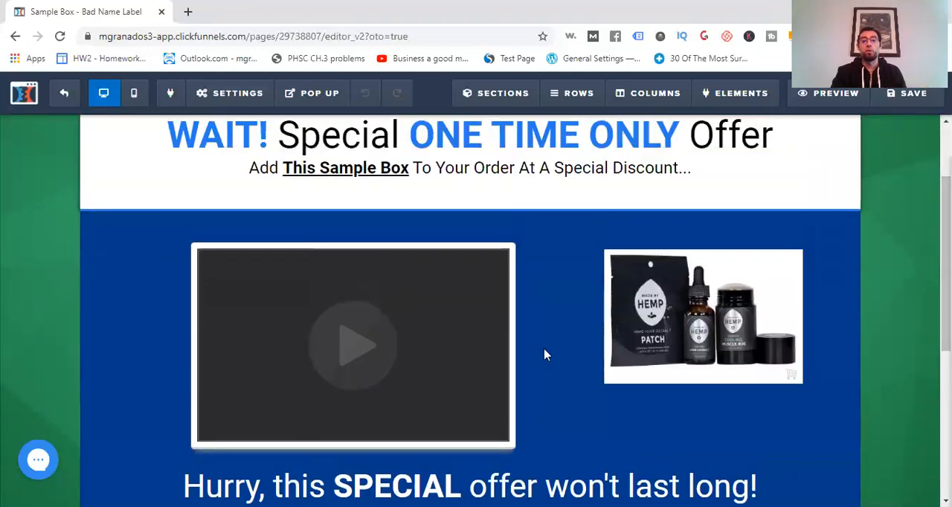
pyautogui.scroll(-3)
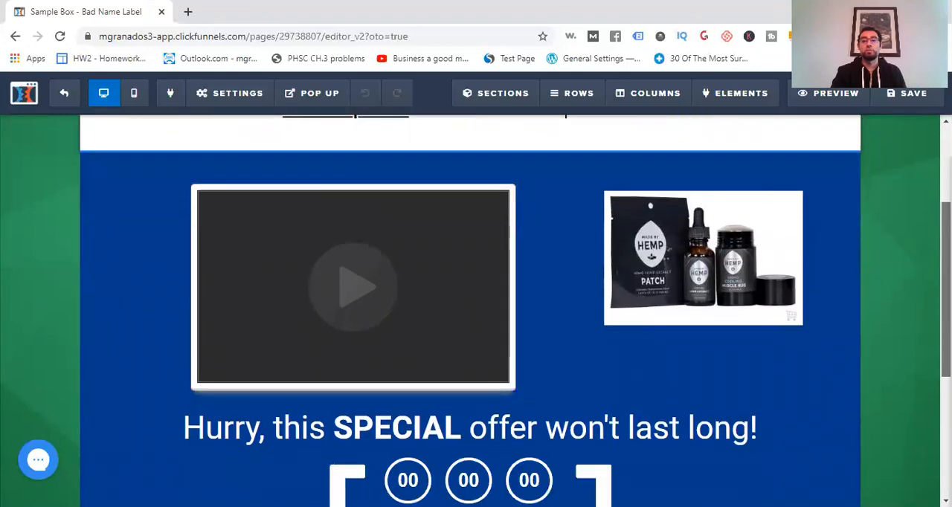
pyautogui.scroll(-3)
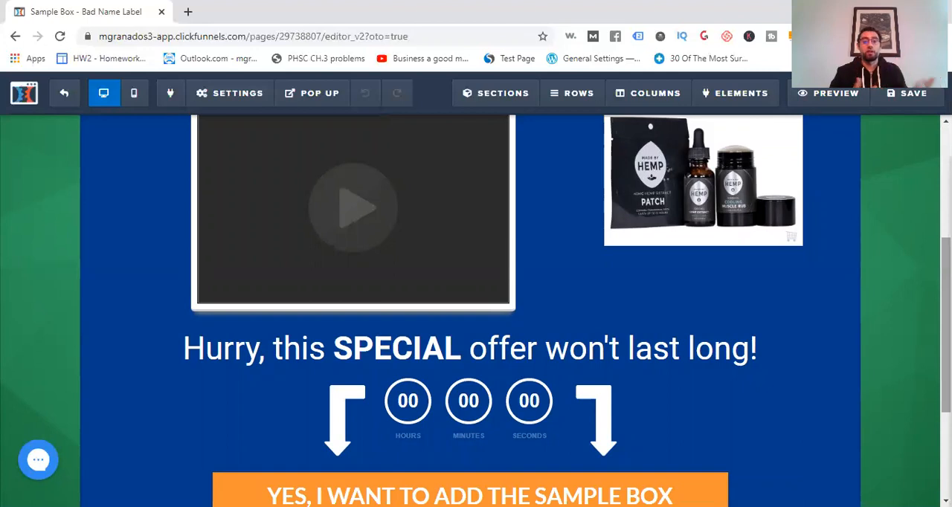
pyautogui.scroll(-3)
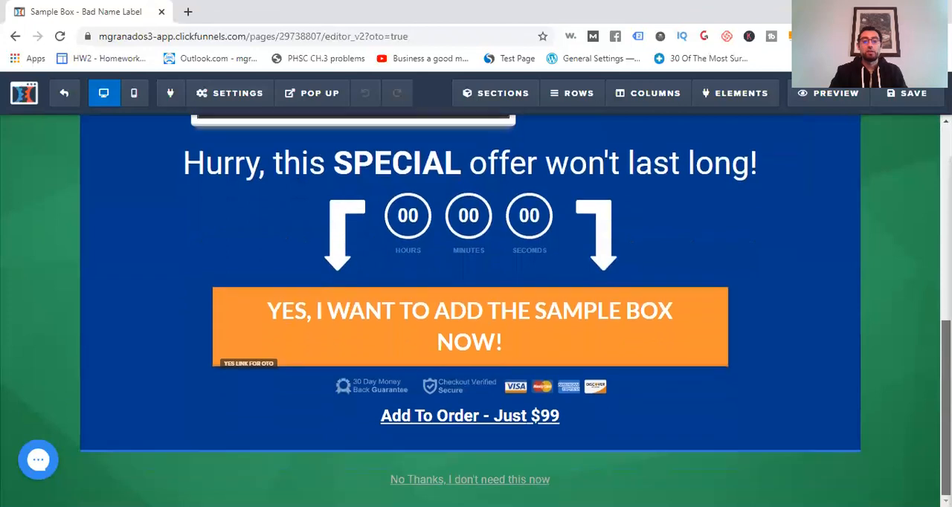
pyautogui.moveTo(889, 420)
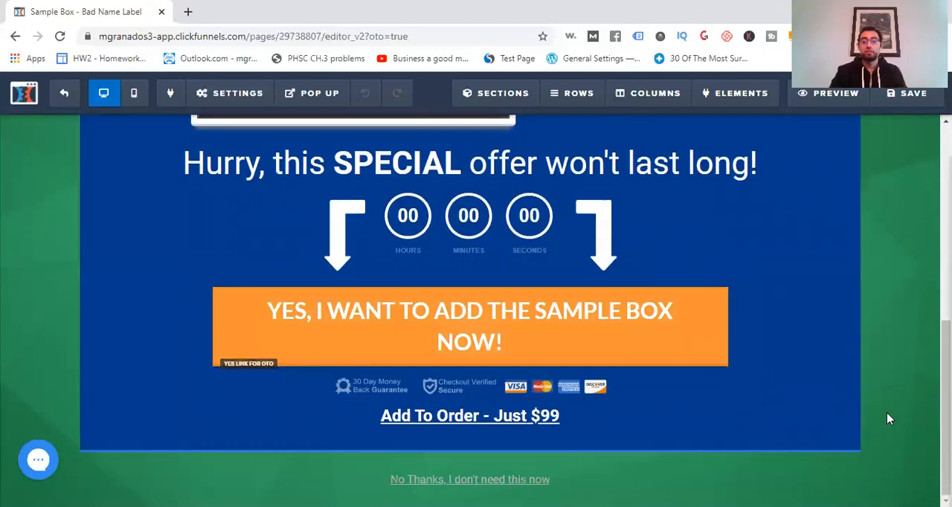
pyautogui.scroll(3)
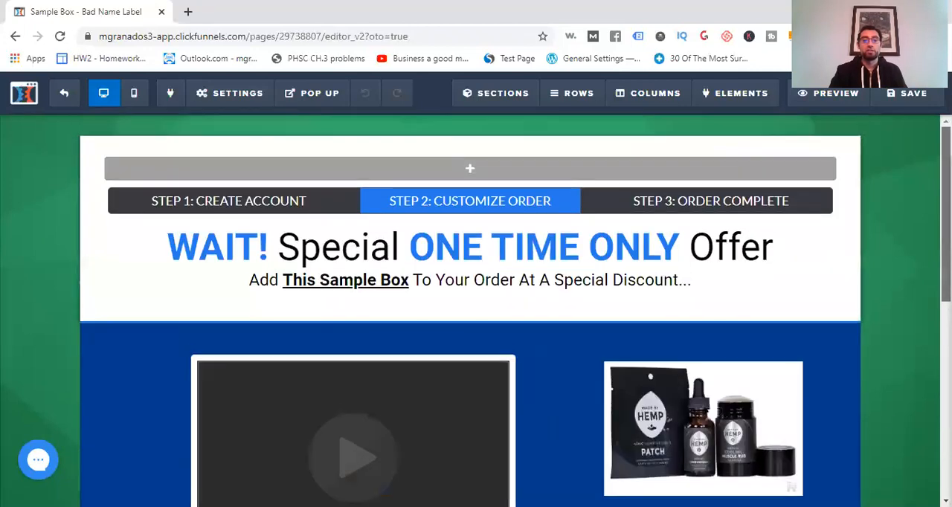
pyautogui.click(64, 93)
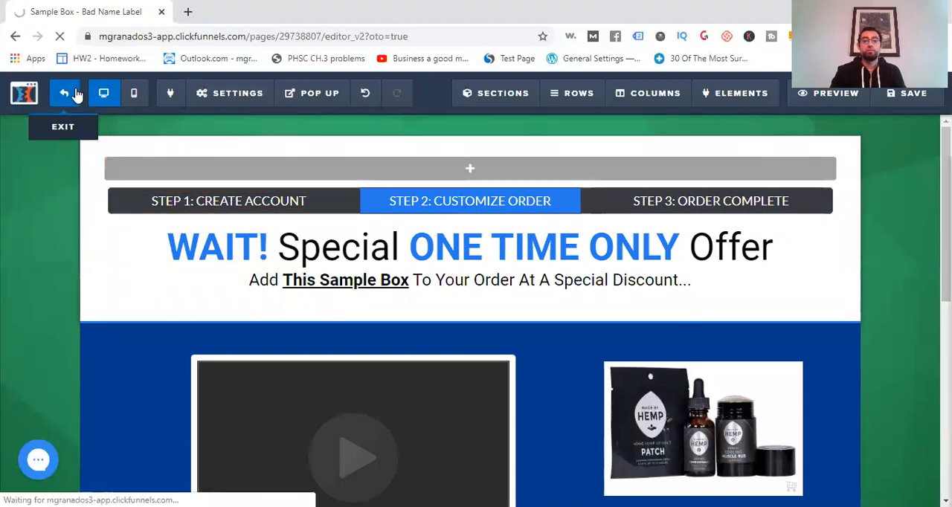
pyautogui.click(62, 92)
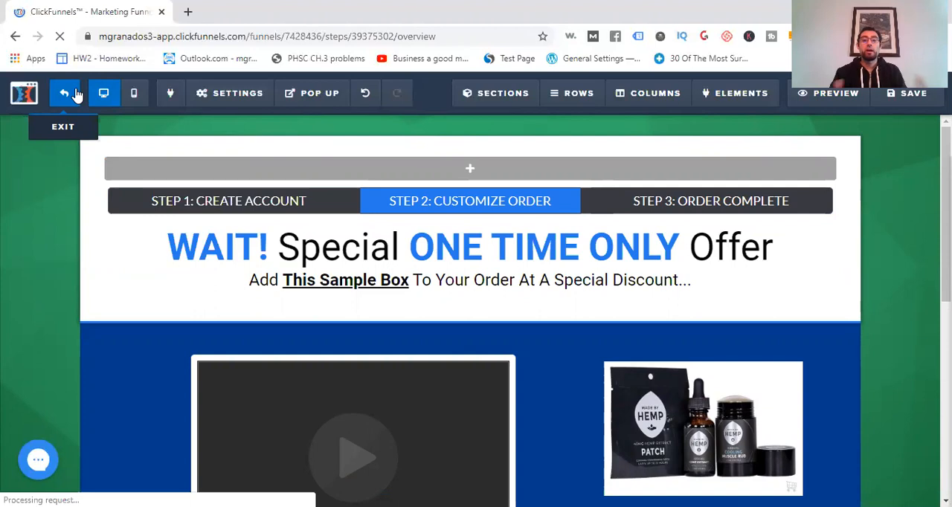
# - Back on the OTO step overview, bring up the New Step in Funnel dialog and dismiss it unused
pyautogui.click(62, 92)
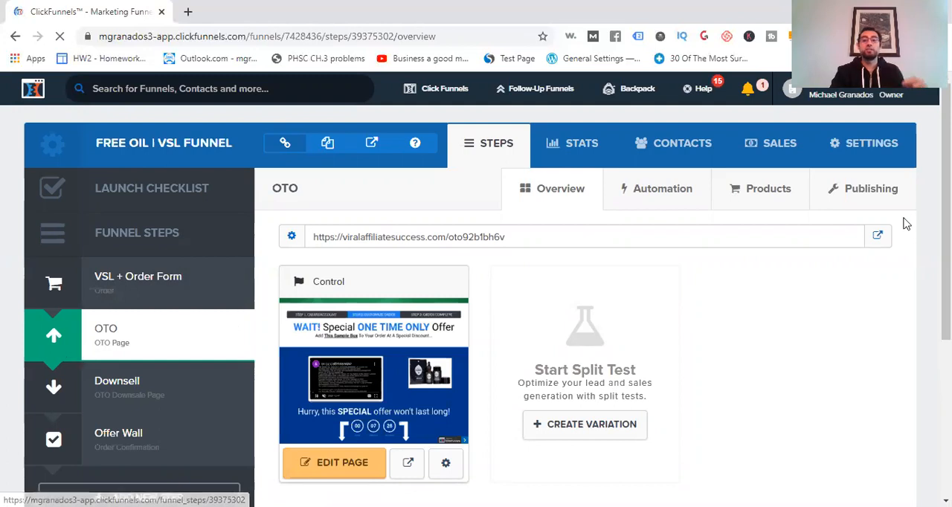
pyautogui.scroll(-3)
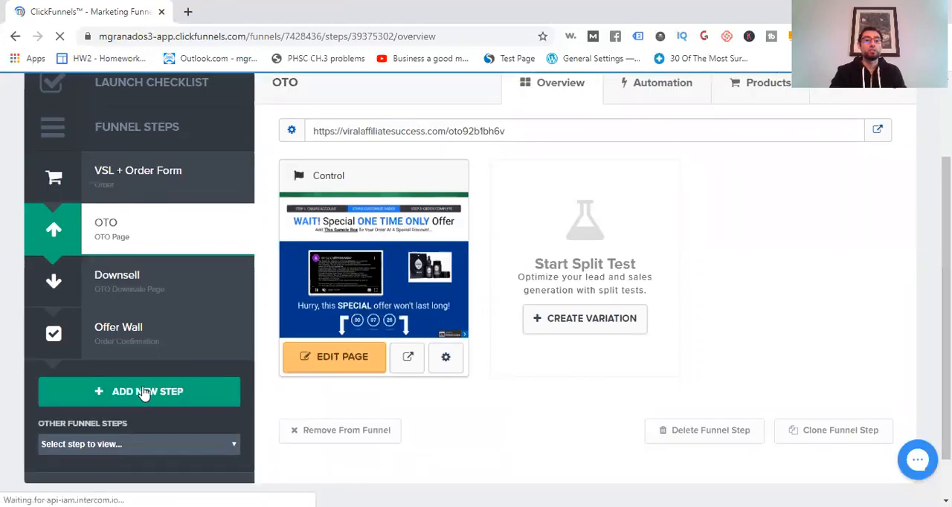
pyautogui.click(140, 391)
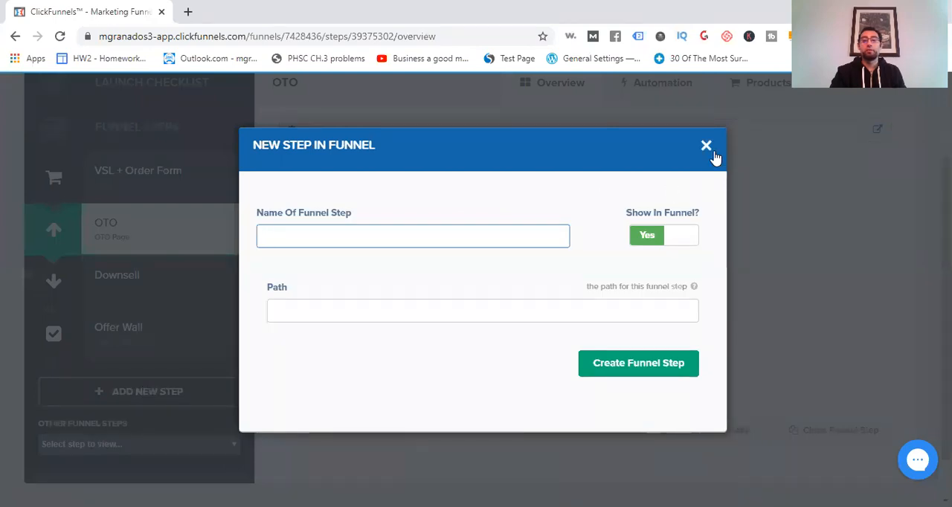
pyautogui.click(705, 144)
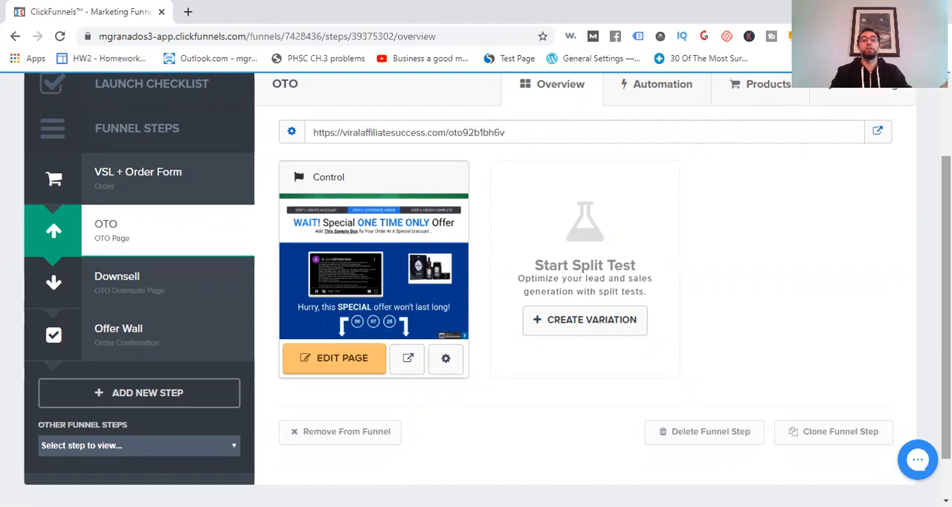
pyautogui.moveTo(424, 236)
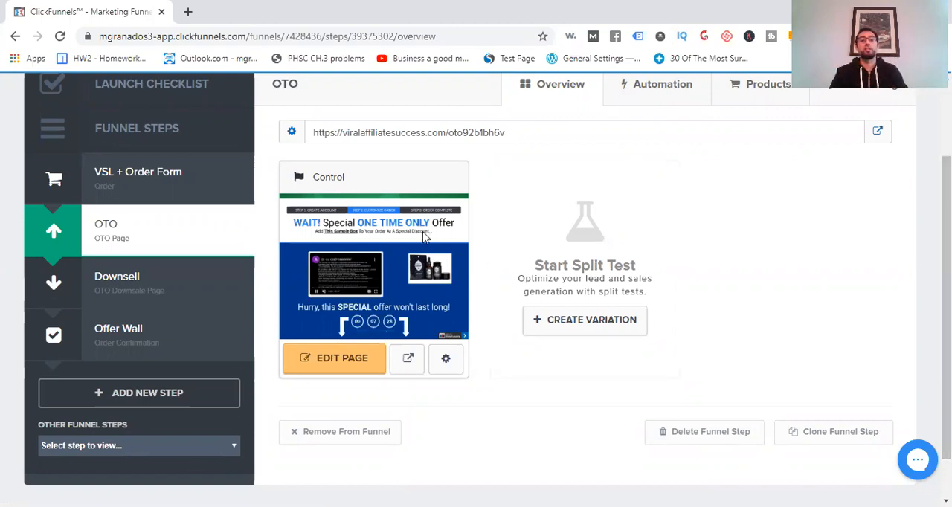
pyautogui.click(116, 276)
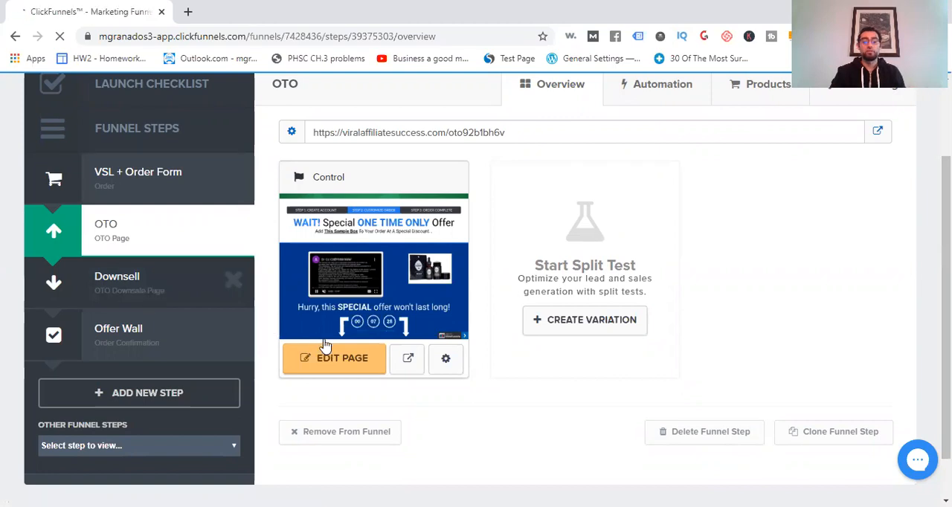
# - Edit the Downsell step's page and review its 2 More CBD OIL BOTTLES discount offer
pyautogui.click(116, 281)
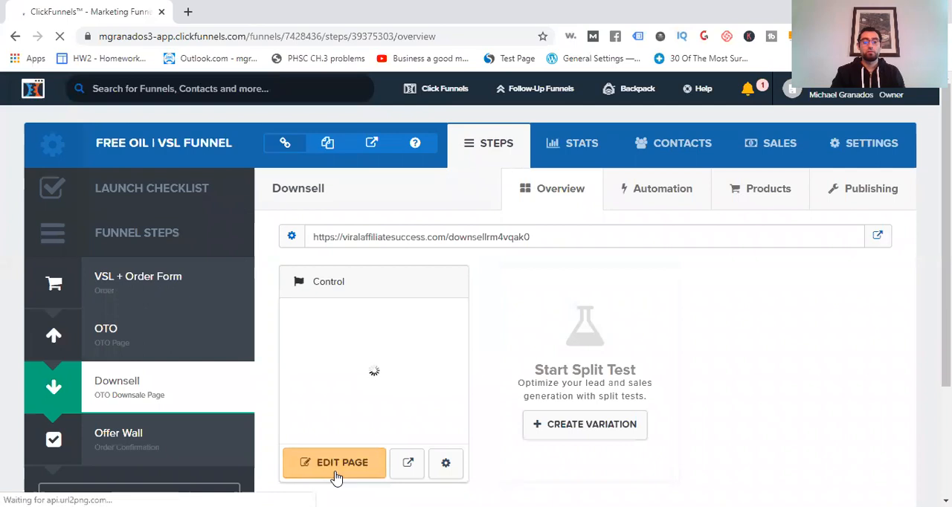
pyautogui.click(333, 462)
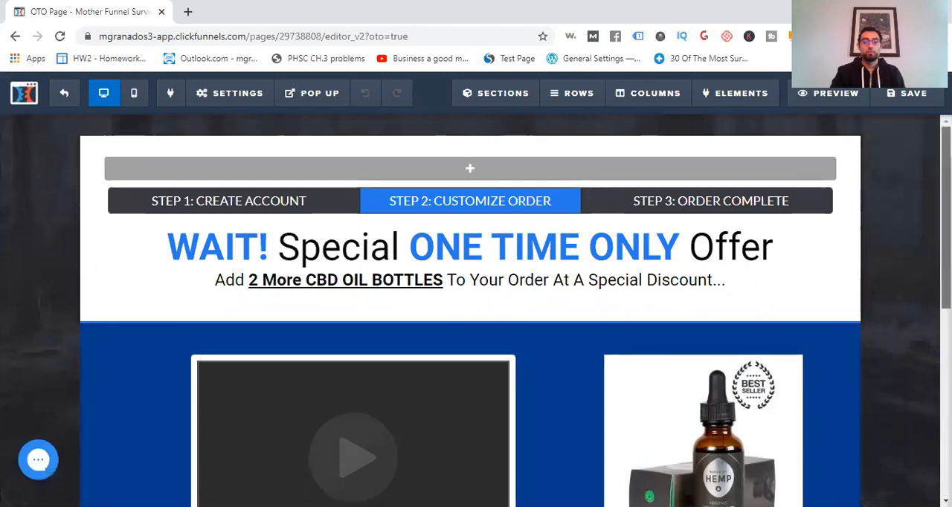
pyautogui.scroll(-3)
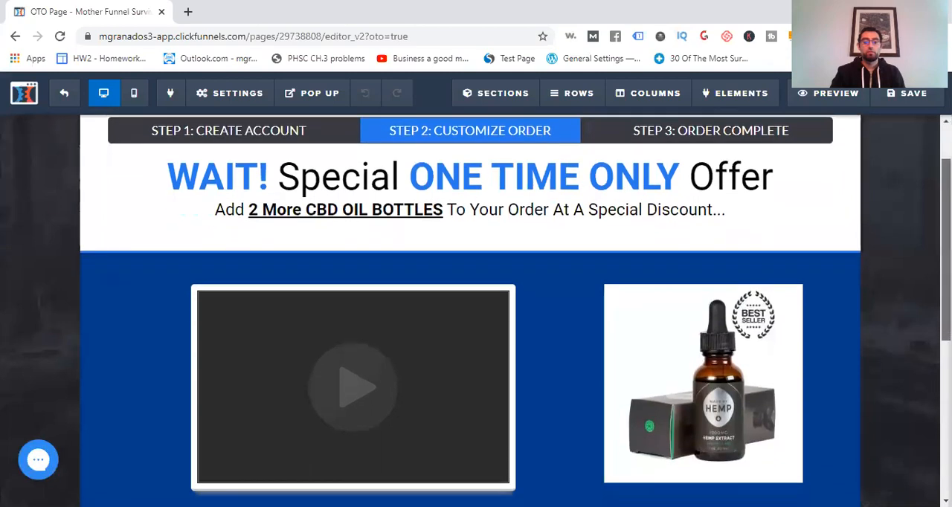
pyautogui.scroll(-3)
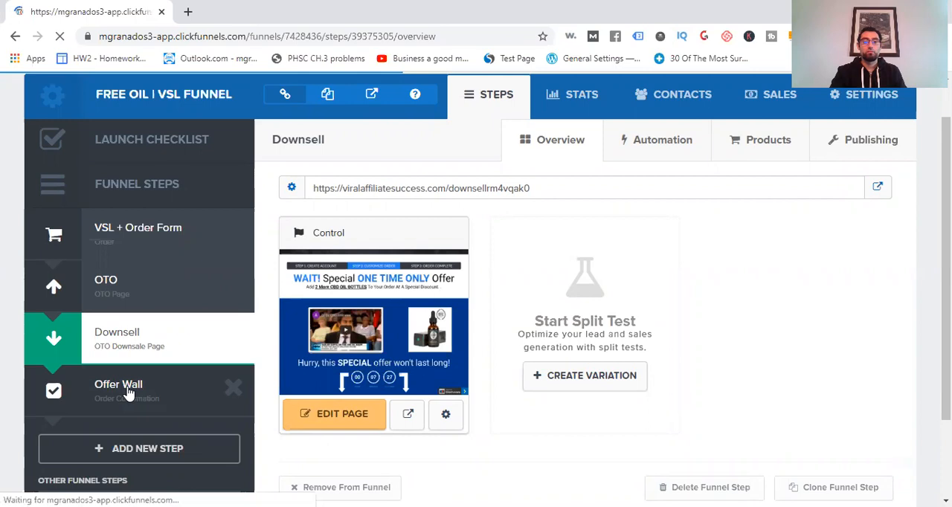
pyautogui.click(119, 383)
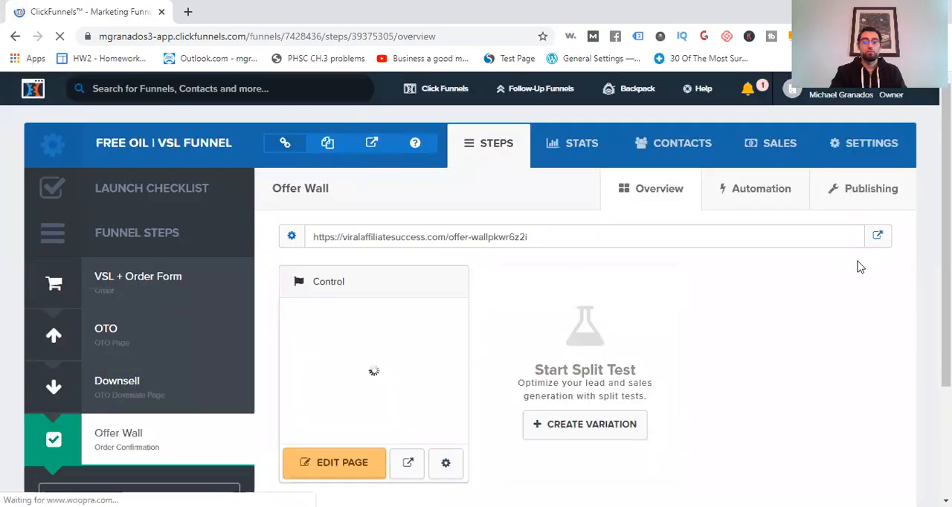
pyautogui.scroll(-3)
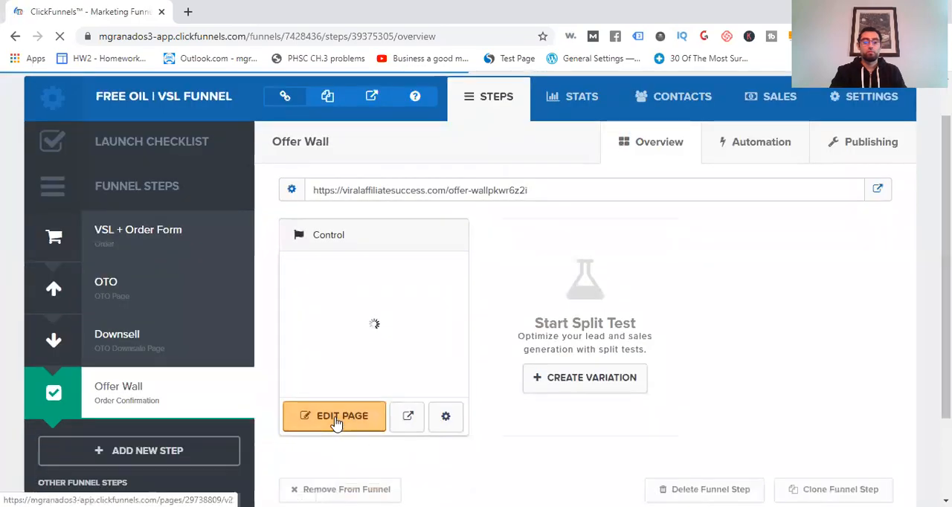
pyautogui.click(333, 416)
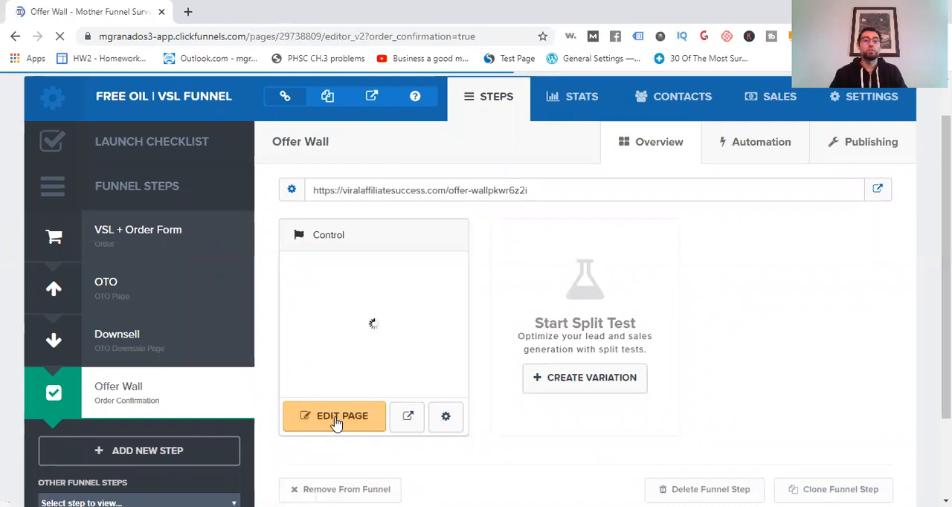
pyautogui.click(333, 417)
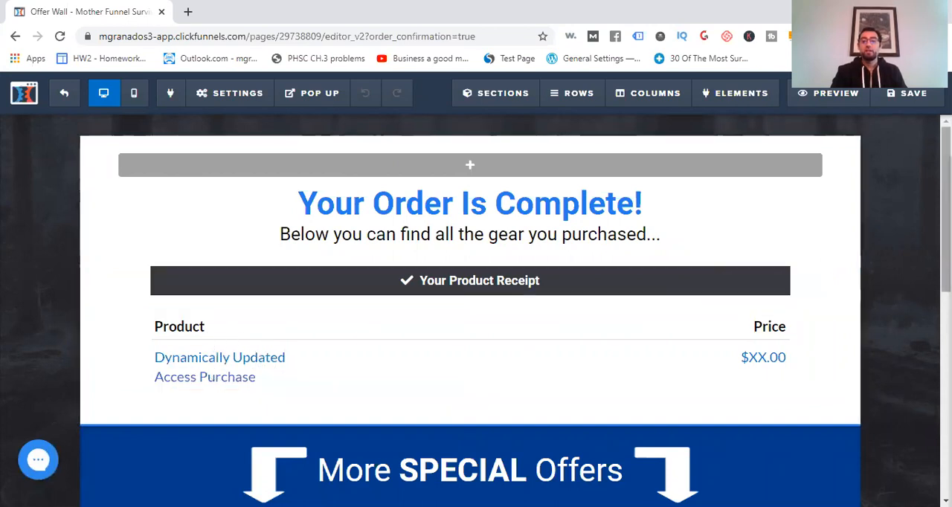
pyautogui.scroll(-3)
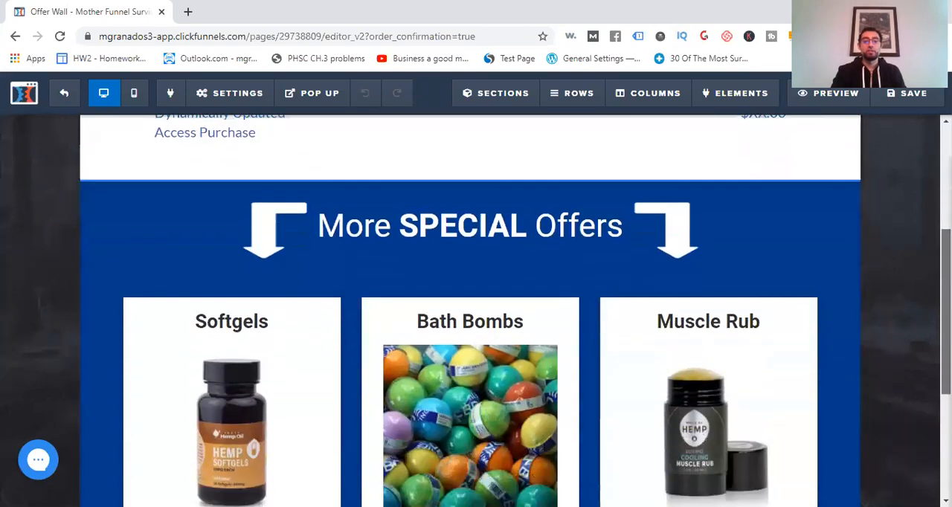
pyautogui.scroll(-3)
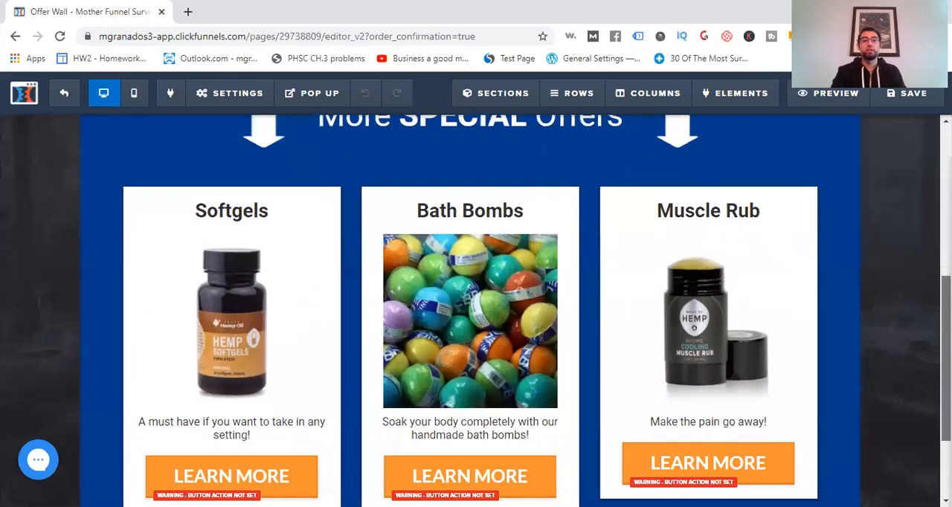
pyautogui.scroll(-3)
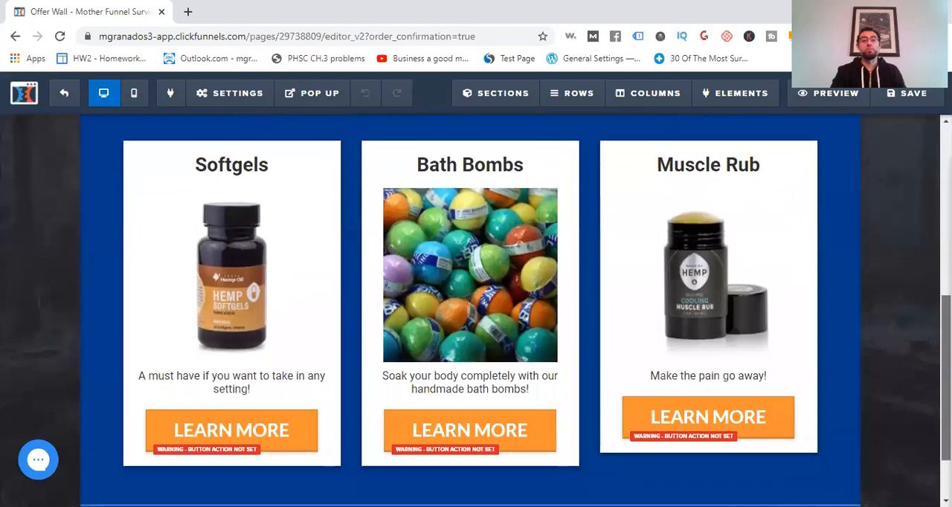
pyautogui.scroll(-3)
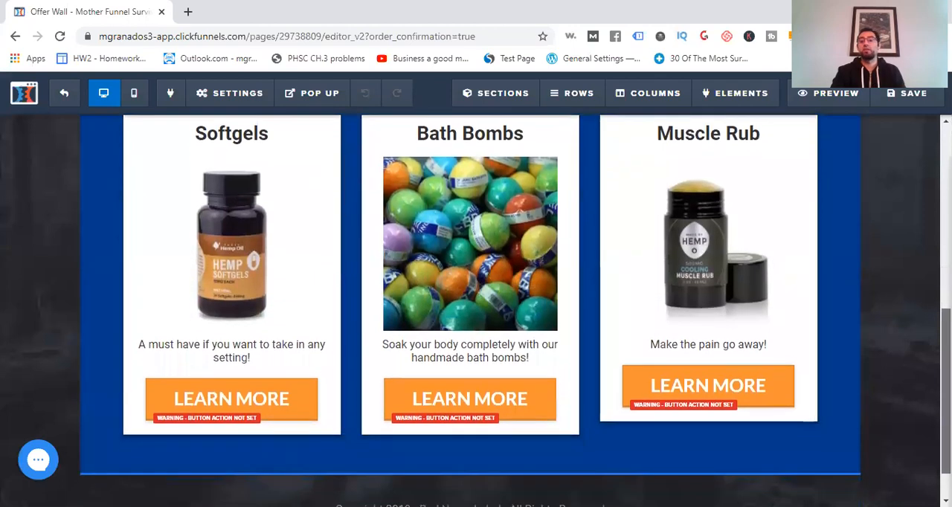
pyautogui.scroll(3)
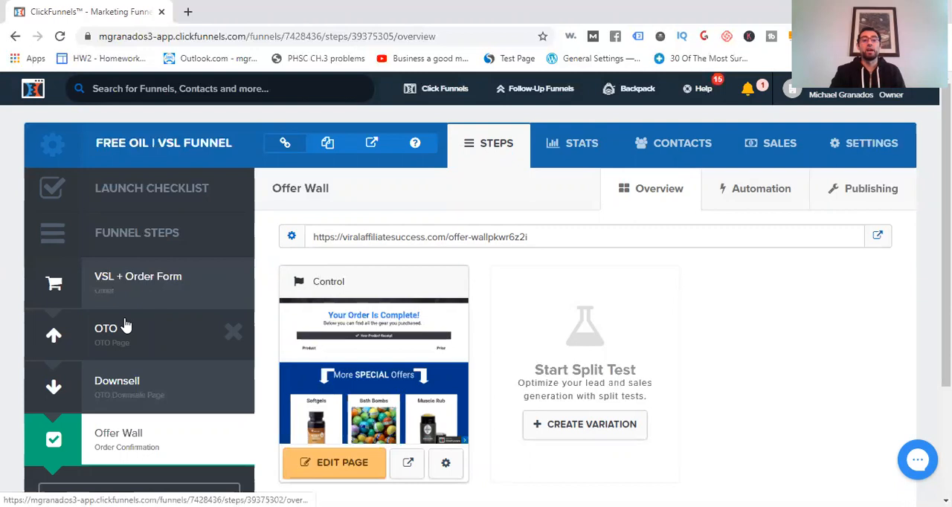
# - Show the VSL + Order Form step's Products list, dismissing the sales tax announcement
pyautogui.click(137, 276)
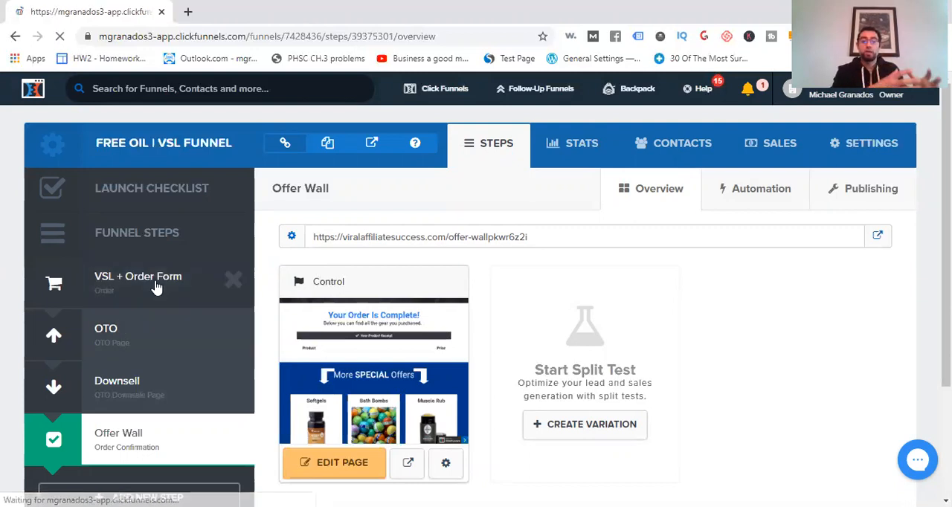
pyautogui.click(137, 282)
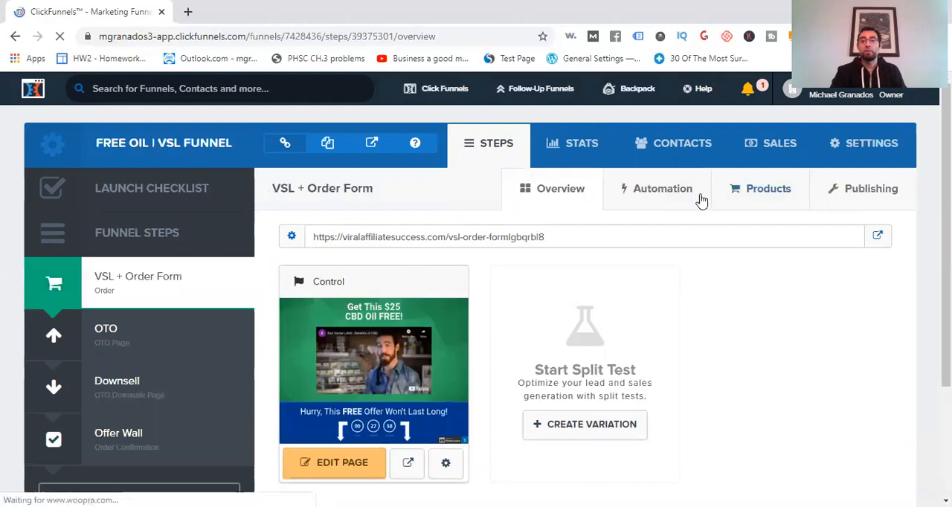
pyautogui.moveTo(750, 208)
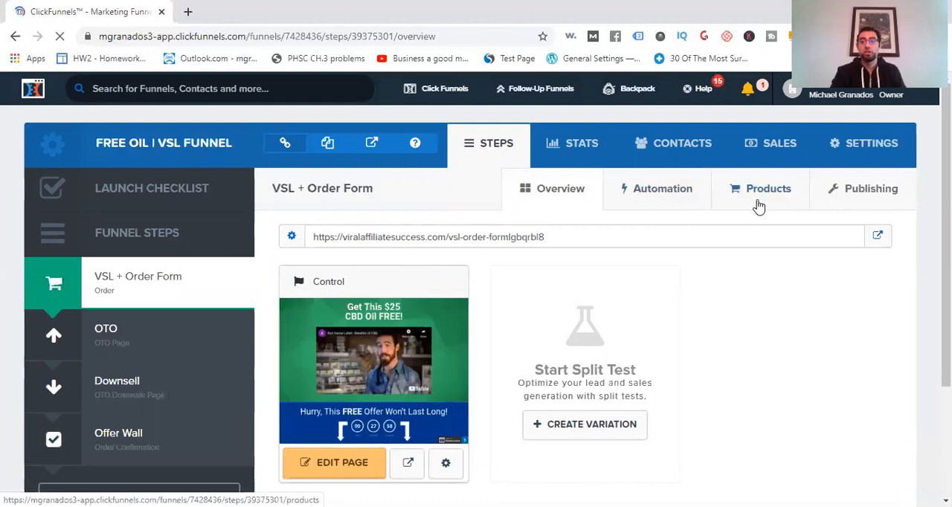
pyautogui.click(768, 187)
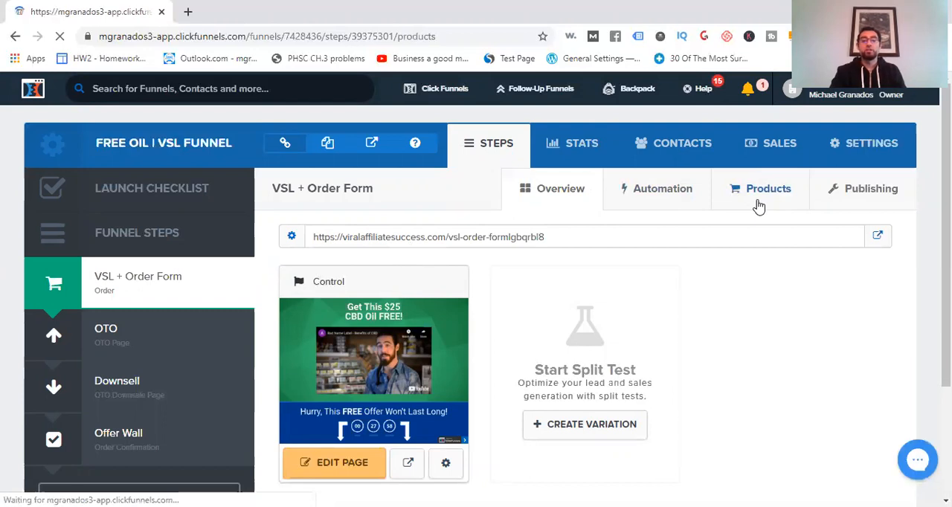
pyautogui.click(758, 187)
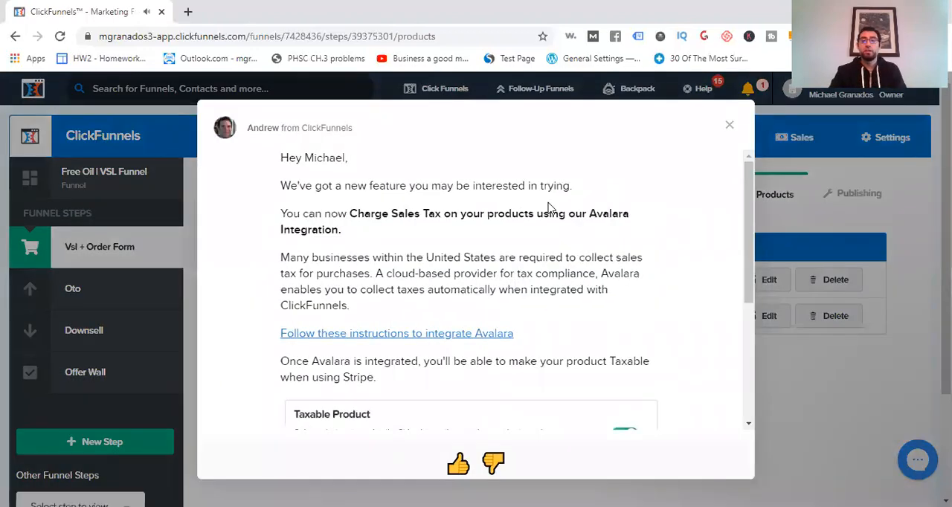
pyautogui.click(729, 125)
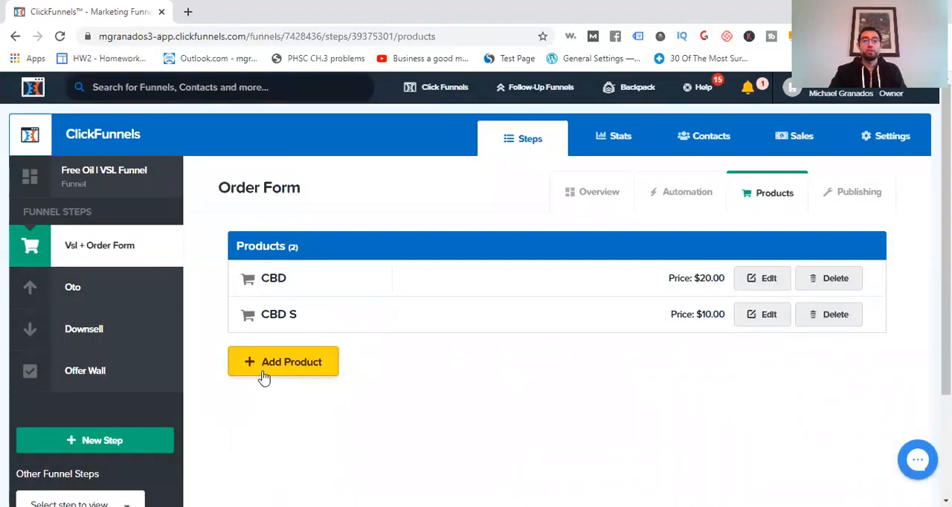
# - Start editing the CBD product ($20.00) listed alongside CBD S ($10.00)
pyautogui.click(282, 361)
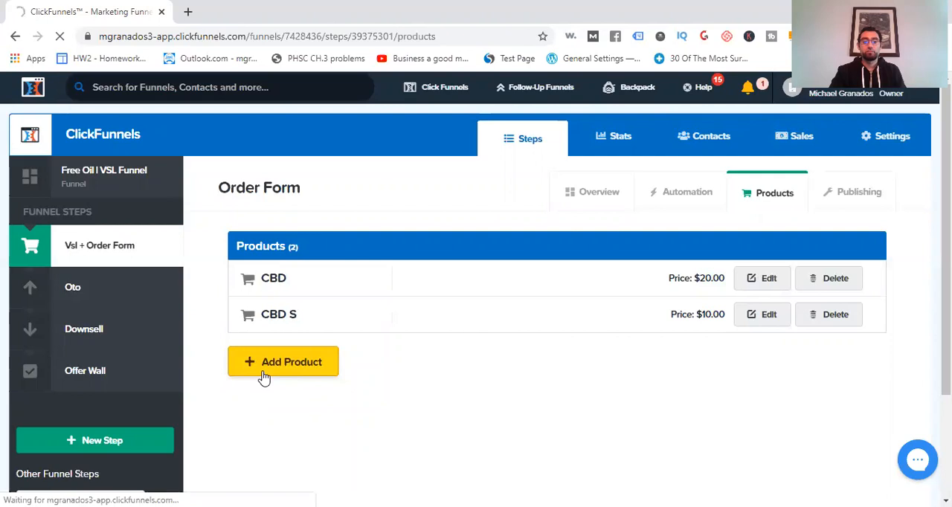
pyautogui.click(283, 362)
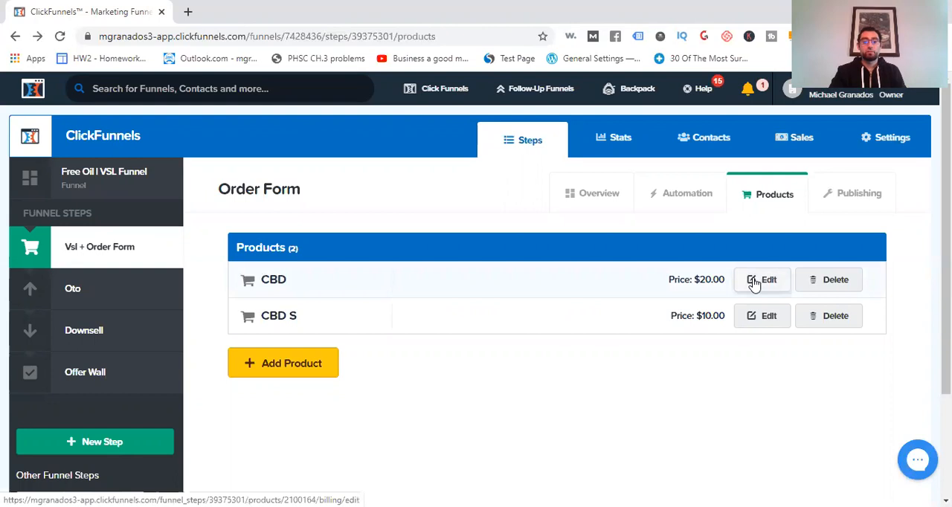
pyautogui.click(762, 279)
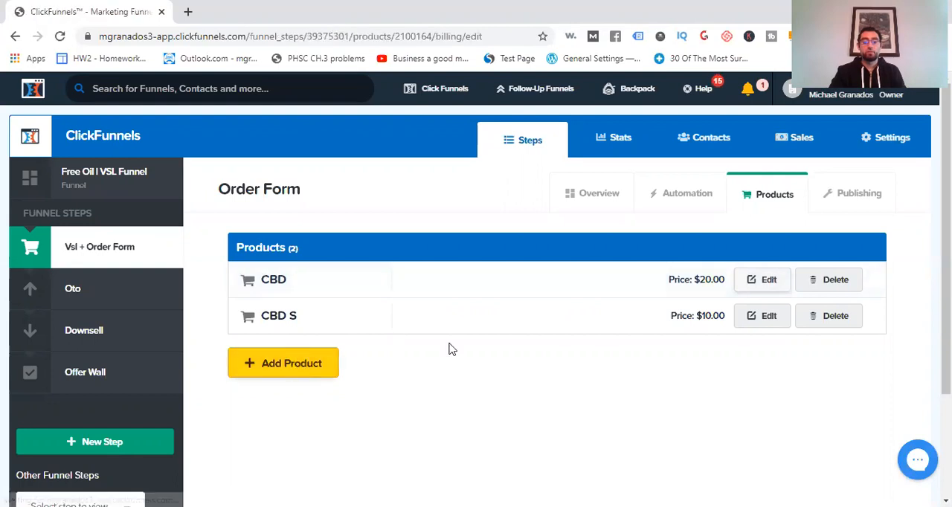
# - Review the CBD product's Payment Options: Stripe integration with a One-Time purchase type
pyautogui.click(283, 363)
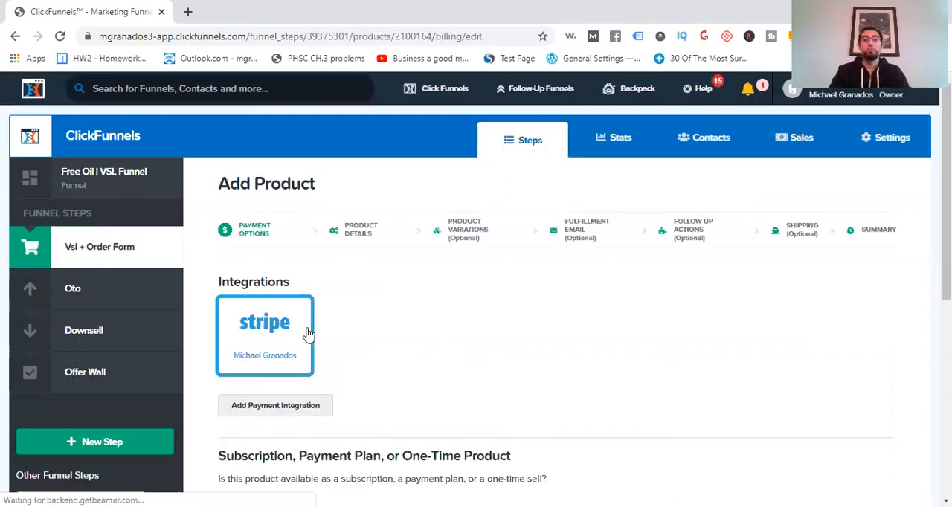
pyautogui.scroll(-3)
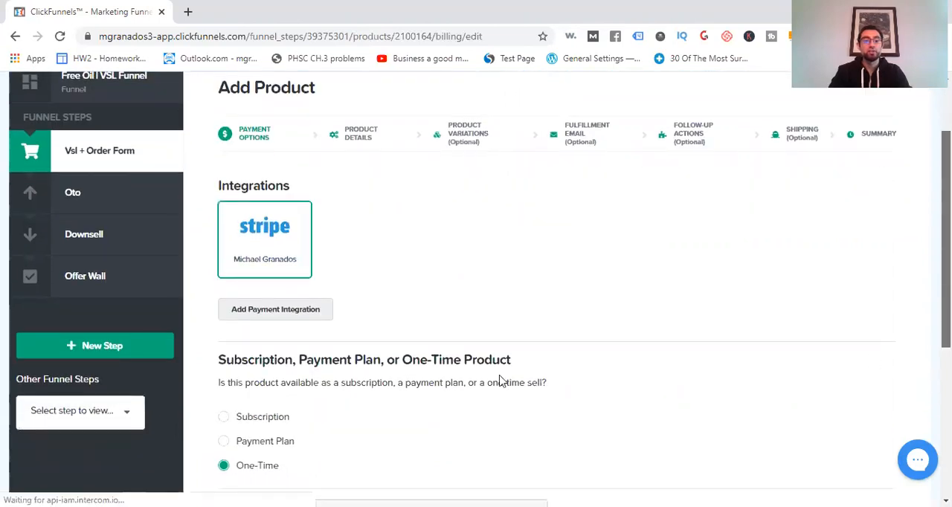
pyautogui.scroll(-3)
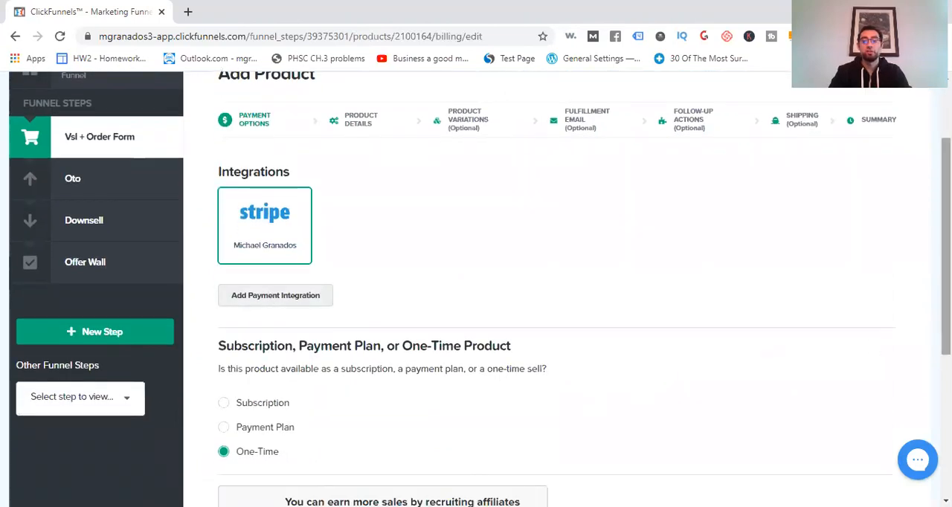
pyautogui.scroll(-3)
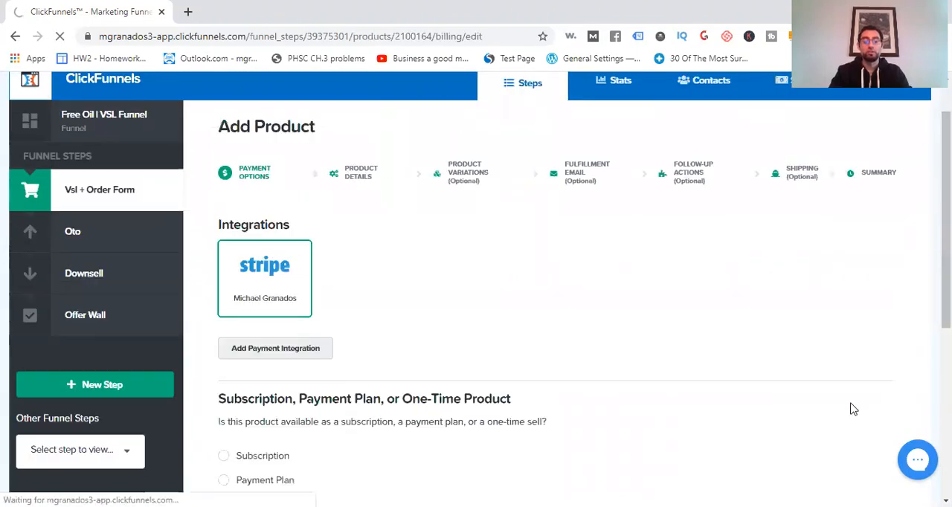
# - Fill the Product Details step with name CBD and price 20.00 USD, shipping fields empty
pyautogui.click(360, 171)
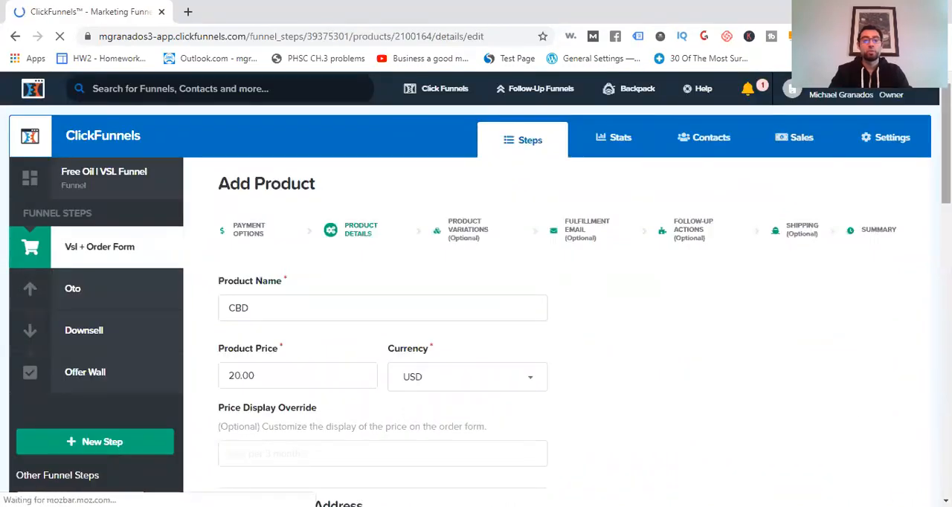
pyautogui.scroll(-3)
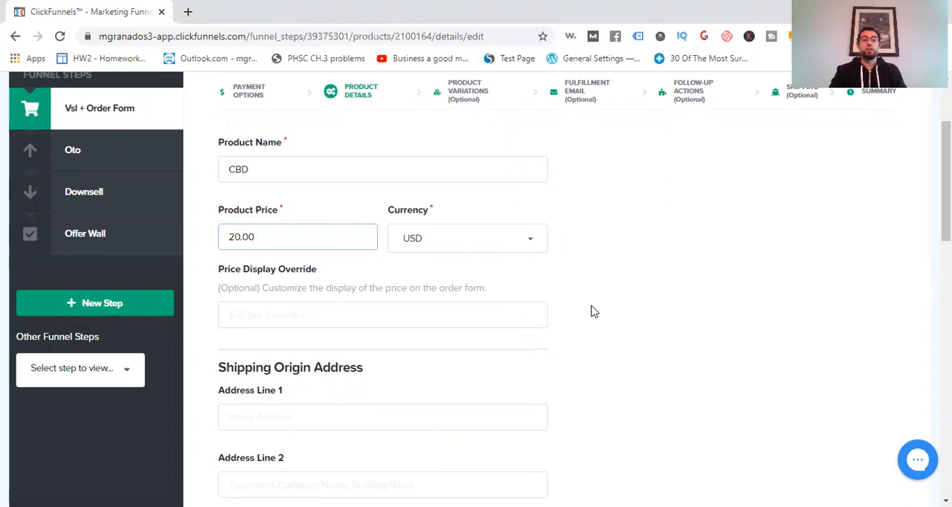
pyautogui.click(382, 316)
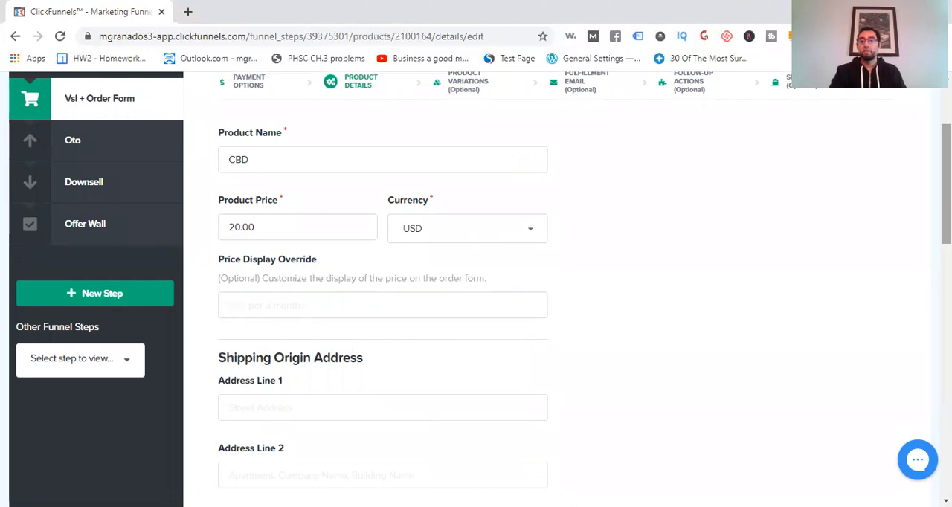
pyautogui.scroll(-3)
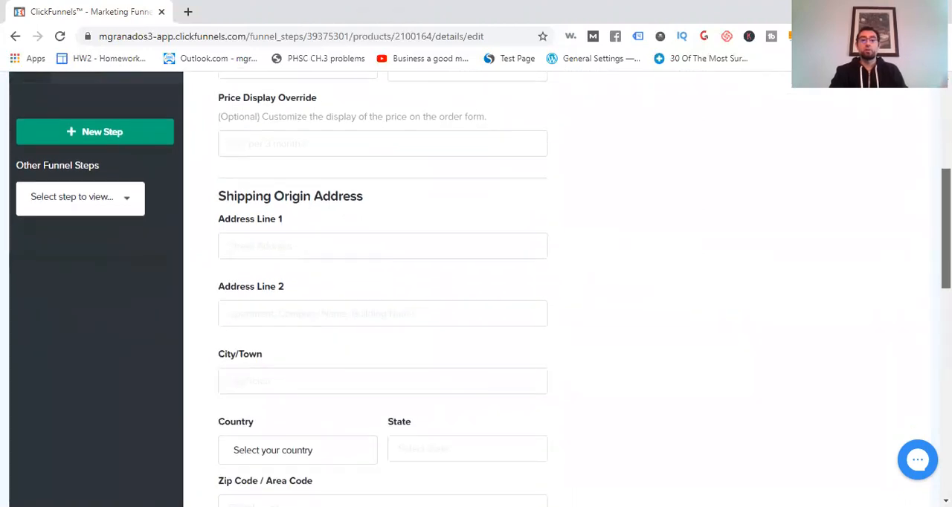
pyautogui.scroll(-3)
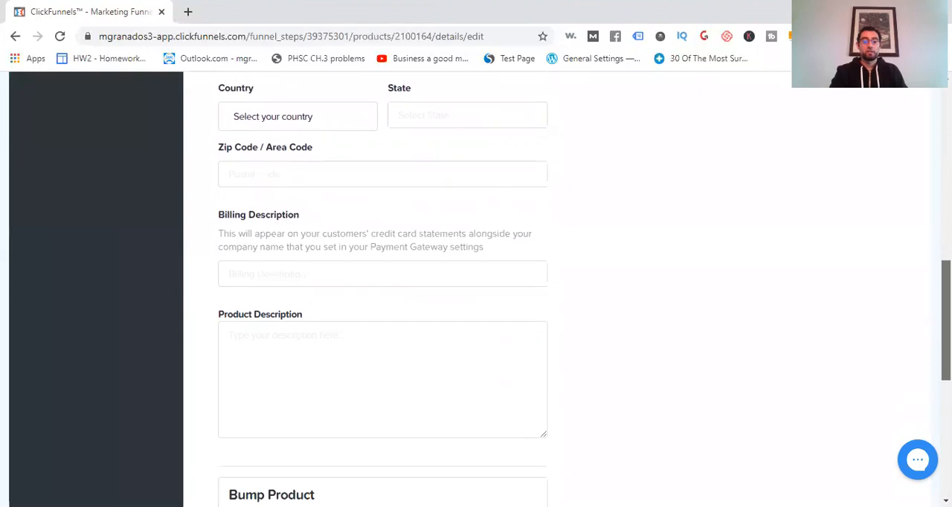
pyautogui.scroll(-3)
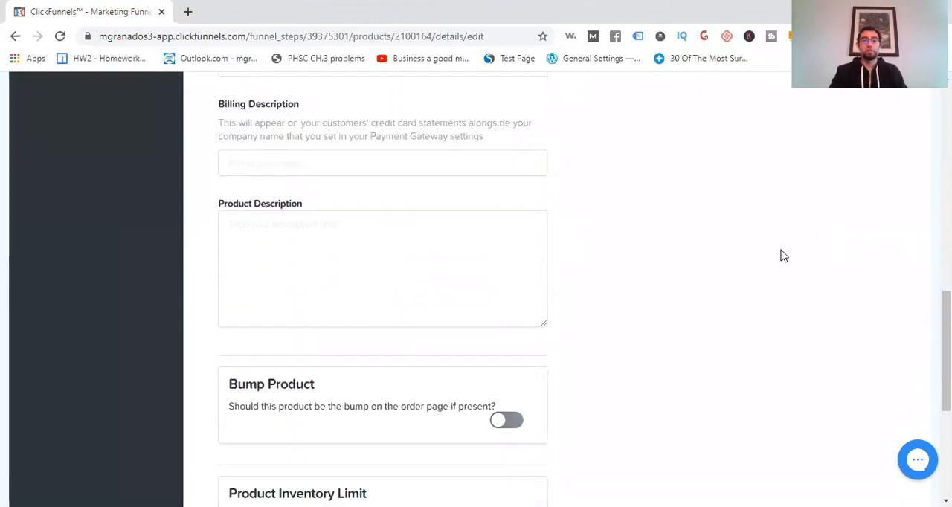
pyautogui.scroll(-3)
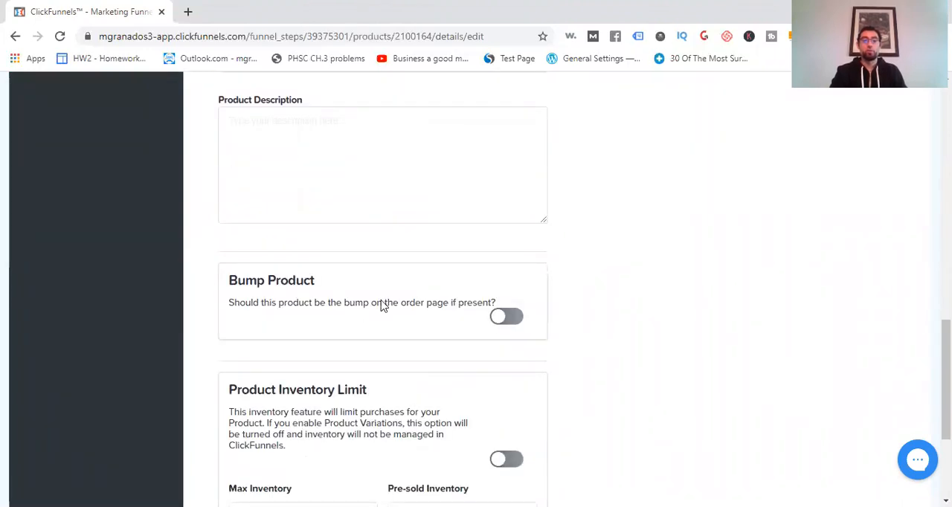
pyautogui.moveTo(364, 315)
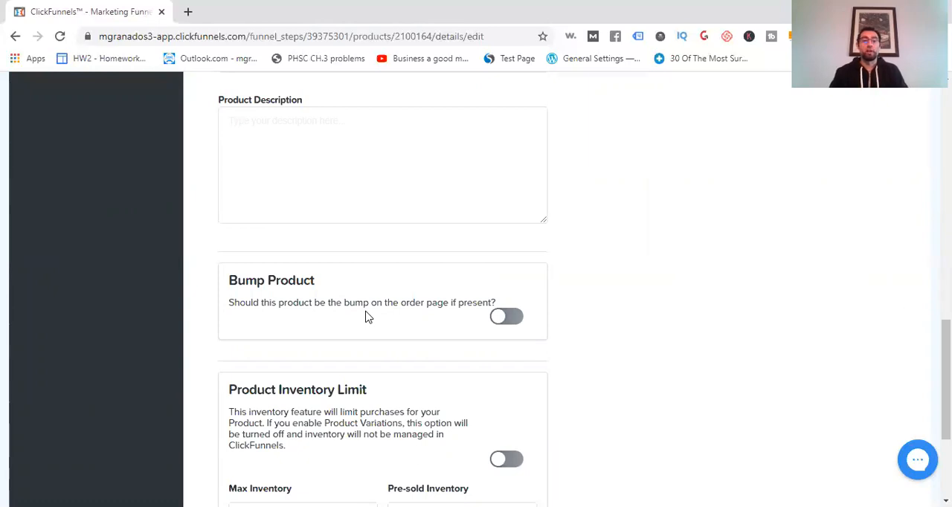
pyautogui.moveTo(520, 328)
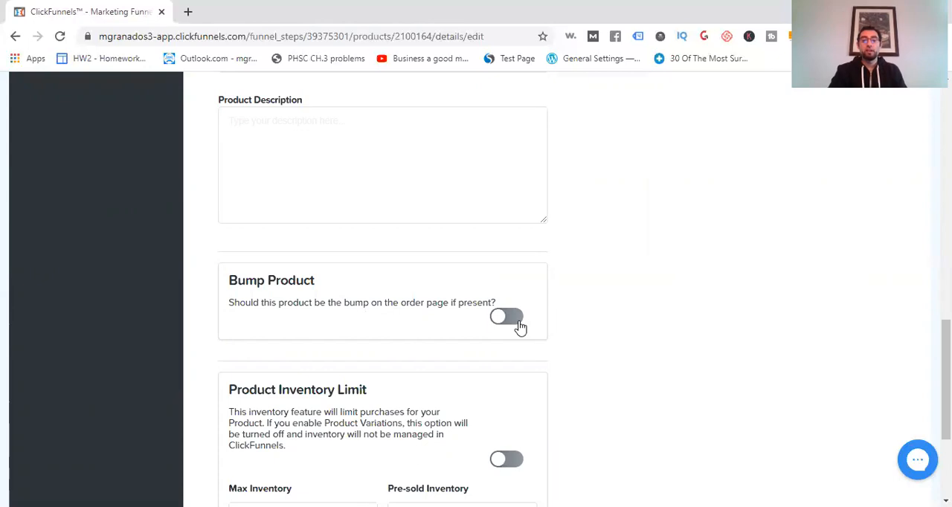
# - Toggle the order-page Bump Product setting for CBD and leave it switched off
pyautogui.click(505, 318)
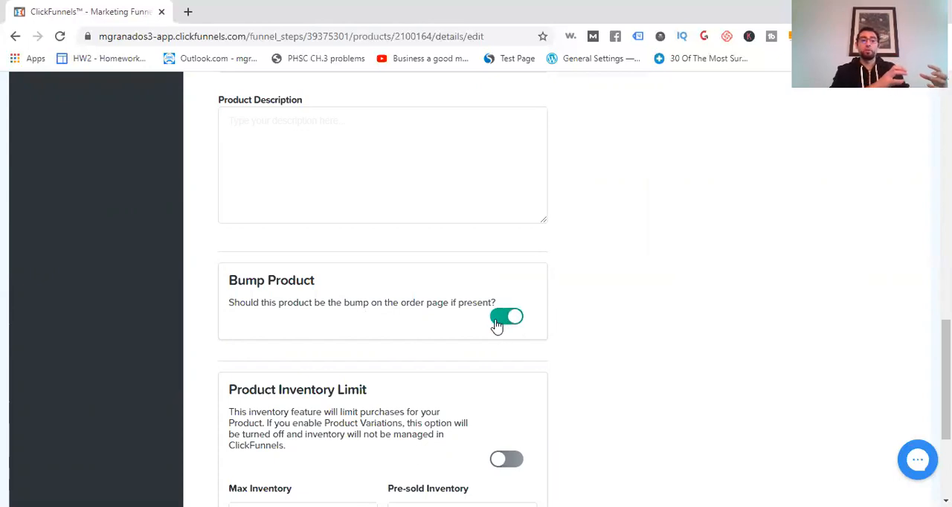
pyautogui.click(506, 317)
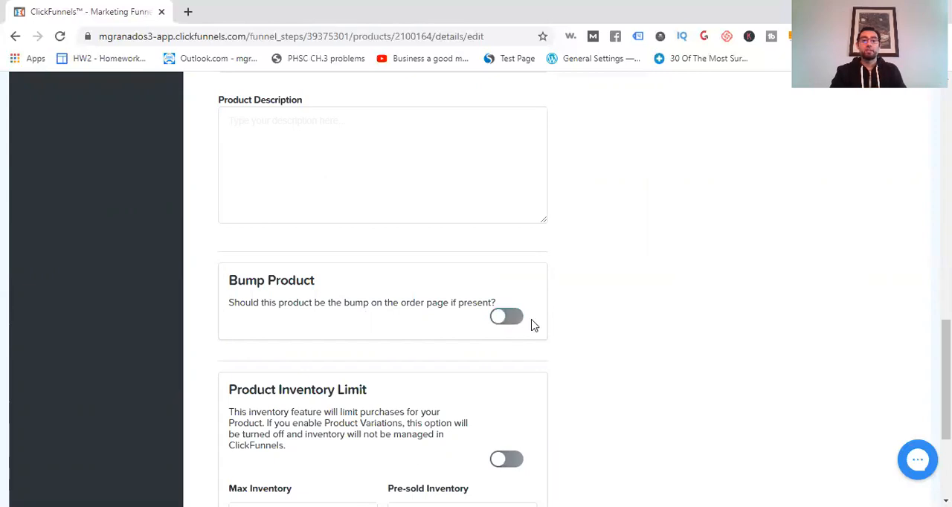
pyautogui.moveTo(518, 327)
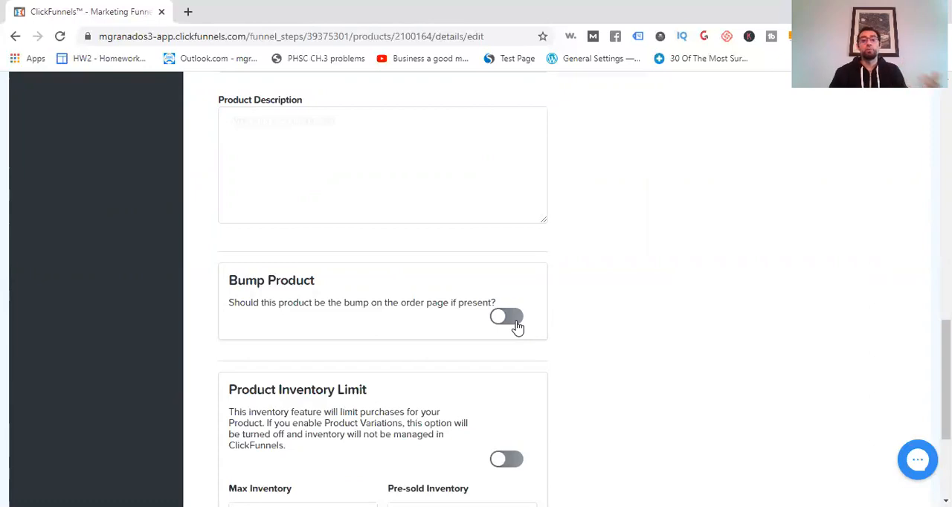
pyautogui.moveTo(669, 344)
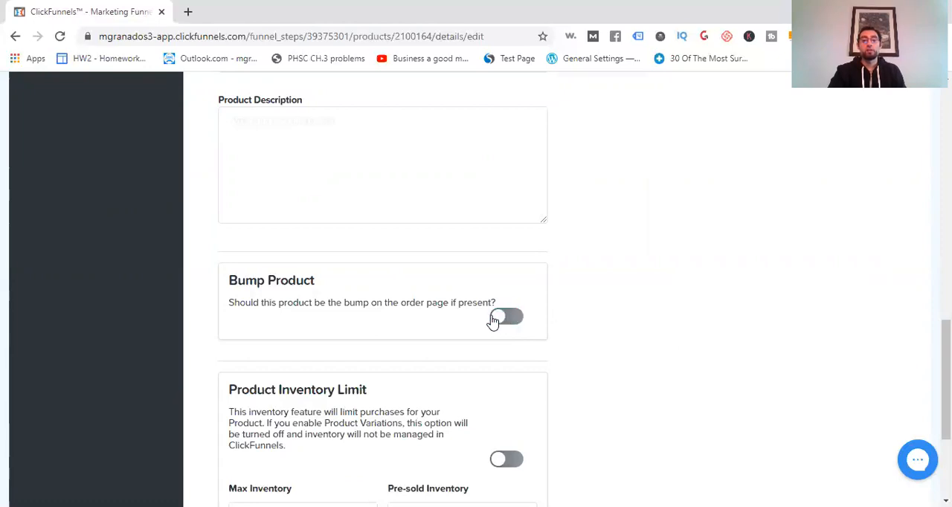
pyautogui.scroll(3)
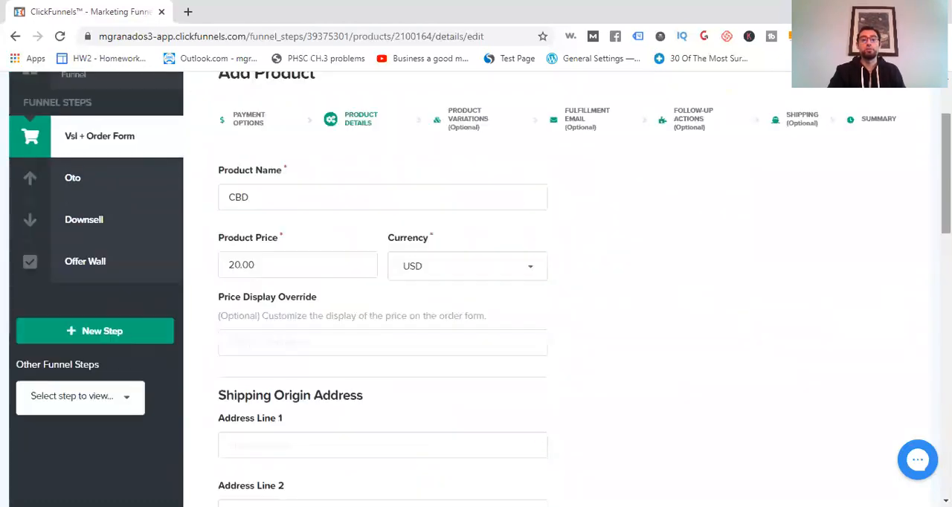
pyautogui.scroll(-3)
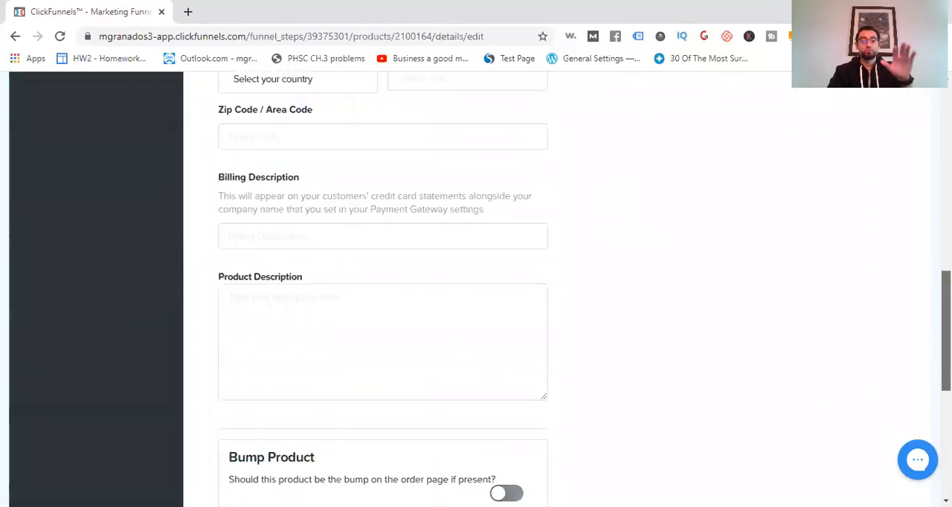
pyautogui.scroll(-3)
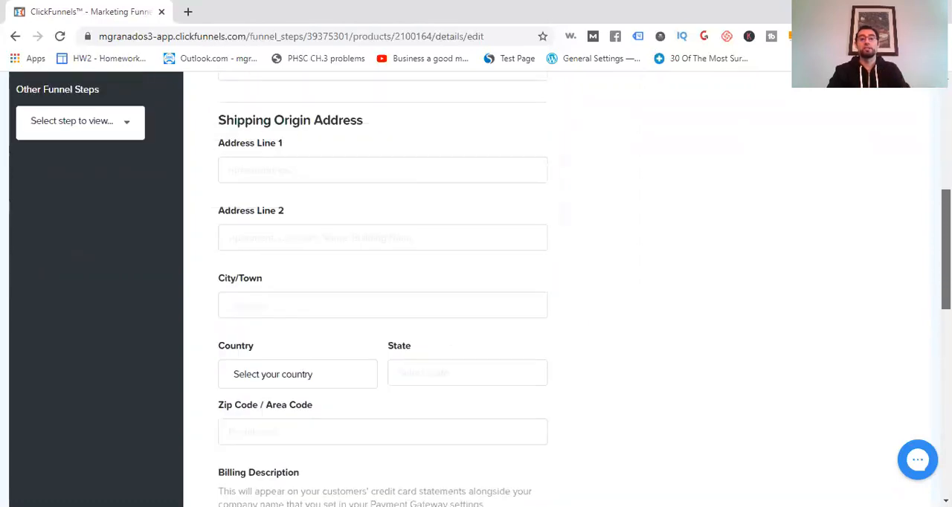
pyautogui.scroll(3)
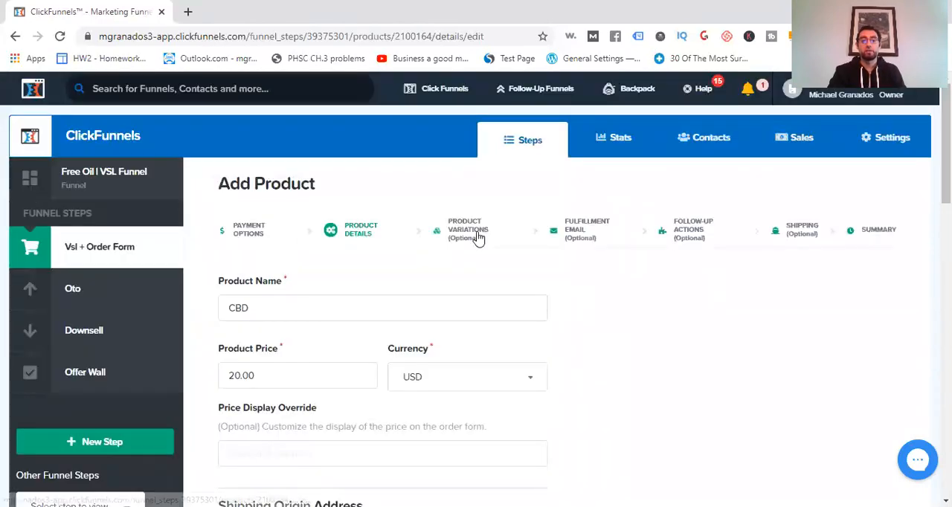
# - Move to the Product Variations step with Create Product Variations left off
pyautogui.click(467, 229)
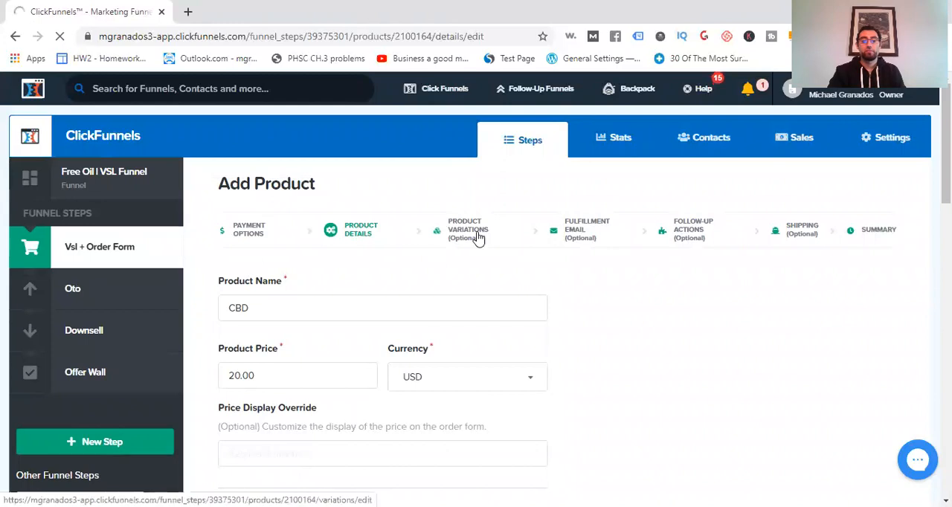
pyautogui.click(467, 229)
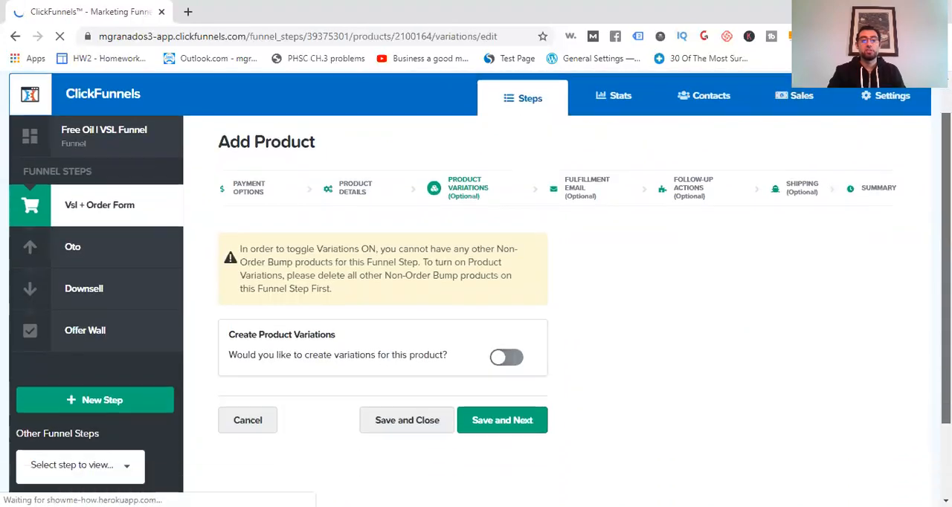
pyautogui.scroll(-3)
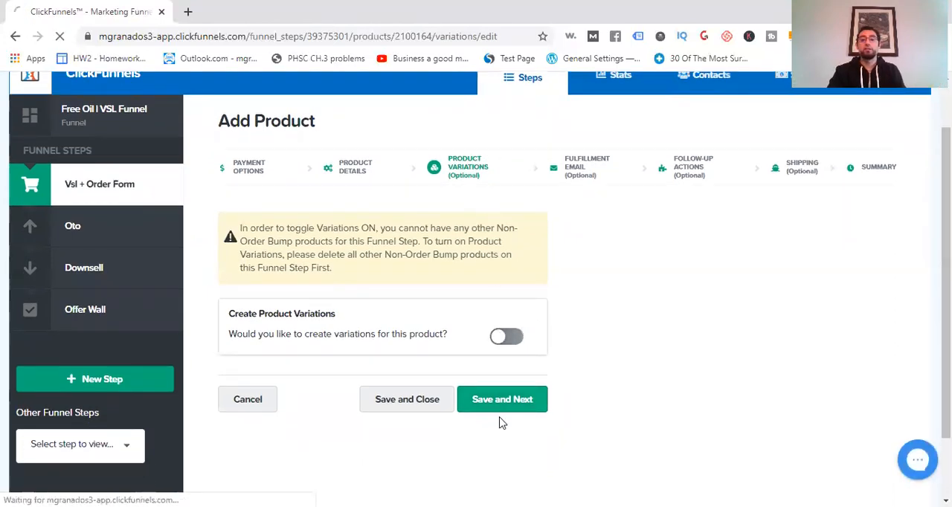
pyautogui.moveTo(613, 291)
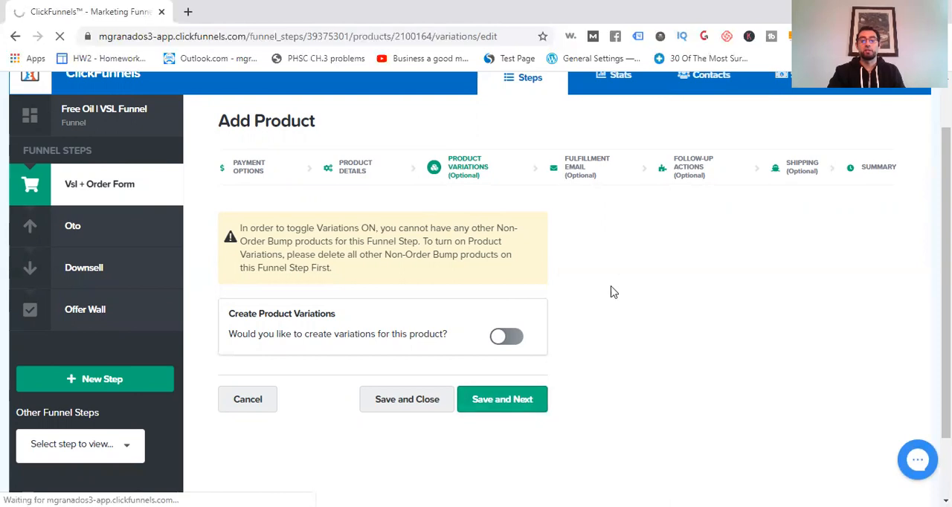
# - Save and continue to the Fulfillment Email step and review its settings
pyautogui.click(503, 399)
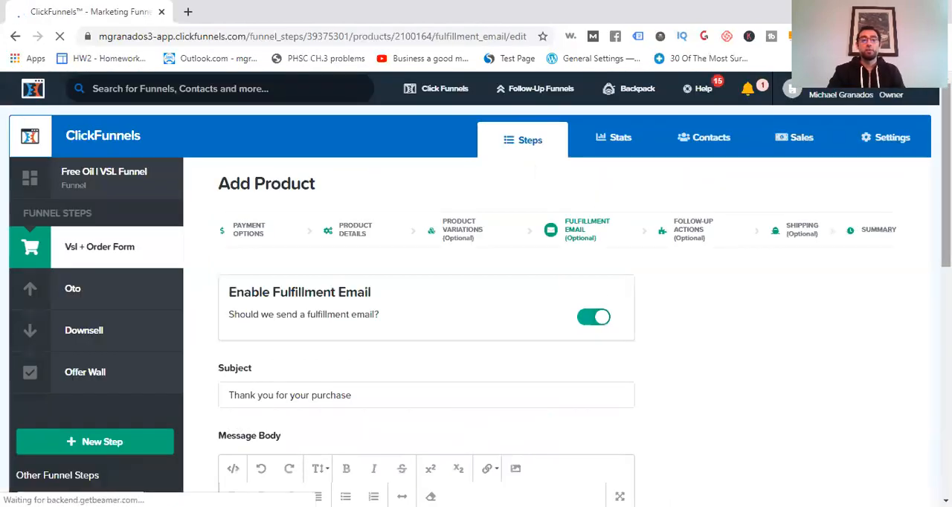
pyautogui.scroll(-3)
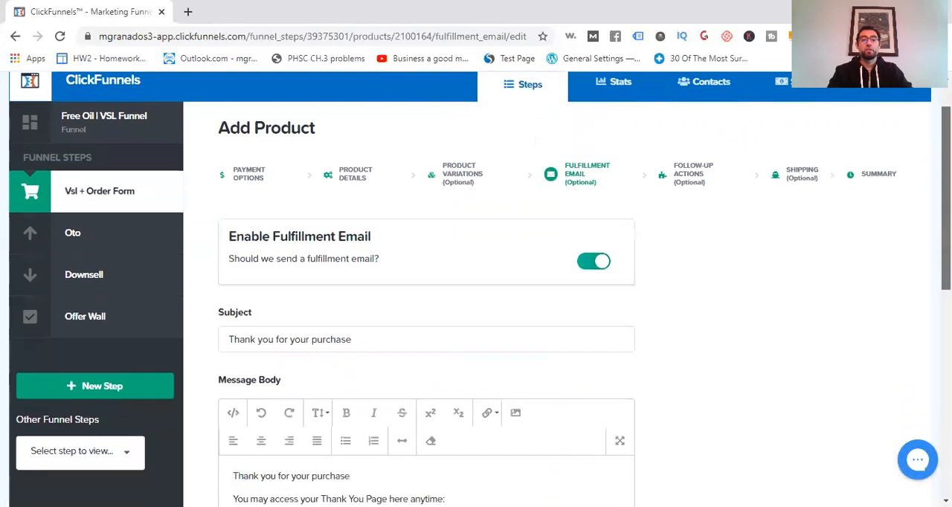
pyautogui.scroll(-3)
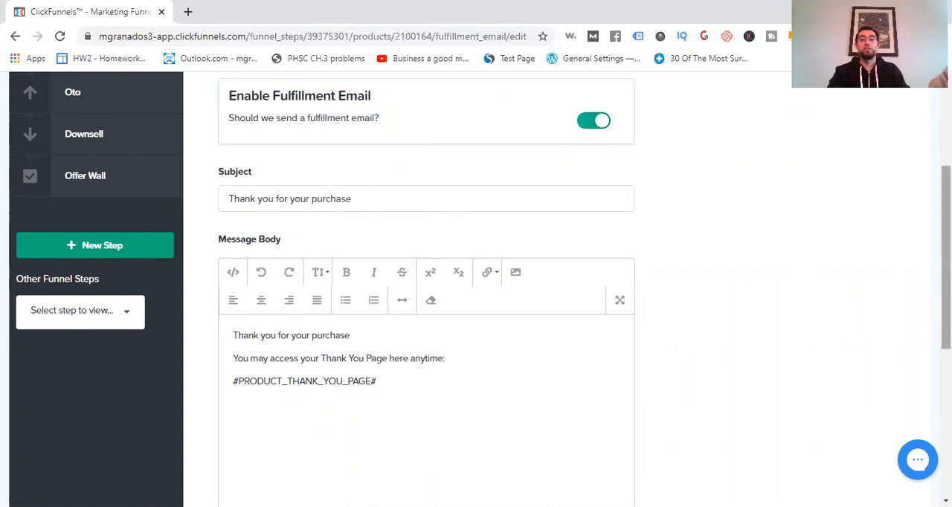
pyautogui.scroll(-3)
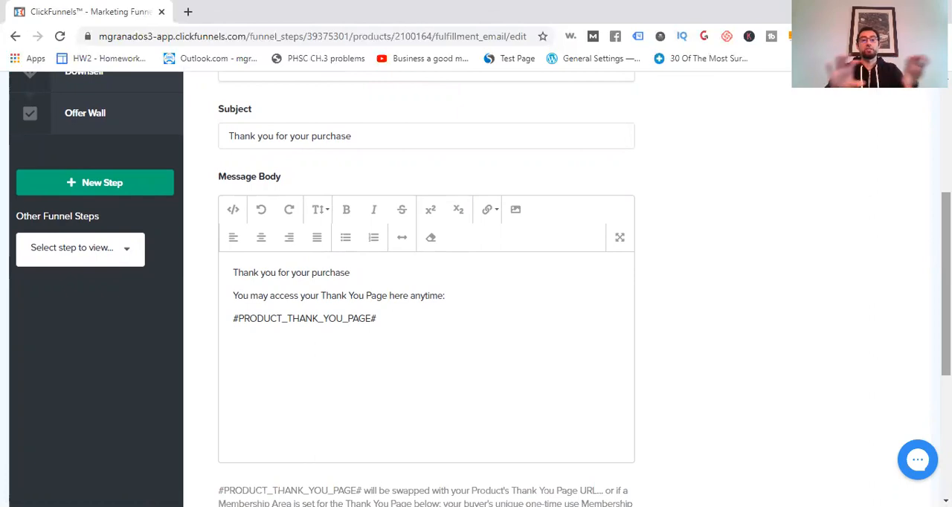
pyautogui.scroll(-3)
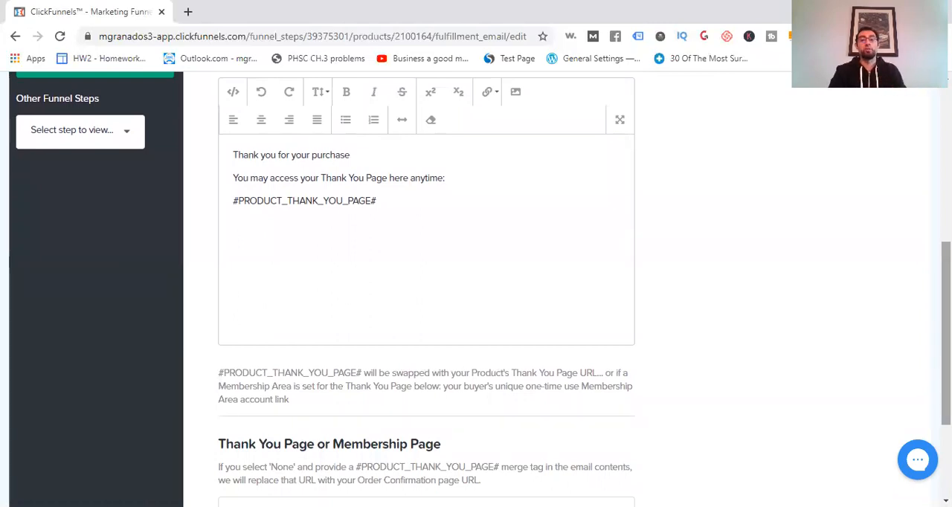
pyautogui.scroll(-3)
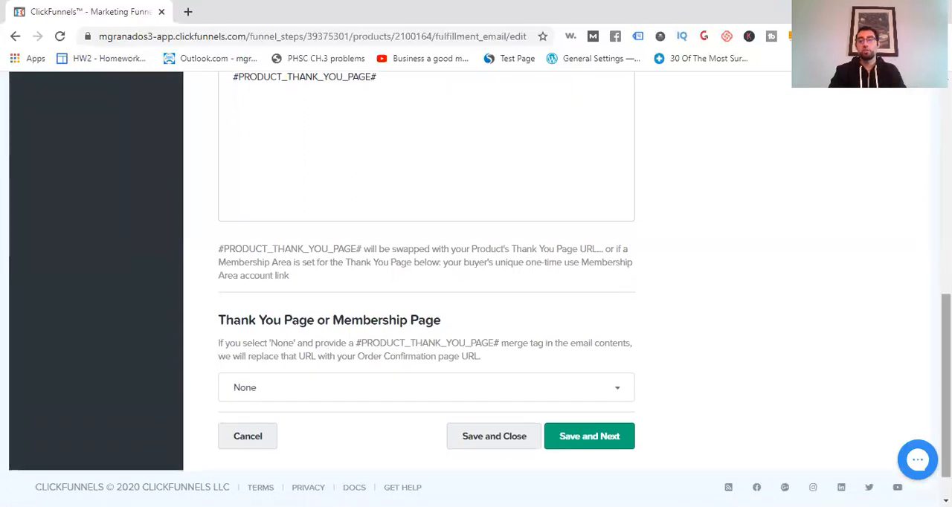
pyautogui.scroll(3)
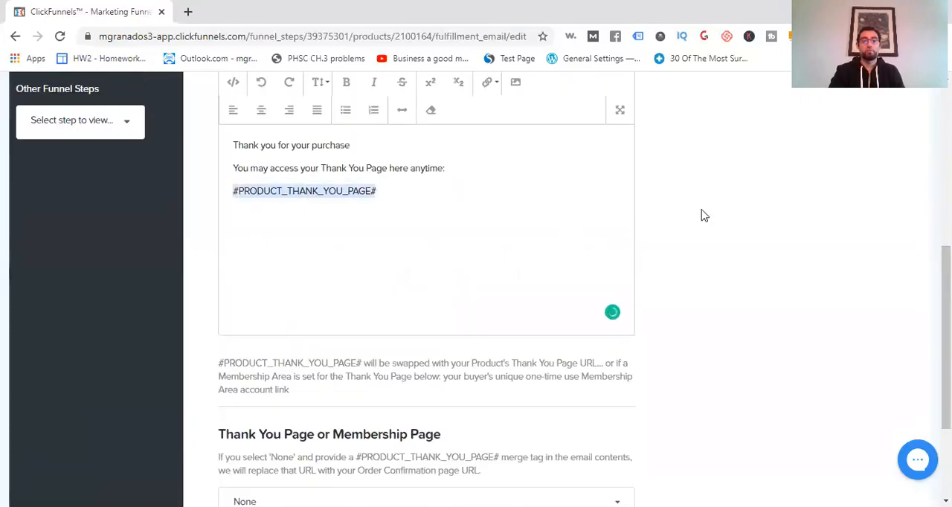
pyautogui.scroll(-3)
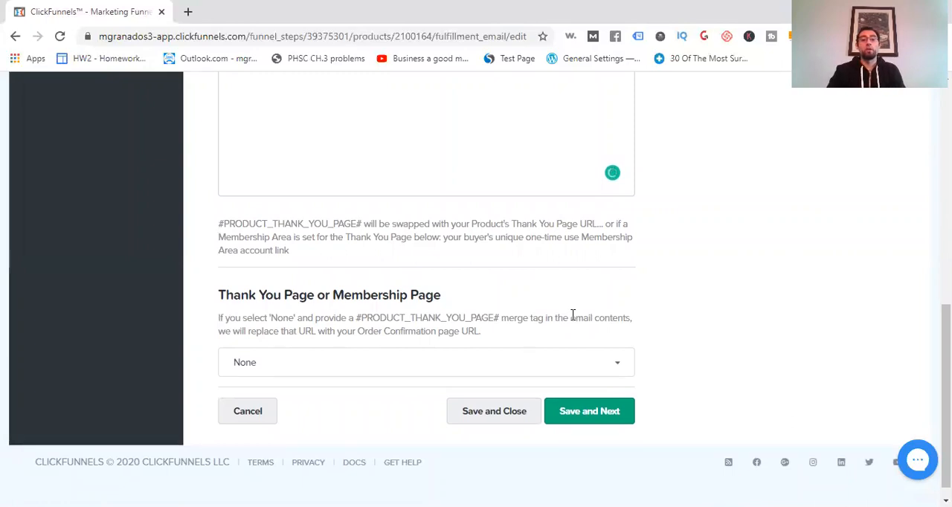
pyautogui.scroll(3)
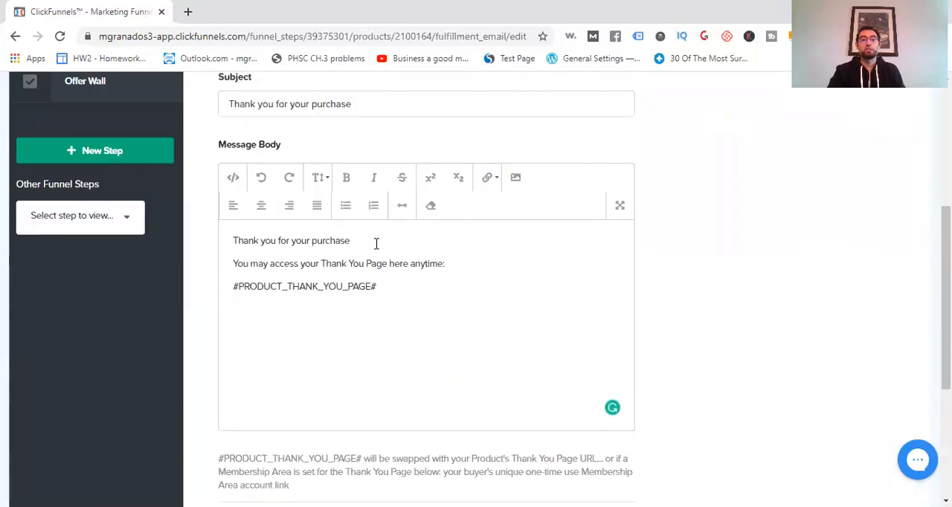
pyautogui.scroll(3)
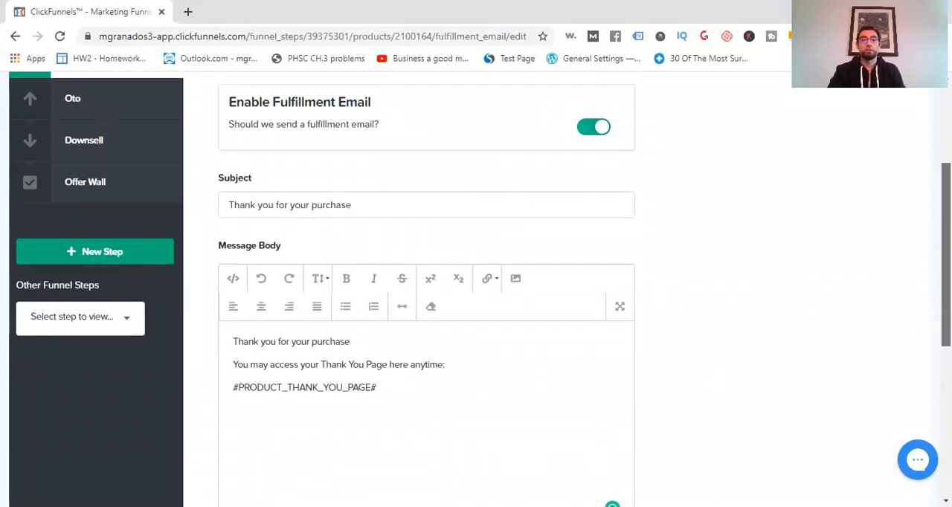
pyautogui.scroll(-3)
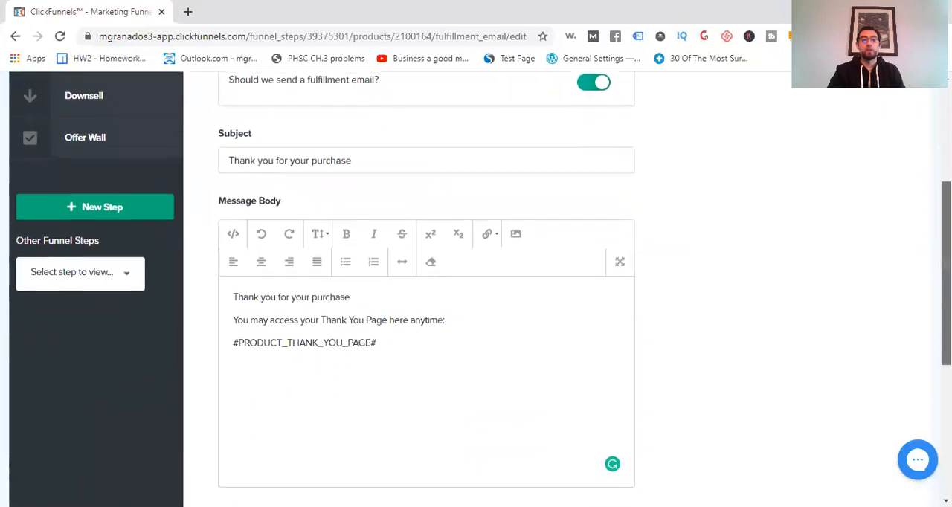
pyautogui.scroll(3)
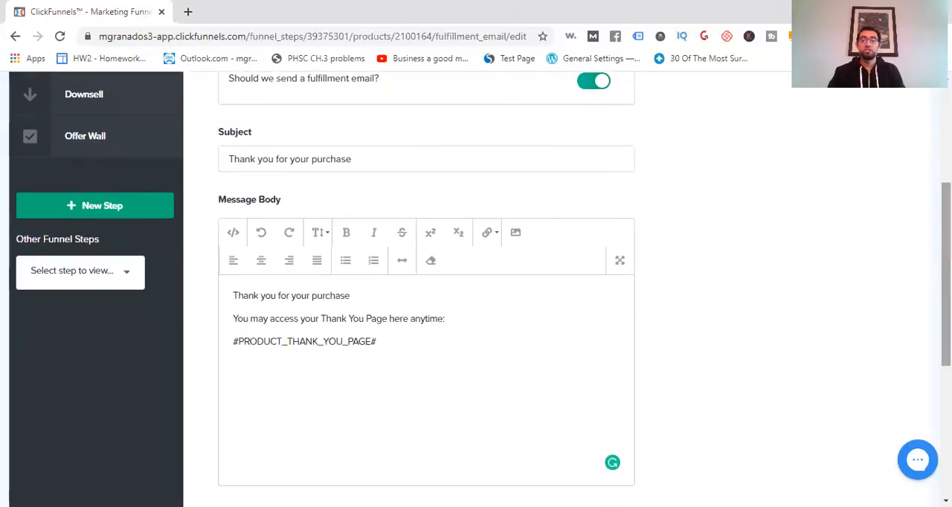
pyautogui.scroll(-3)
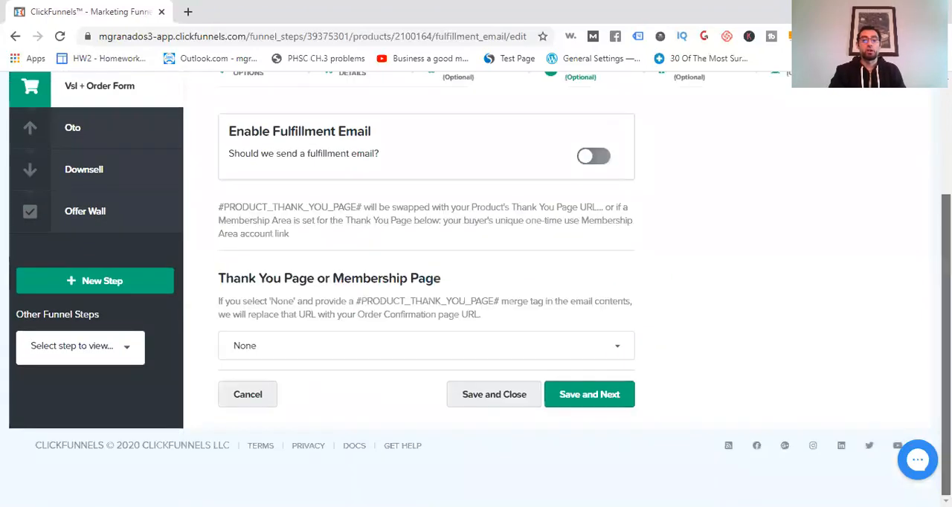
# - Switch Enable Fulfillment Email off for CBD, with no thank-you page chosen
pyautogui.click(425, 345)
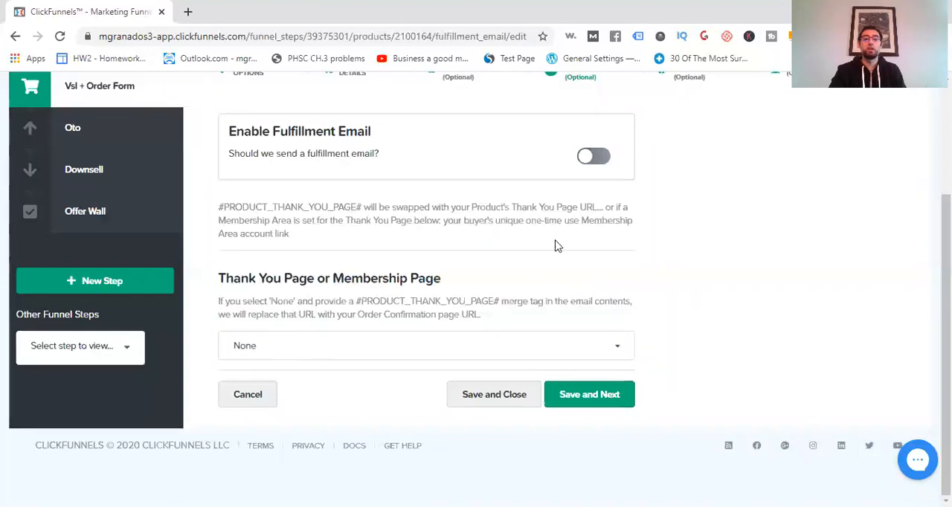
pyautogui.click(594, 155)
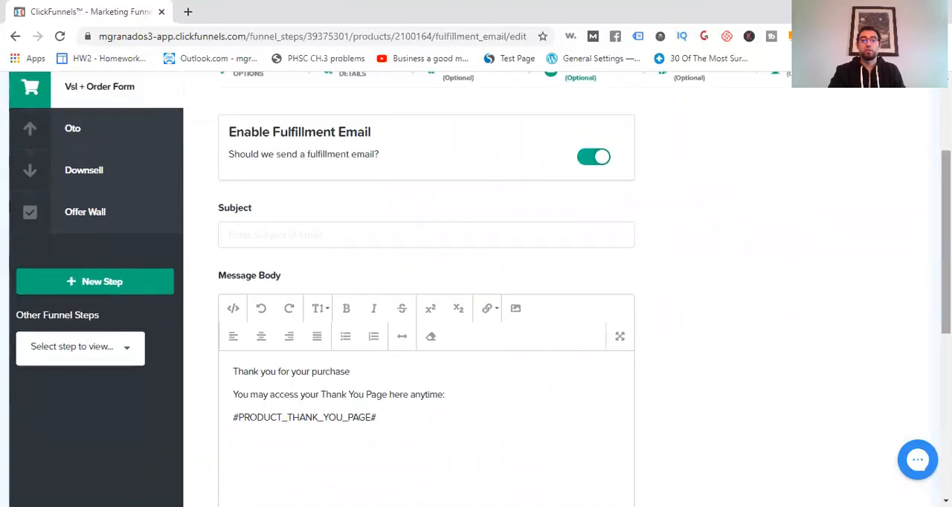
pyautogui.scroll(-3)
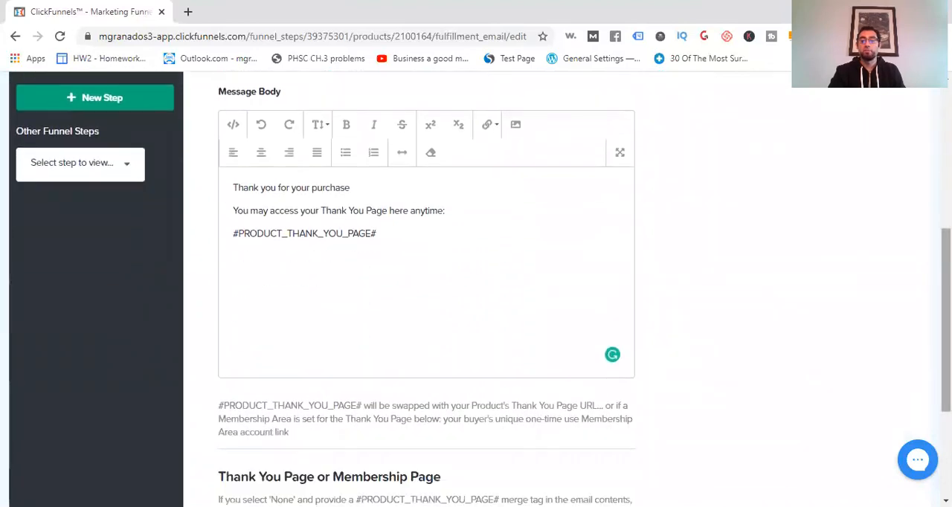
pyautogui.scroll(-3)
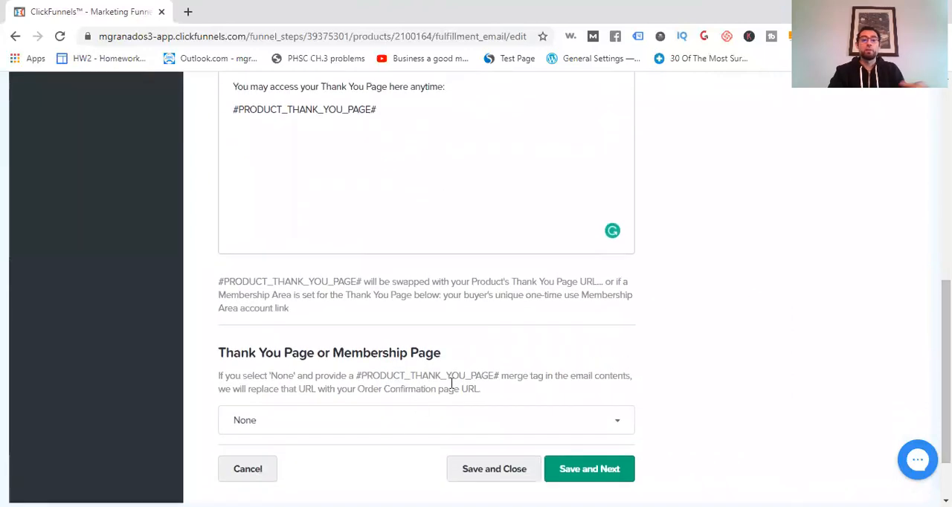
pyautogui.scroll(3)
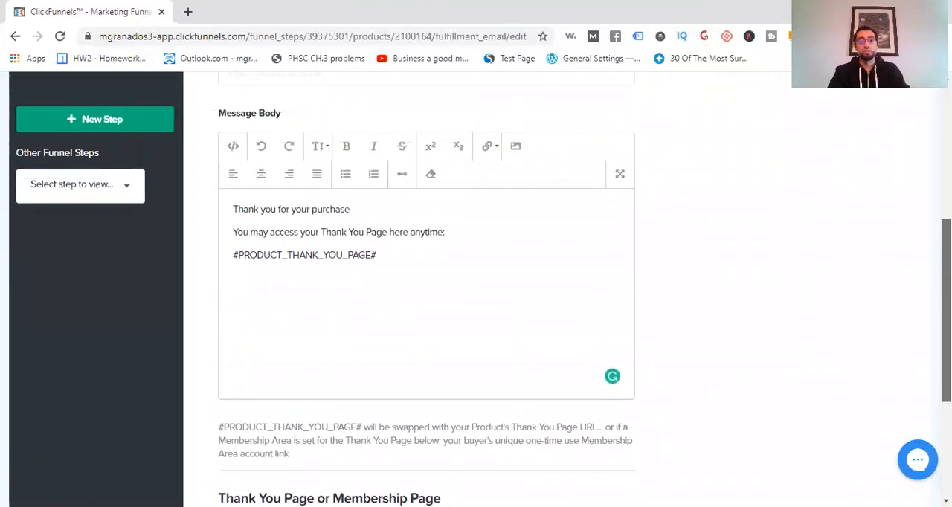
pyautogui.scroll(3)
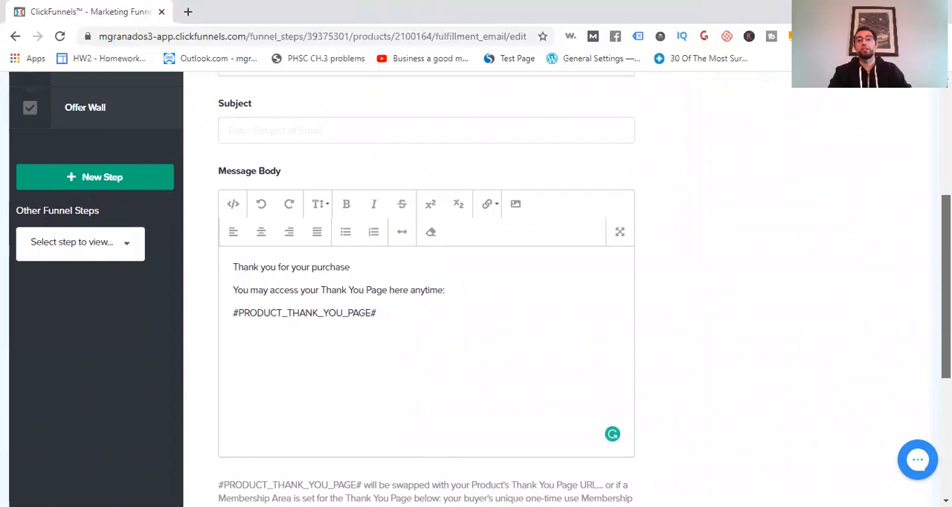
pyautogui.scroll(3)
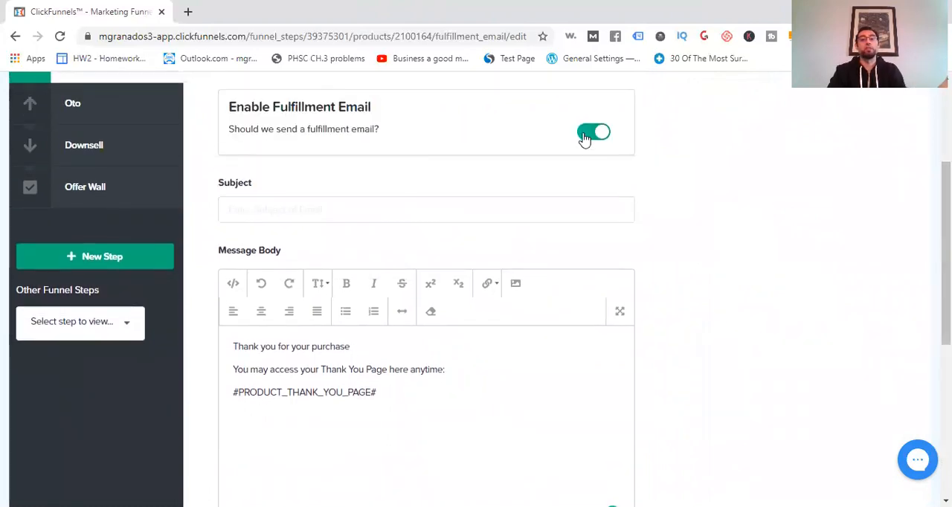
pyautogui.click(595, 132)
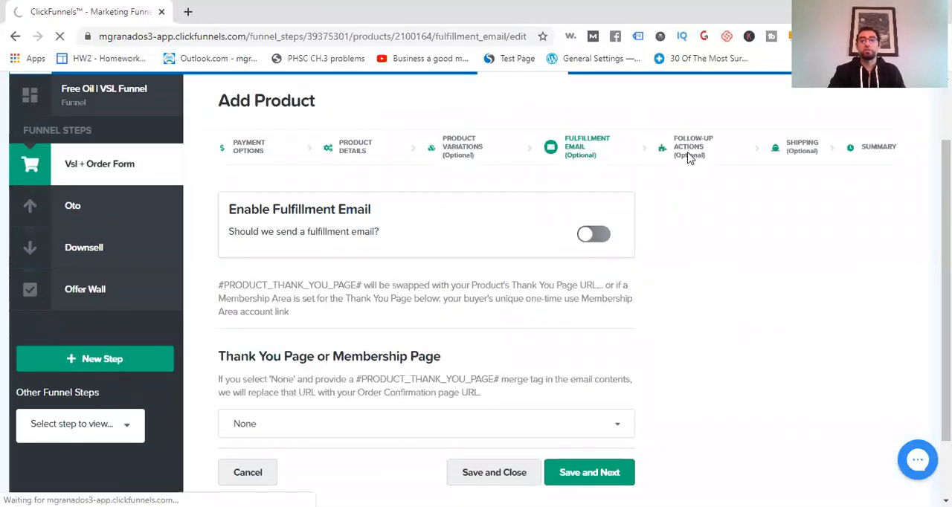
# - Reach the Follow-Up Actions step and enable Trigger Follow-Up Action with its integration choices shown
pyautogui.click(693, 147)
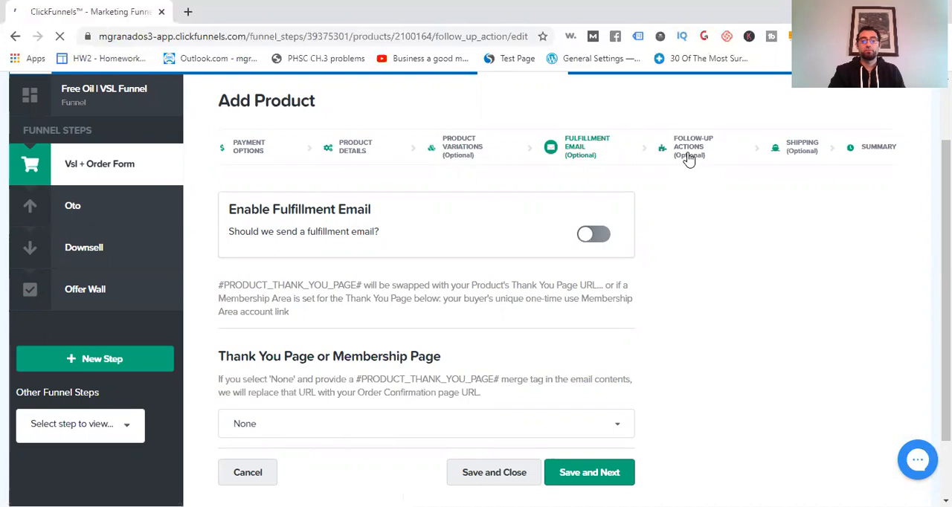
pyautogui.click(693, 147)
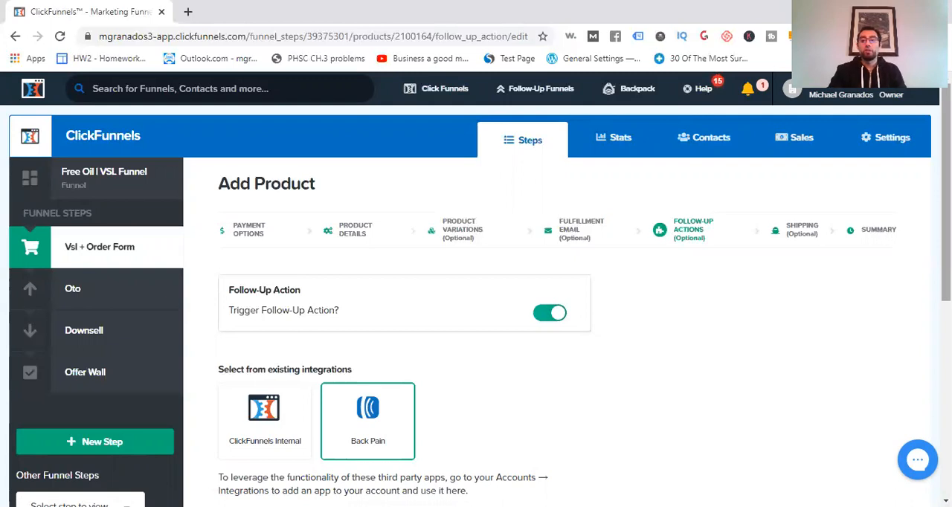
pyautogui.scroll(-3)
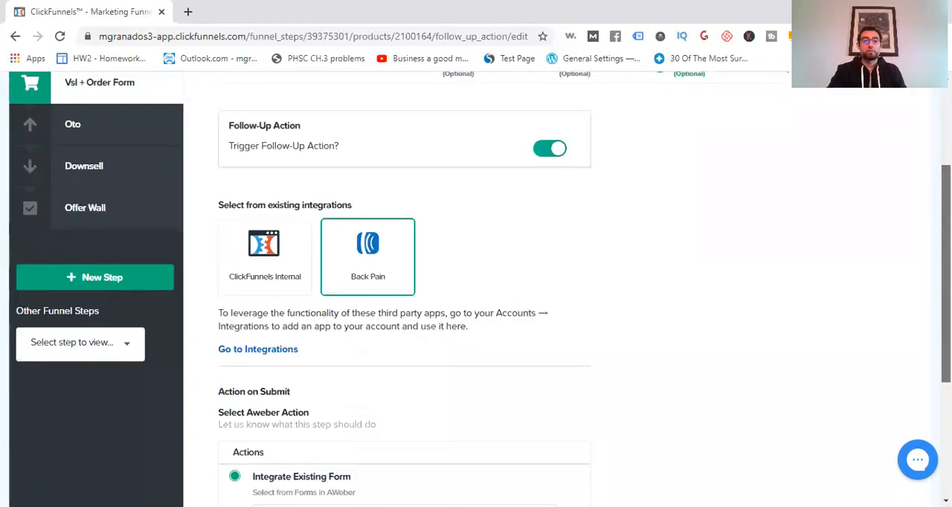
pyautogui.click(265, 256)
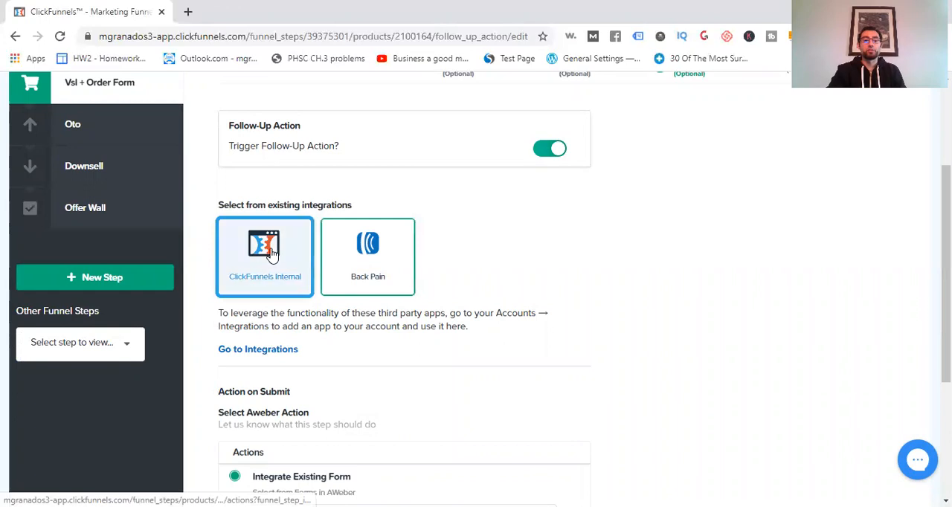
pyautogui.click(265, 256)
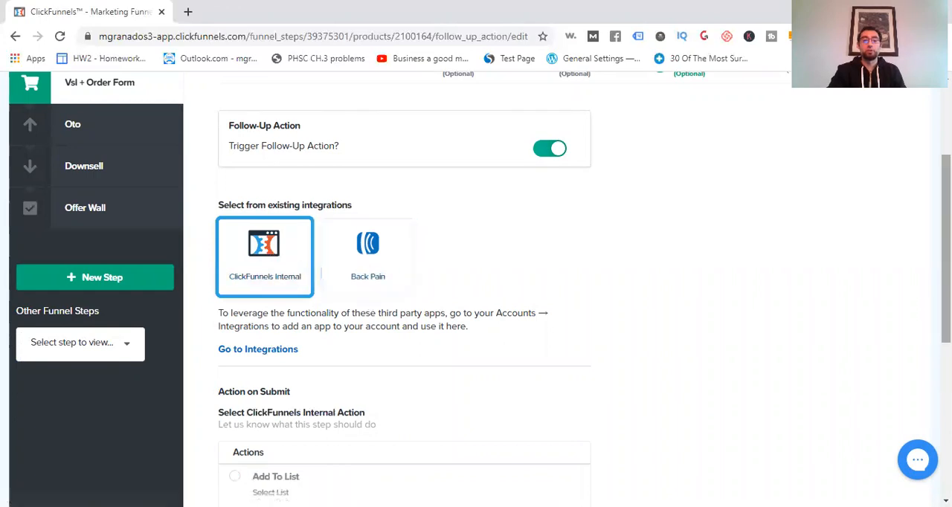
pyautogui.scroll(-3)
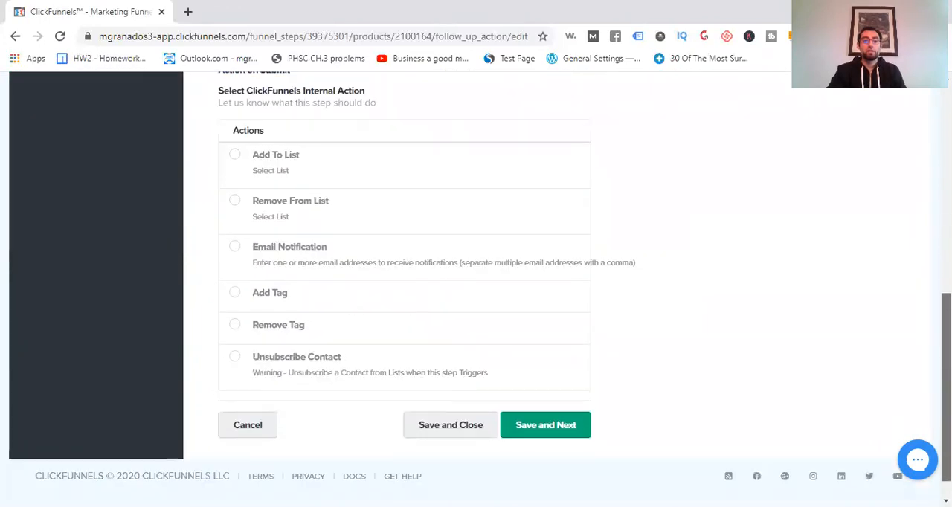
pyautogui.scroll(3)
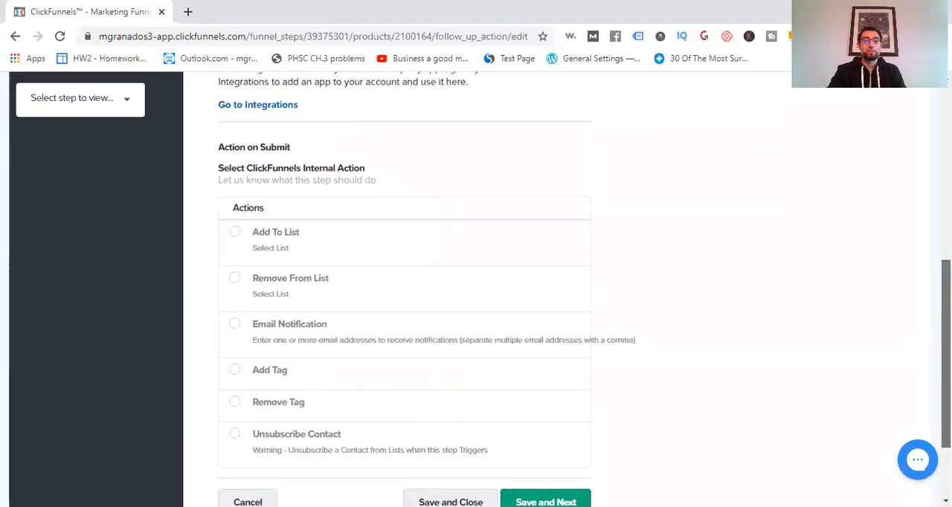
pyautogui.scroll(3)
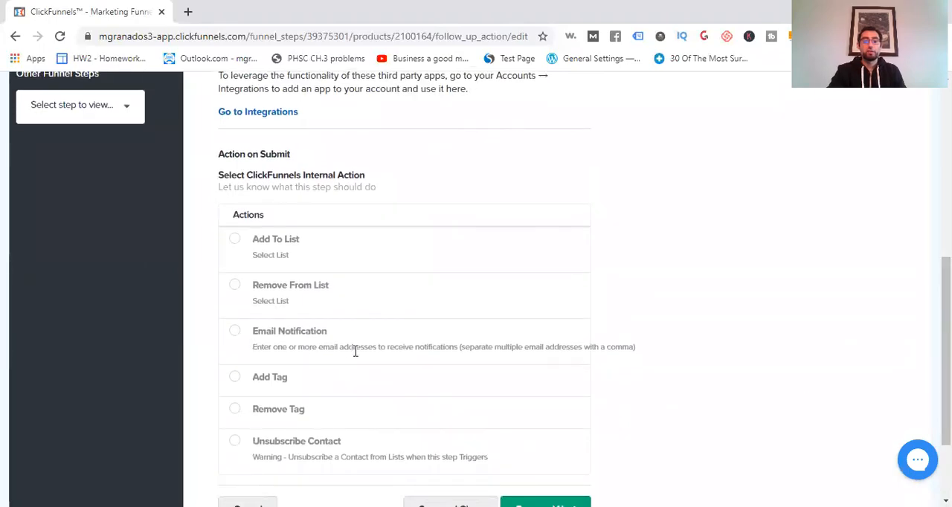
pyautogui.scroll(3)
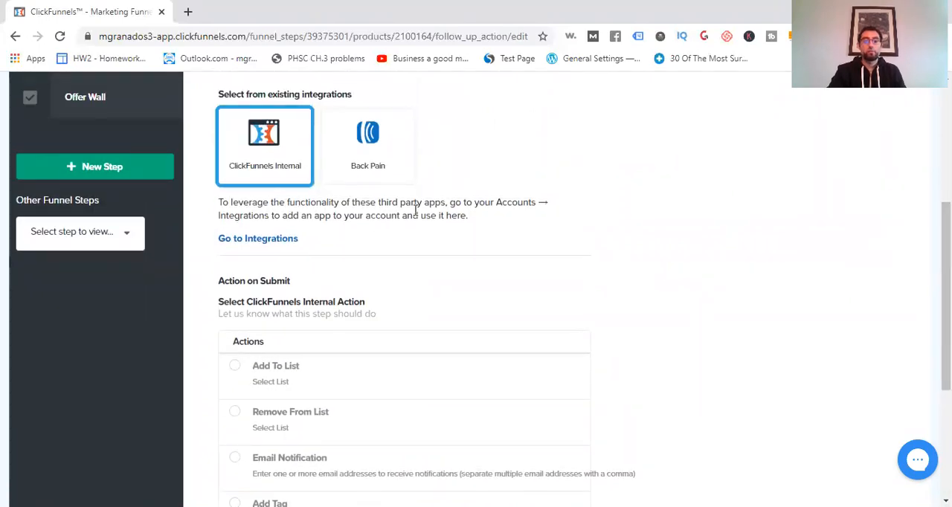
# - Select the Back Pain integration and integrate its existing CBD Oil AWeber form
pyautogui.click(367, 142)
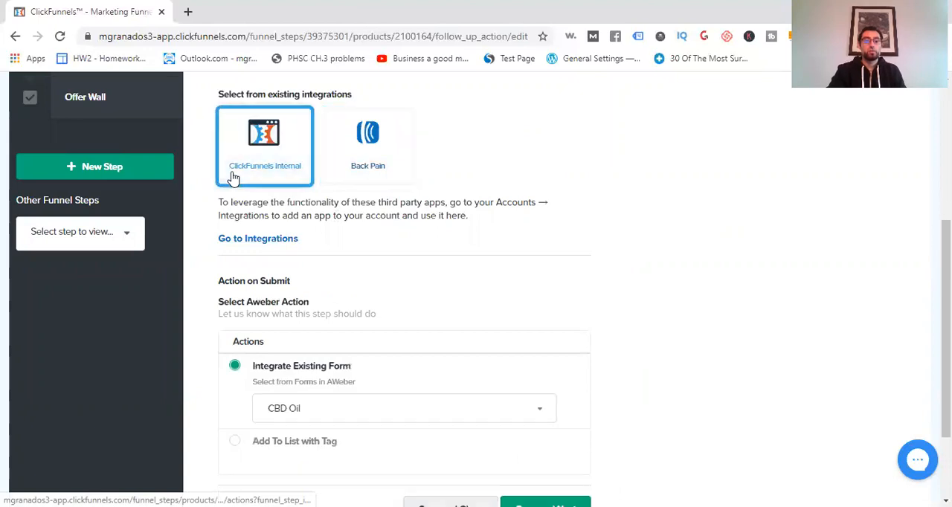
pyautogui.click(367, 146)
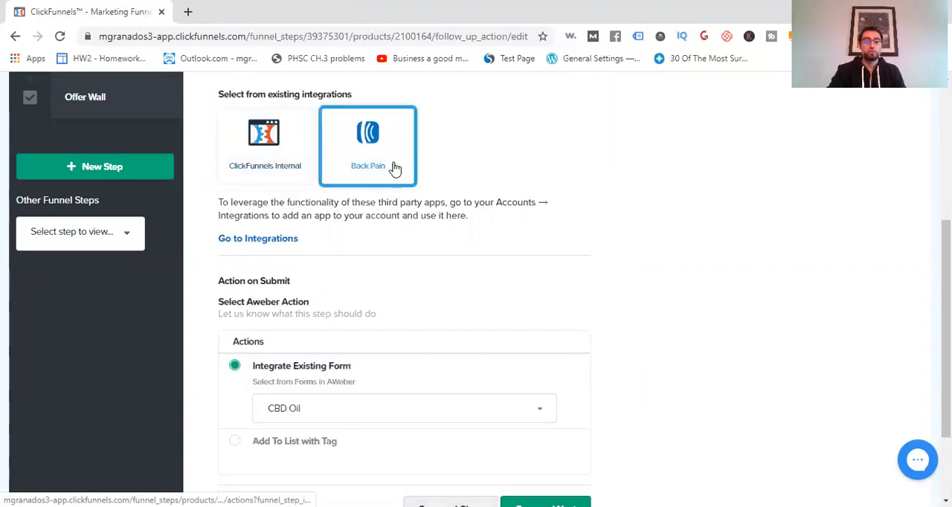
pyautogui.scroll(3)
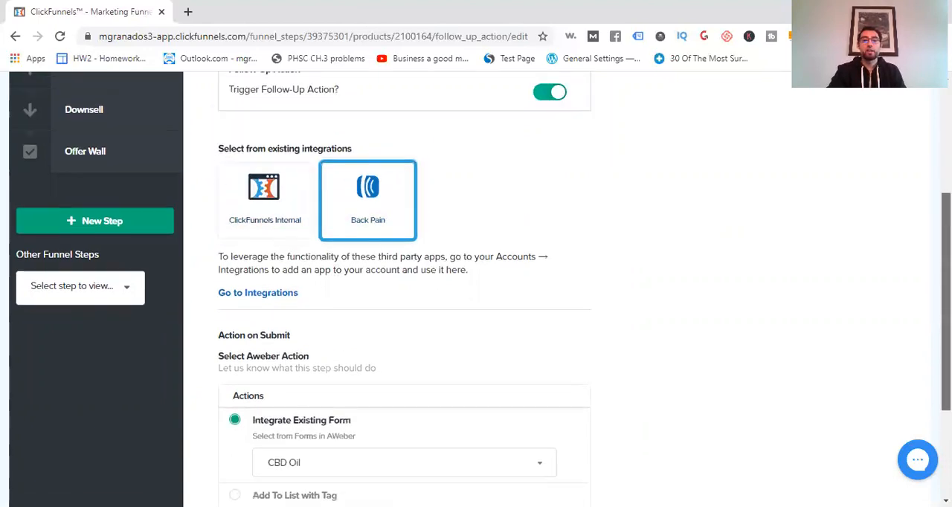
pyautogui.scroll(3)
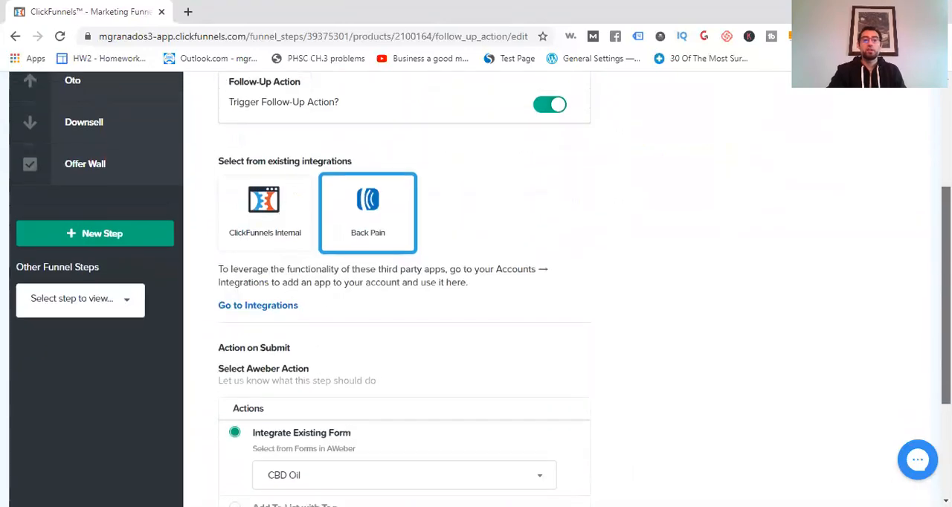
pyautogui.scroll(3)
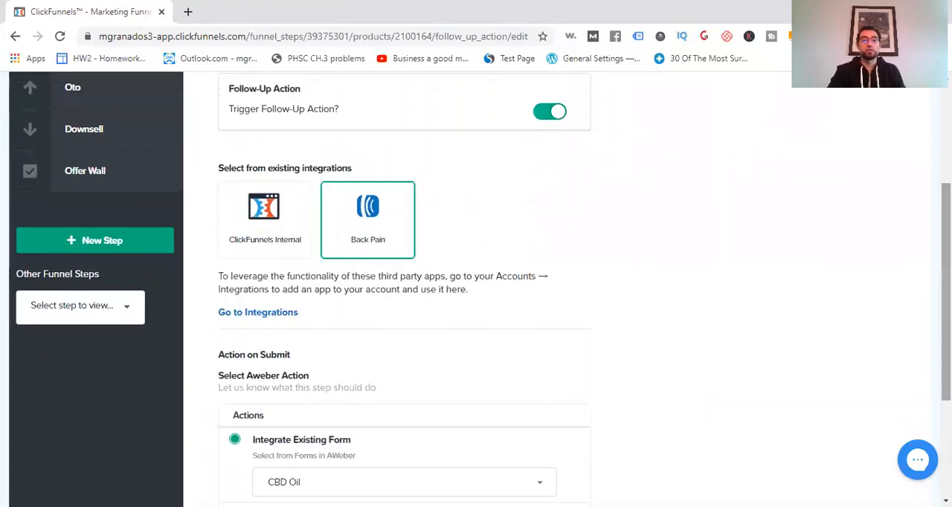
pyautogui.scroll(3)
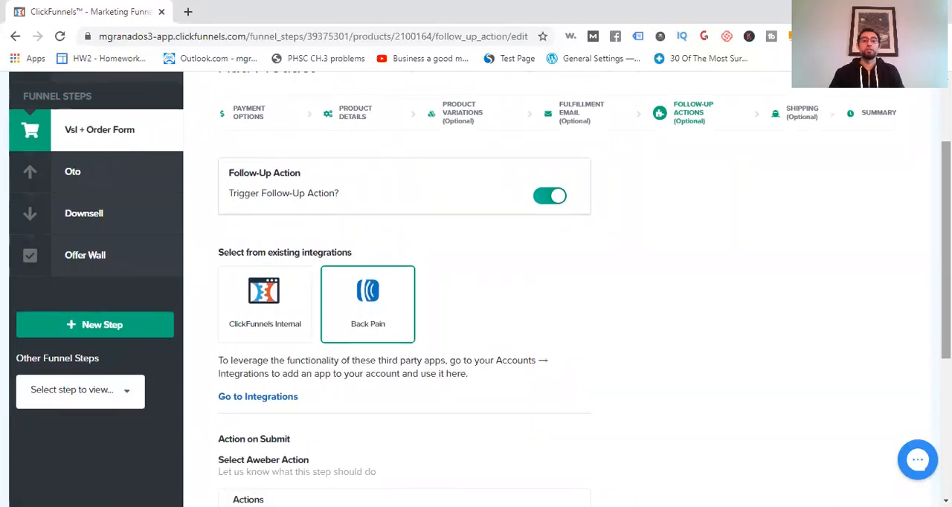
pyautogui.scroll(-3)
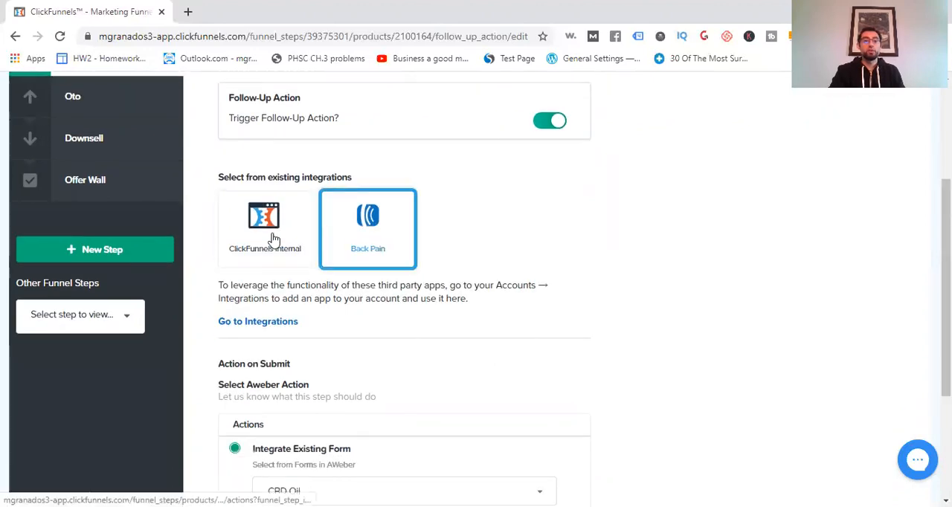
pyautogui.scroll(3)
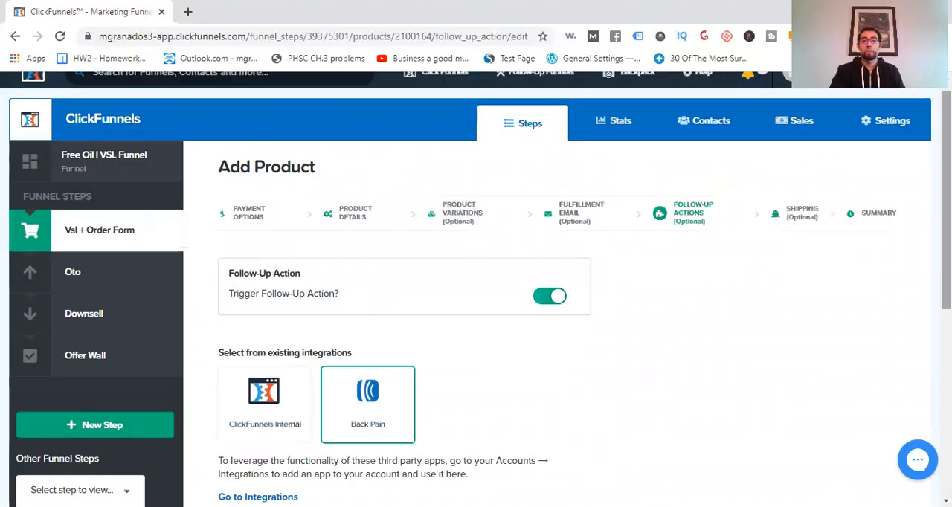
pyautogui.moveTo(408, 390)
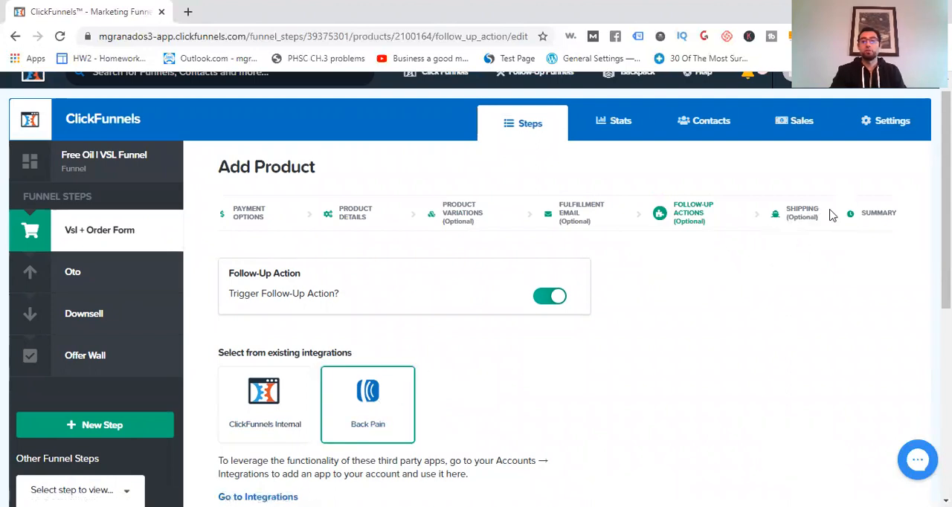
pyautogui.scroll(-3)
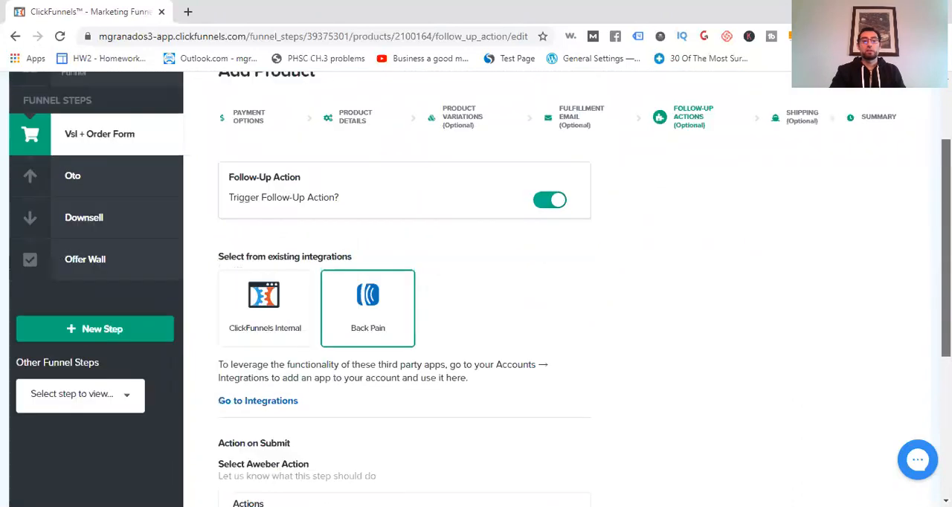
pyautogui.scroll(-3)
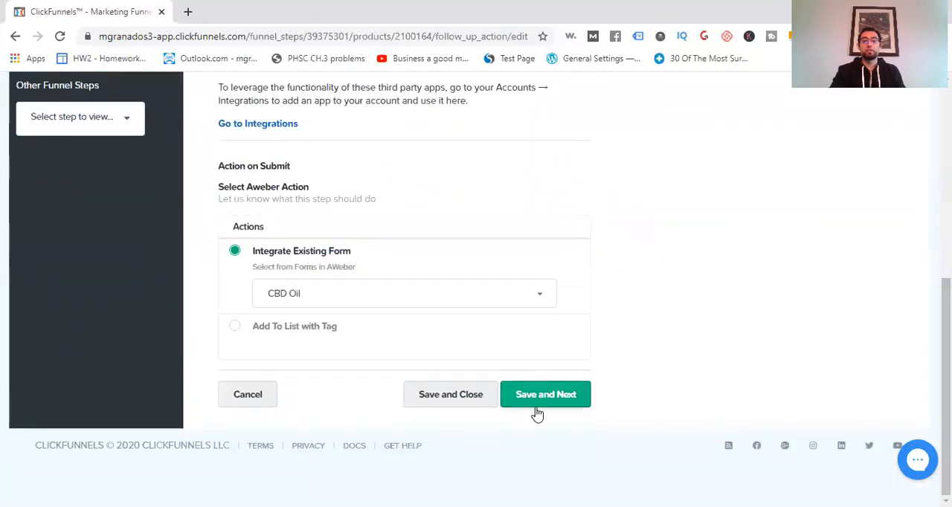
pyautogui.moveTo(283, 281)
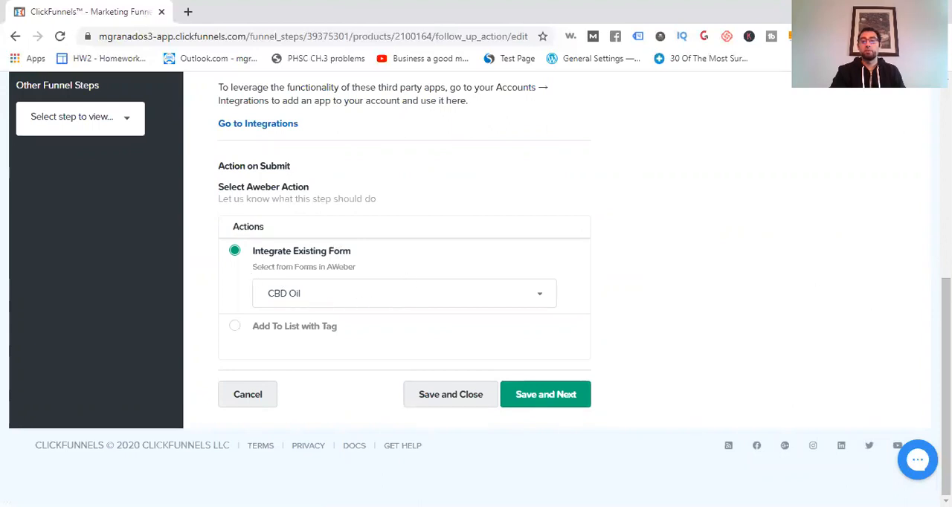
pyautogui.scroll(3)
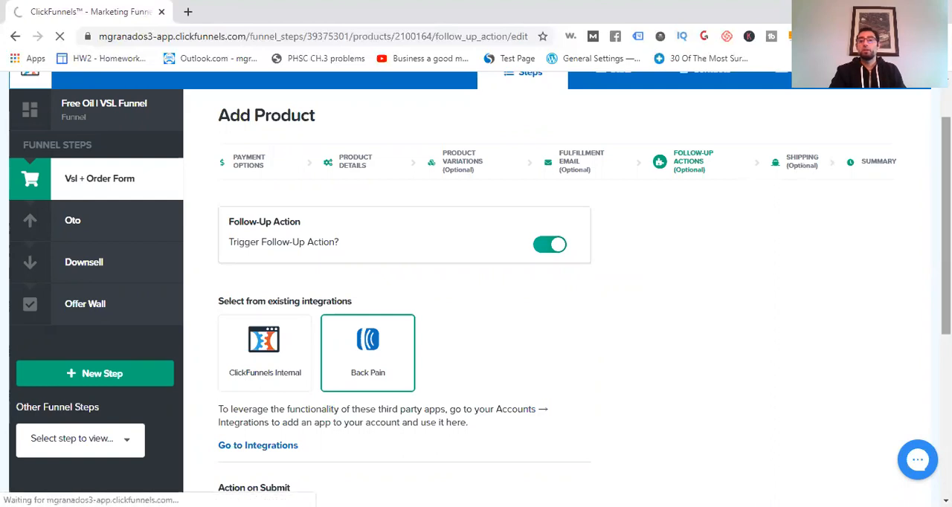
# - Save follow-up settings, mark the product as physical requiring shipping, and continue to Summary
pyautogui.click(802, 160)
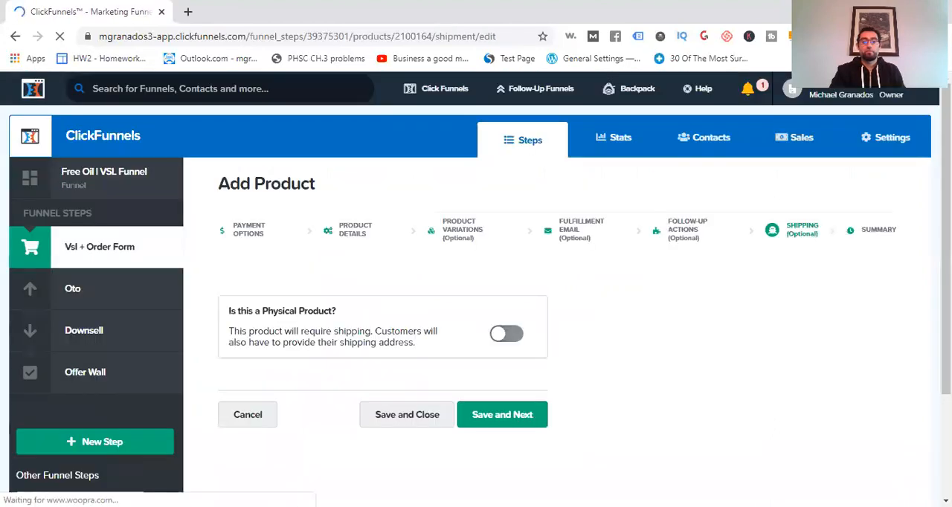
pyautogui.scroll(3)
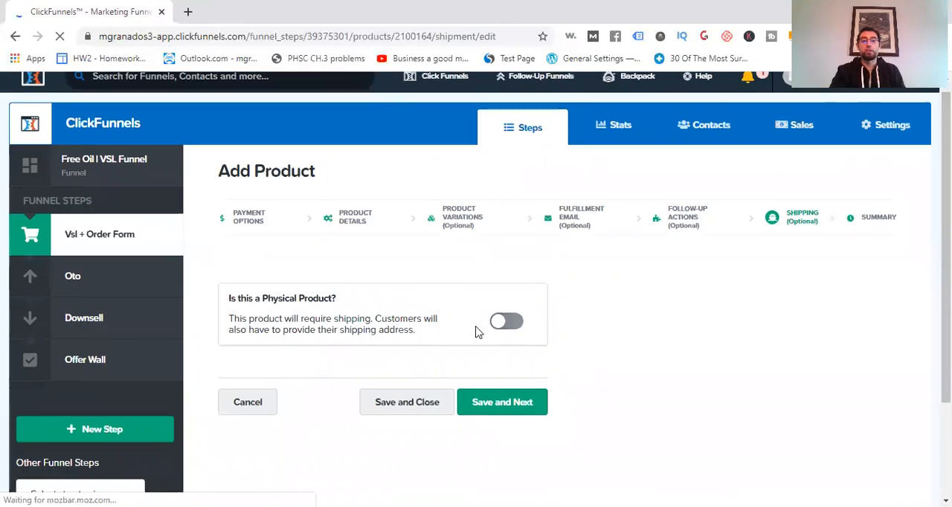
pyautogui.click(505, 322)
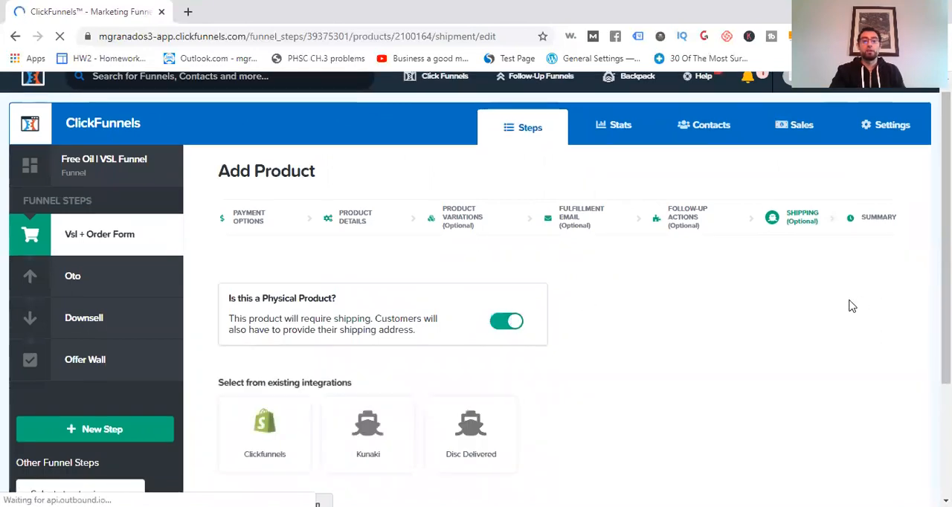
pyautogui.scroll(-3)
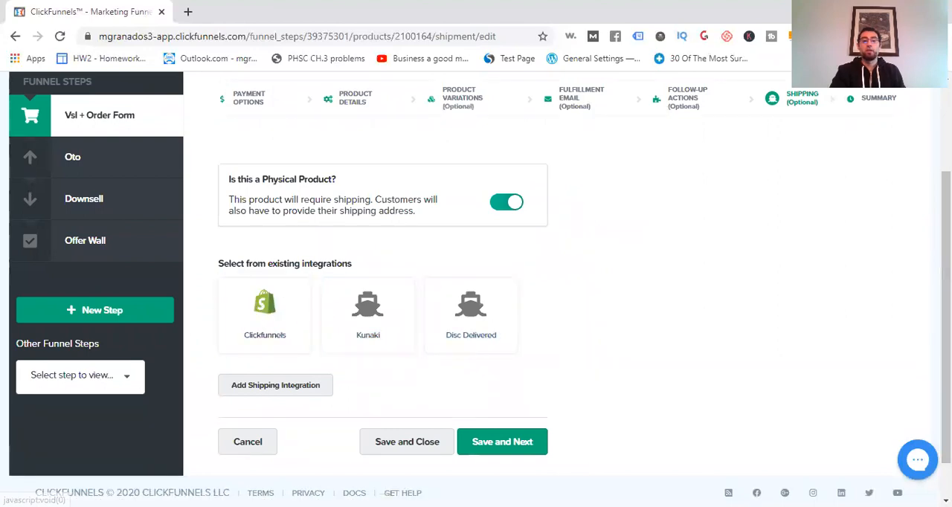
pyautogui.scroll(-3)
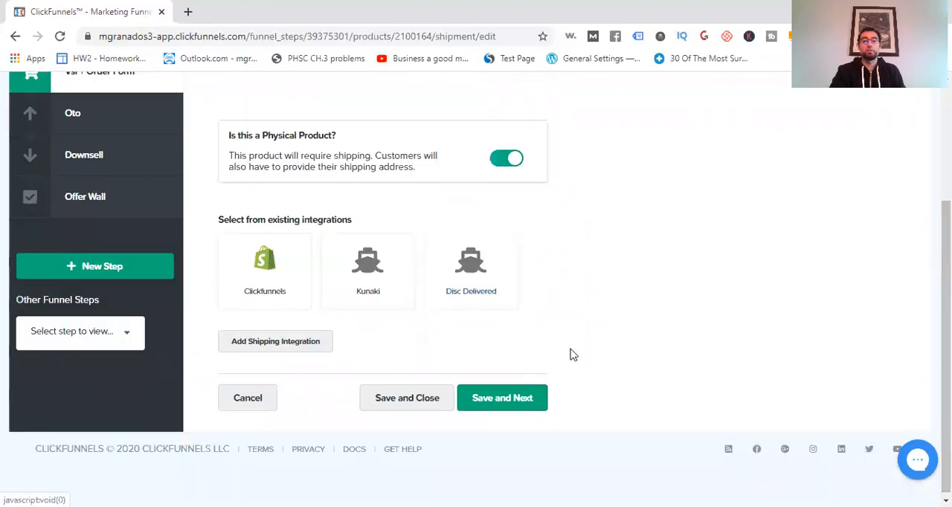
pyautogui.rightClick(574, 354)
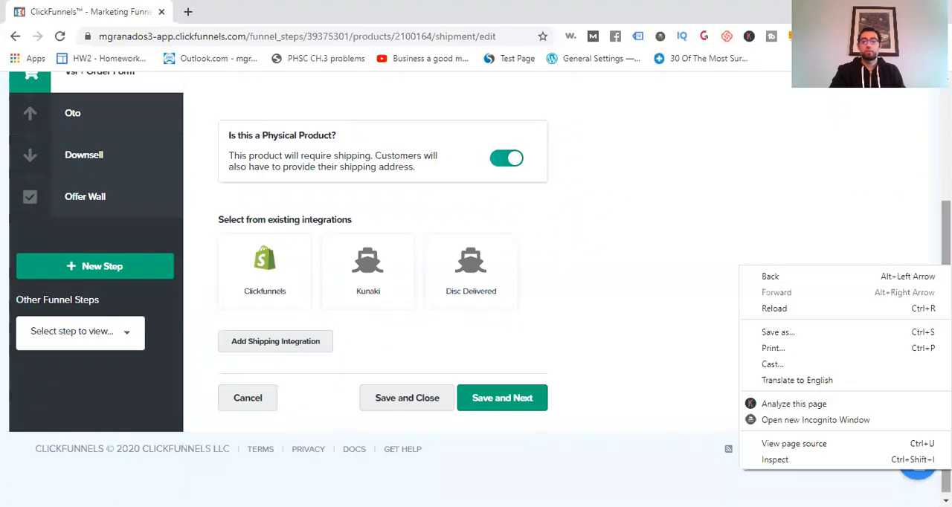
pyautogui.click(774, 308)
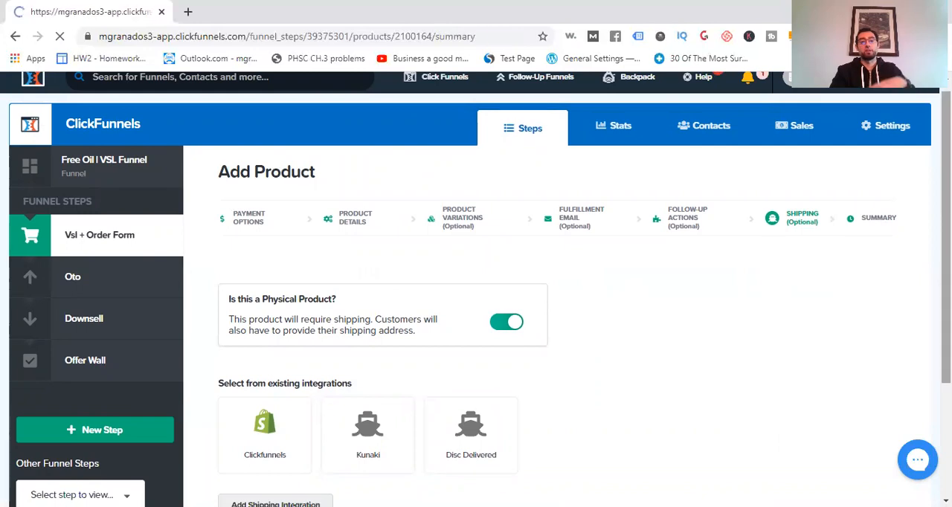
# - Review the CBD product summary down to the VSL + Order Form step settings
pyautogui.click(877, 218)
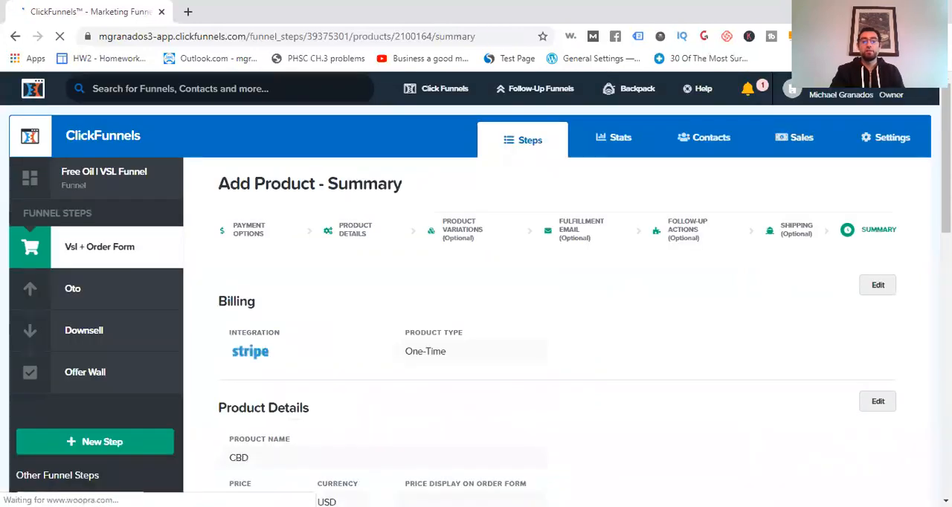
pyautogui.scroll(-3)
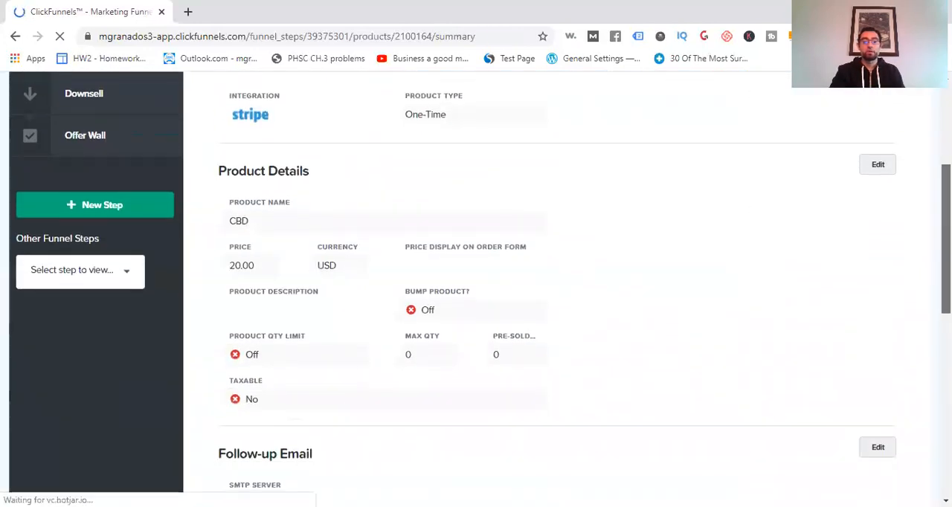
pyautogui.scroll(-3)
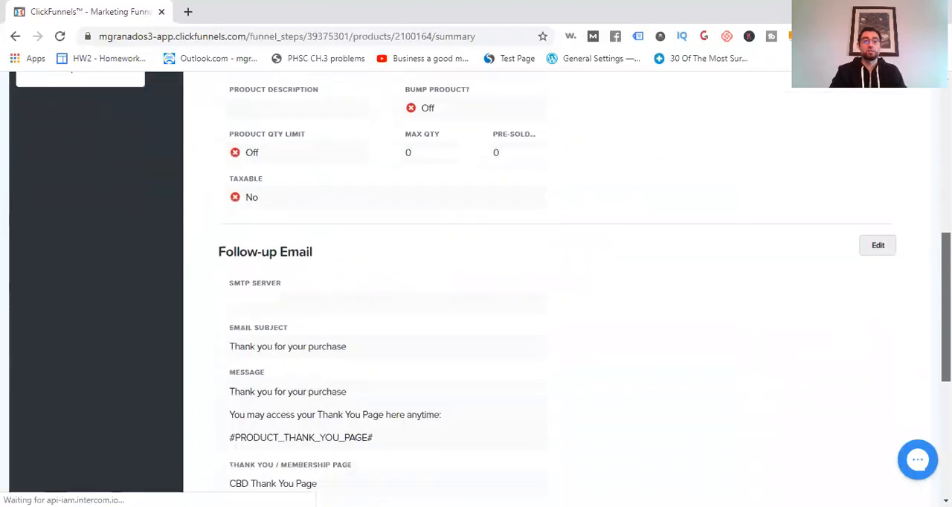
pyautogui.scroll(-3)
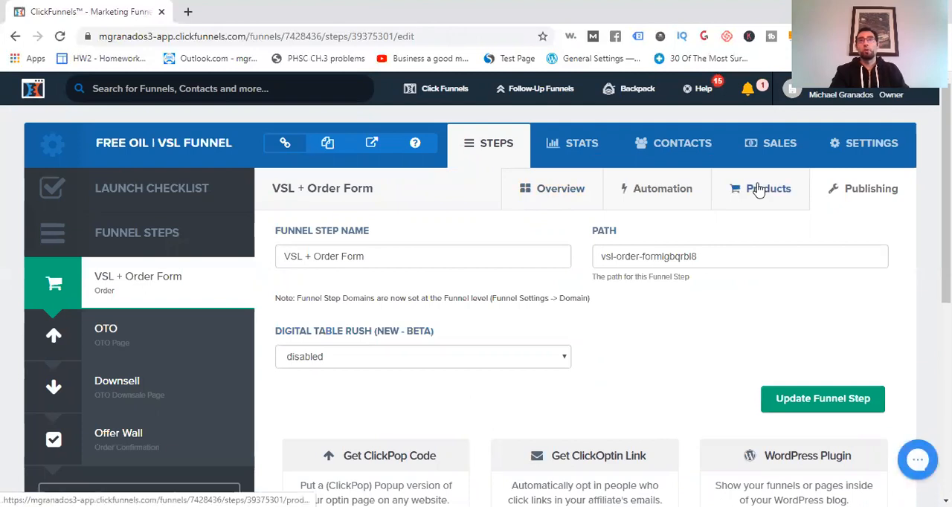
# - Add another product from the order form's Products list
pyautogui.click(767, 187)
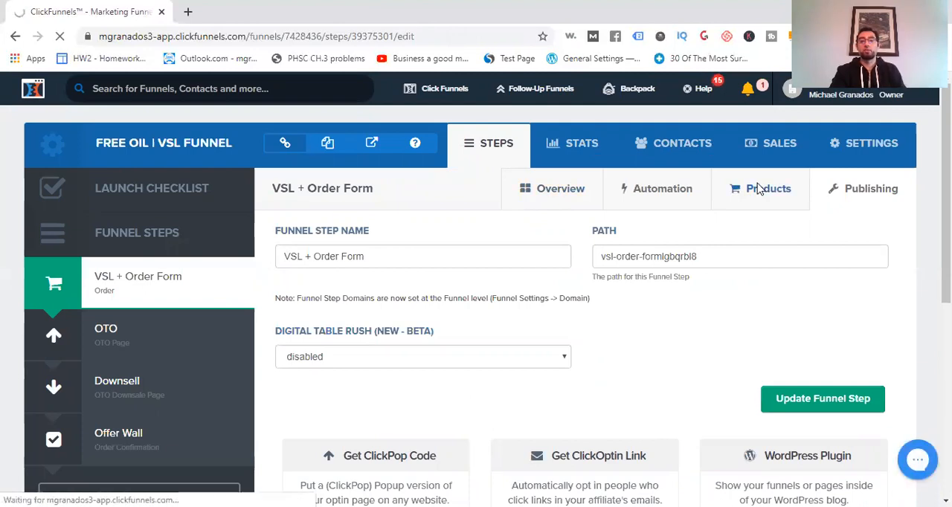
pyautogui.click(769, 187)
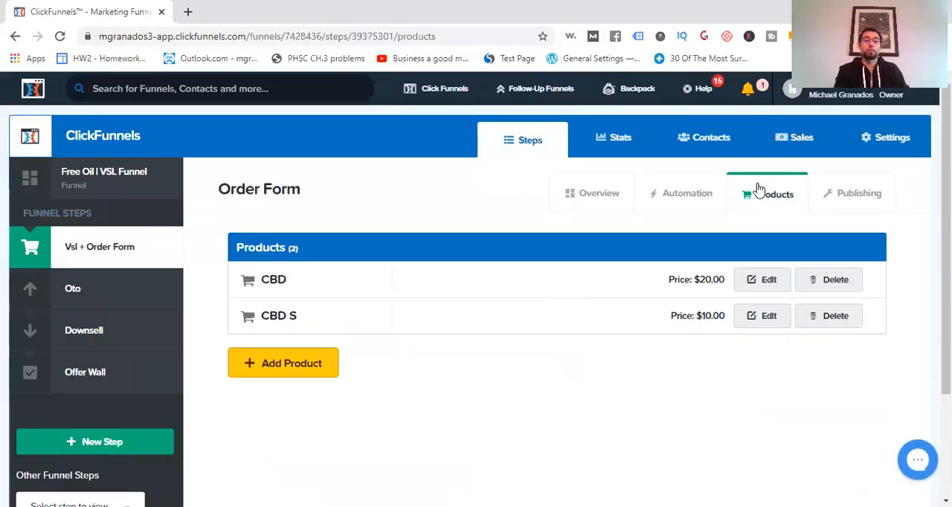
pyautogui.click(283, 363)
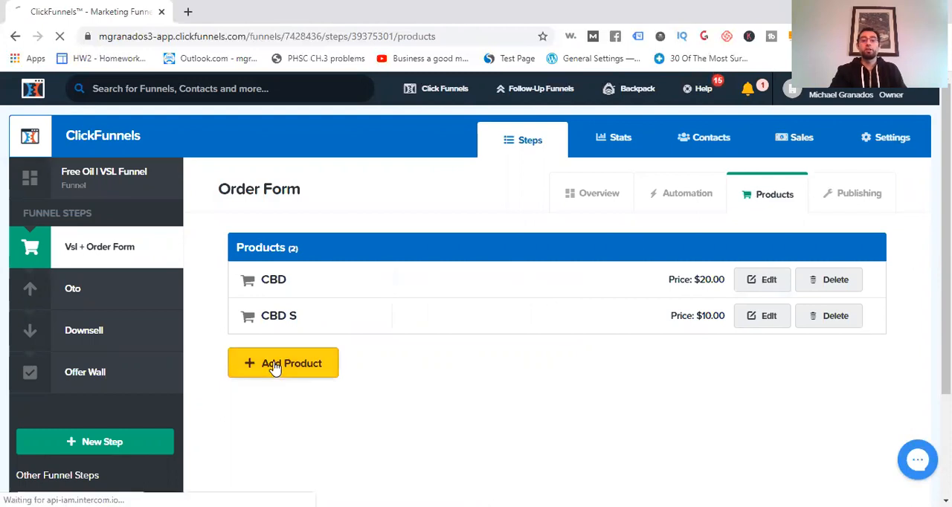
pyautogui.click(282, 362)
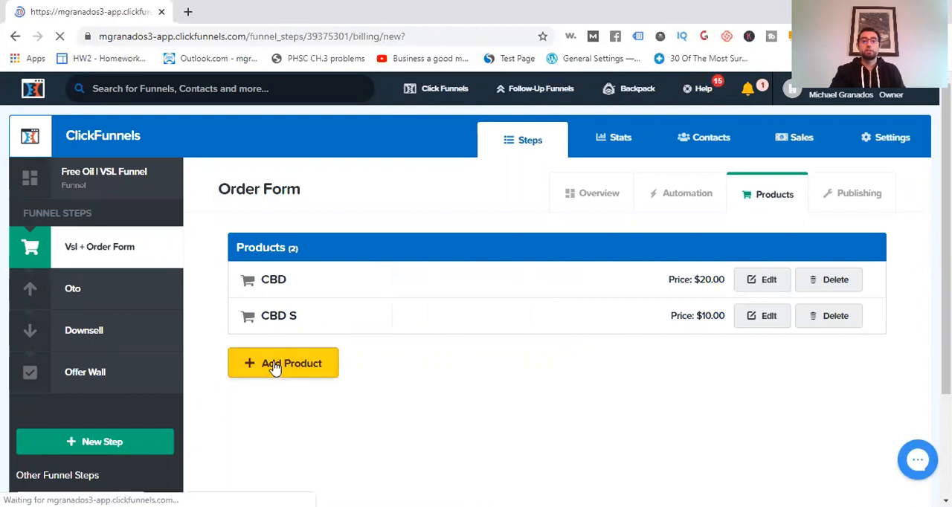
pyautogui.click(283, 363)
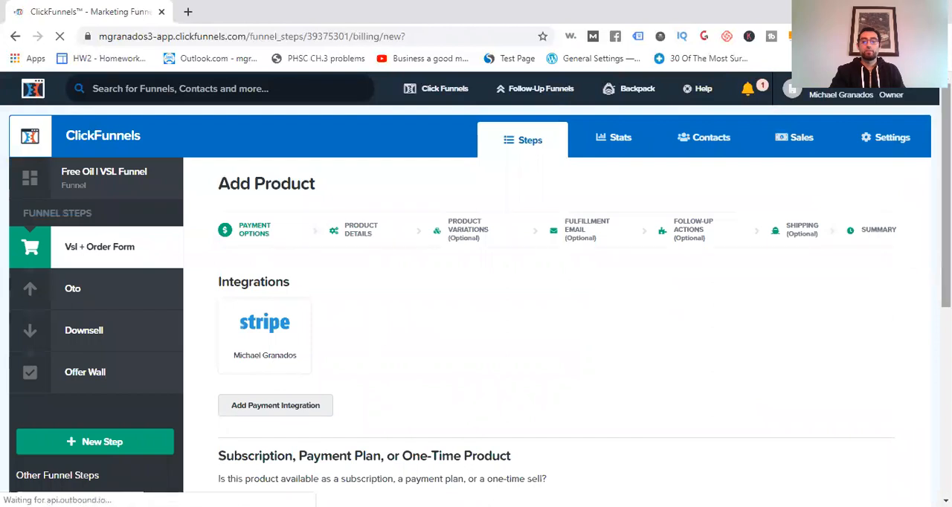
# - Keep Stripe with a One-Time payment and save to reach the product details
pyautogui.scroll(-3)
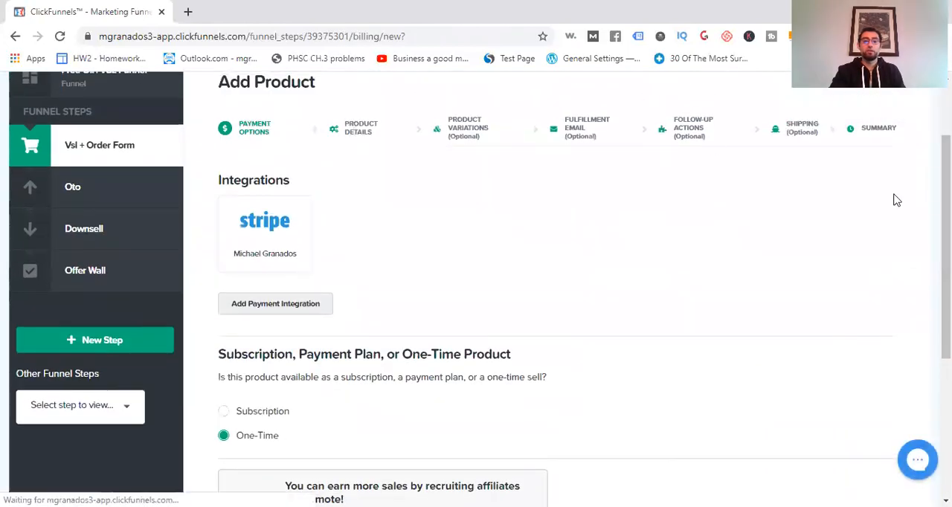
pyautogui.scroll(3)
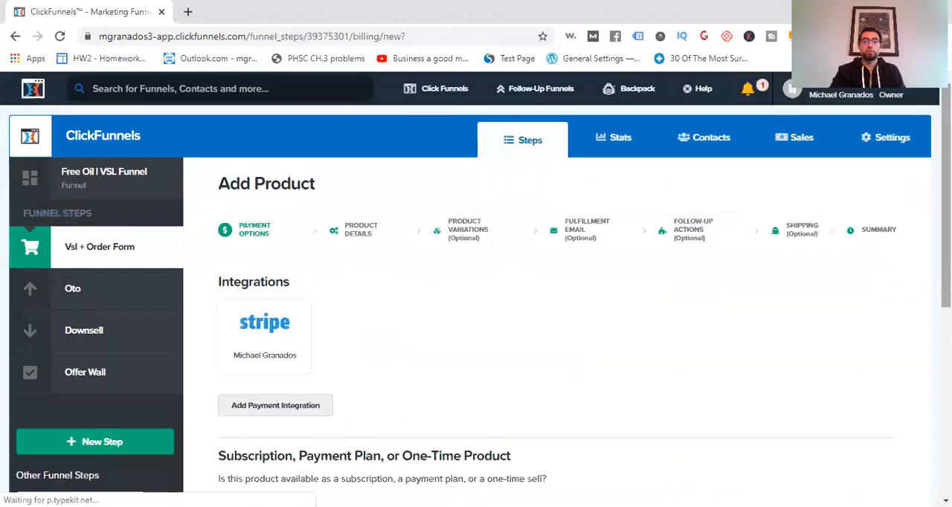
pyautogui.scroll(-3)
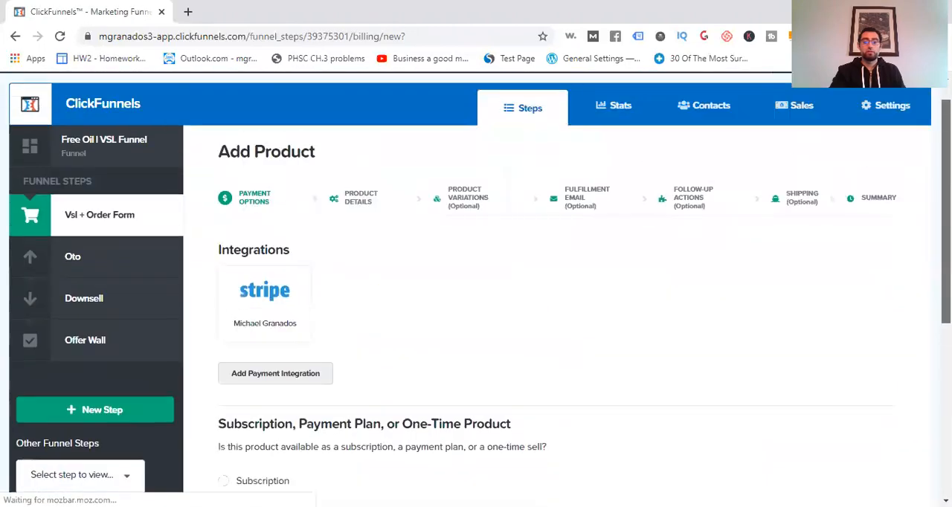
pyautogui.click(467, 196)
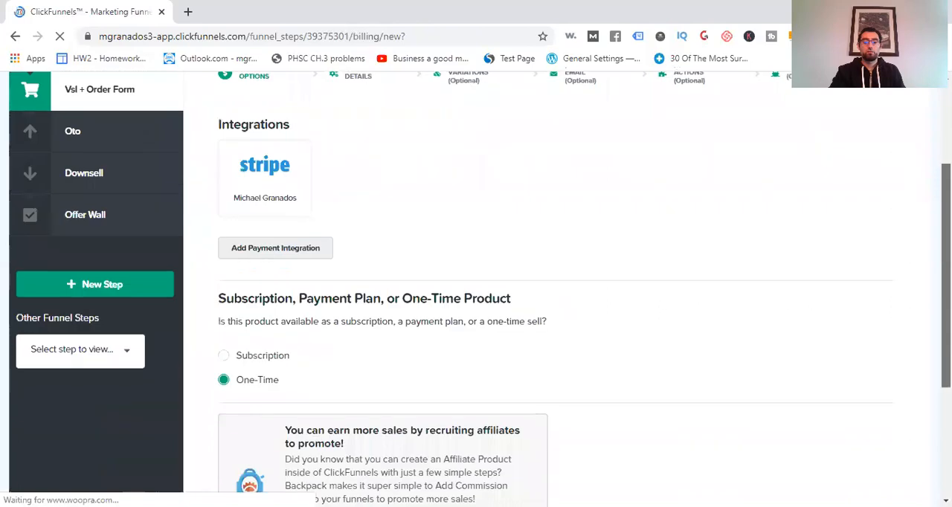
pyautogui.scroll(-3)
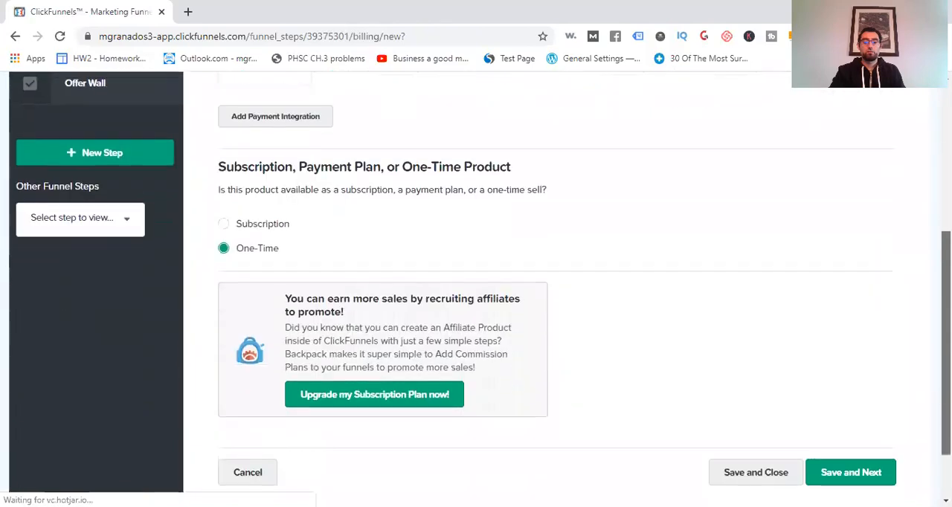
pyautogui.scroll(-3)
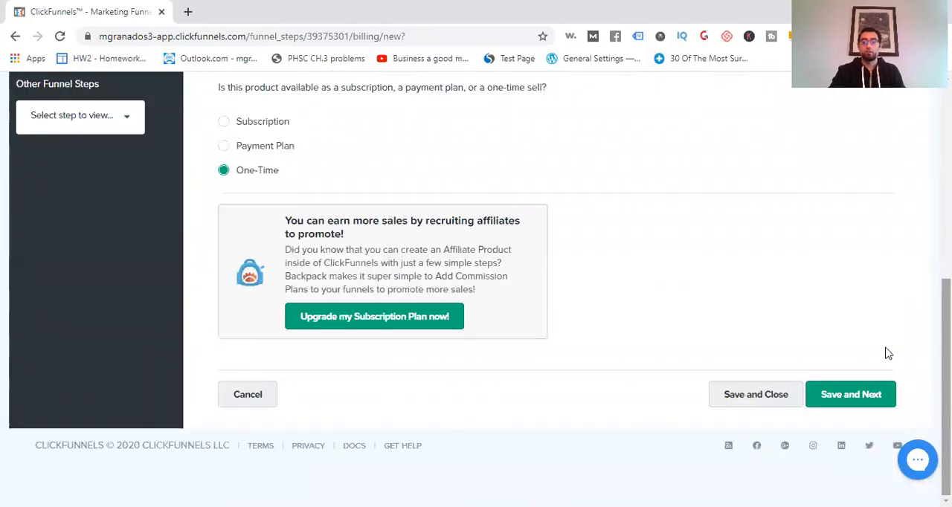
pyautogui.click(850, 394)
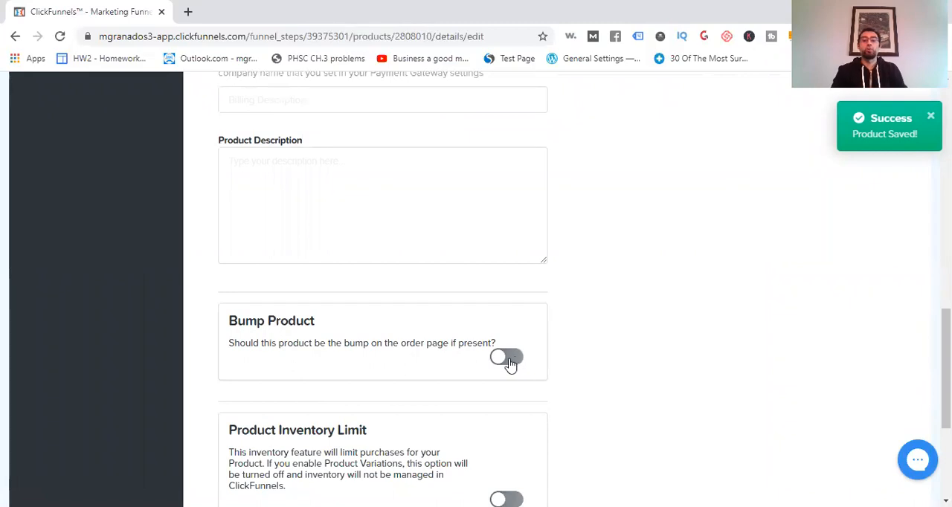
pyautogui.moveTo(469, 364)
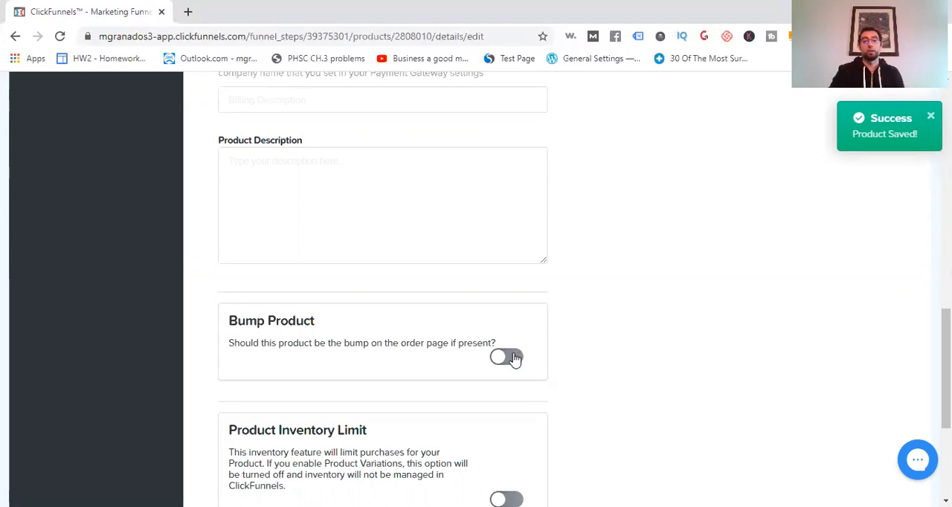
# - Switch the Bump Product toggle on and save, leaving the default name and 0.00 USD price
pyautogui.click(506, 357)
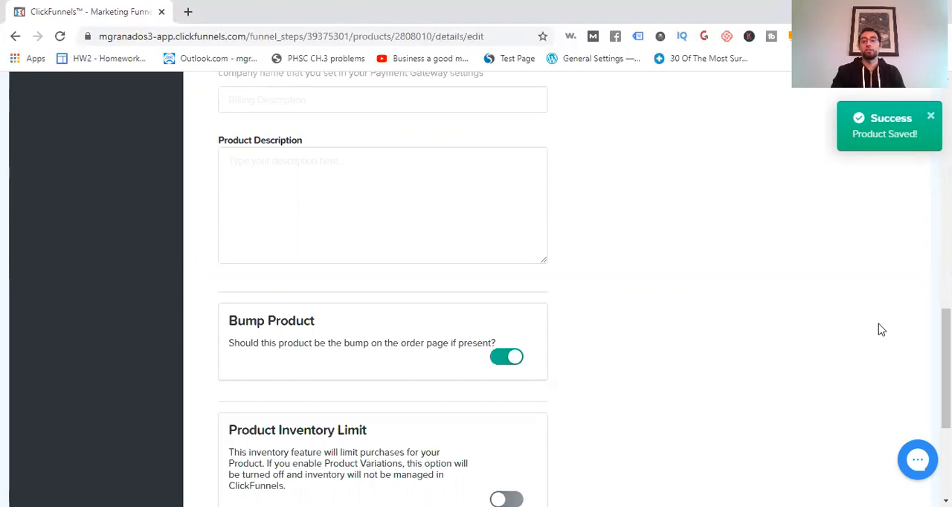
pyautogui.scroll(-3)
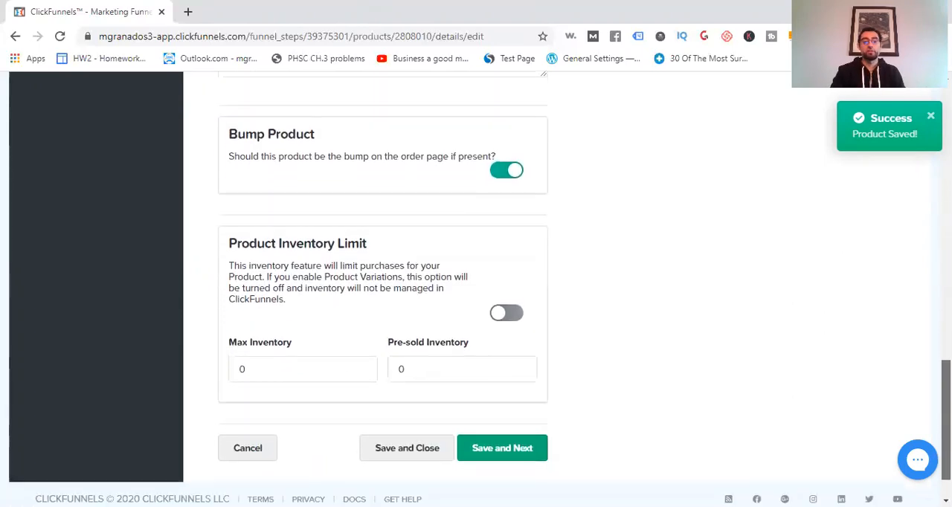
pyautogui.click(502, 448)
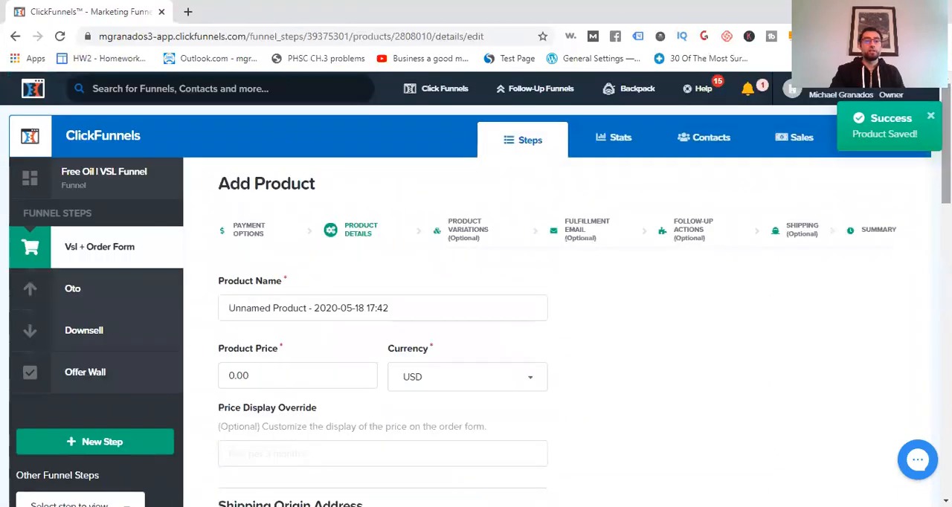
pyautogui.moveTo(552, 217)
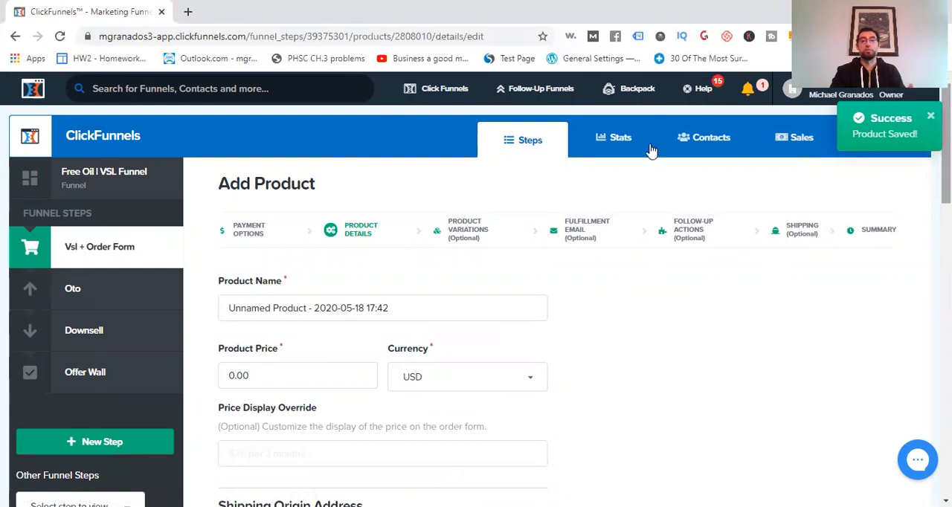
# - Navigate via Funnels back to the VSL + Order Form step and select its Automation tab
pyautogui.click(445, 89)
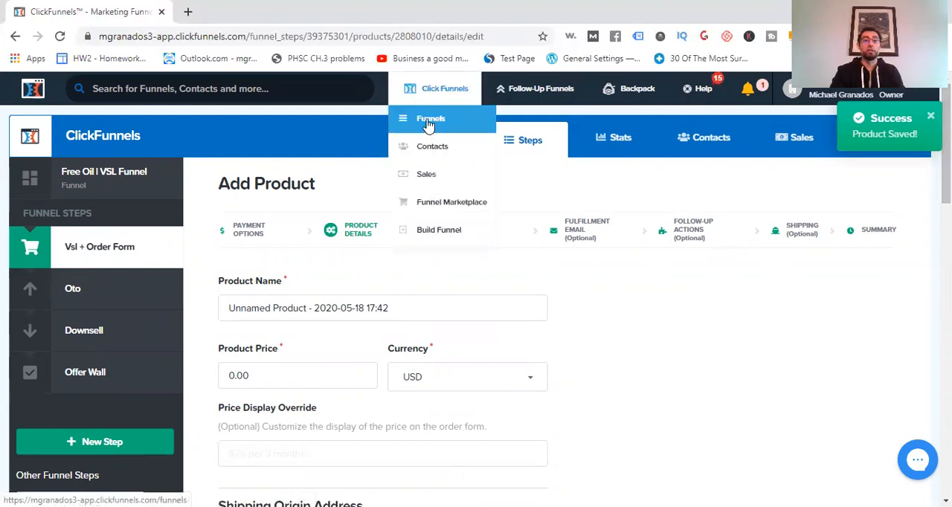
pyautogui.click(432, 119)
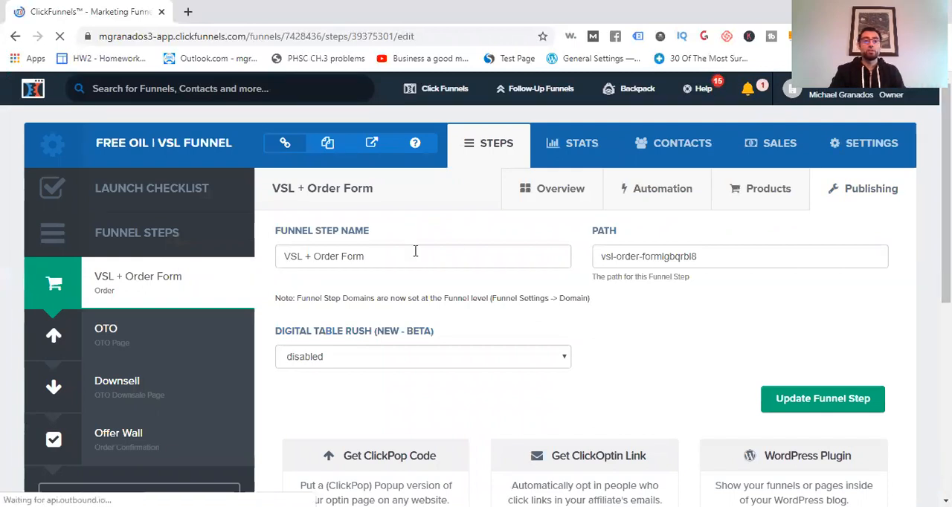
pyautogui.scroll(-3)
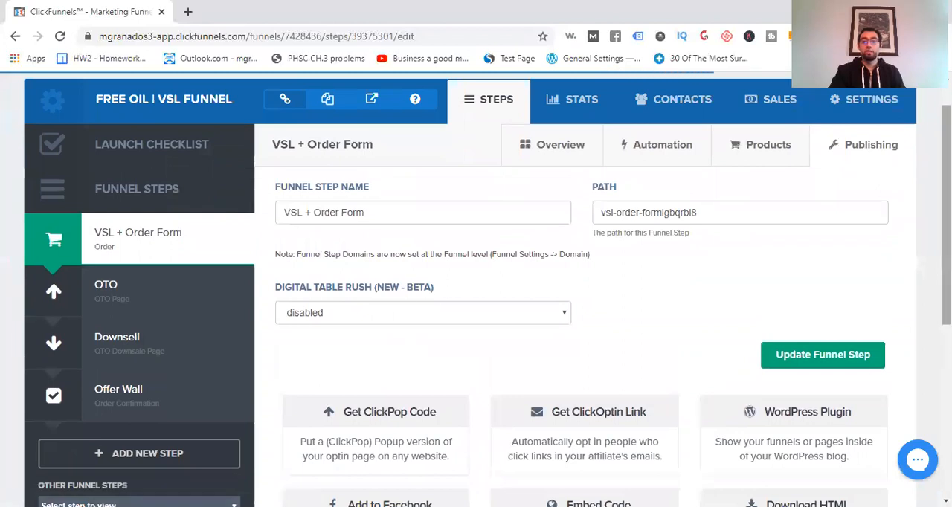
pyautogui.moveTo(542, 124)
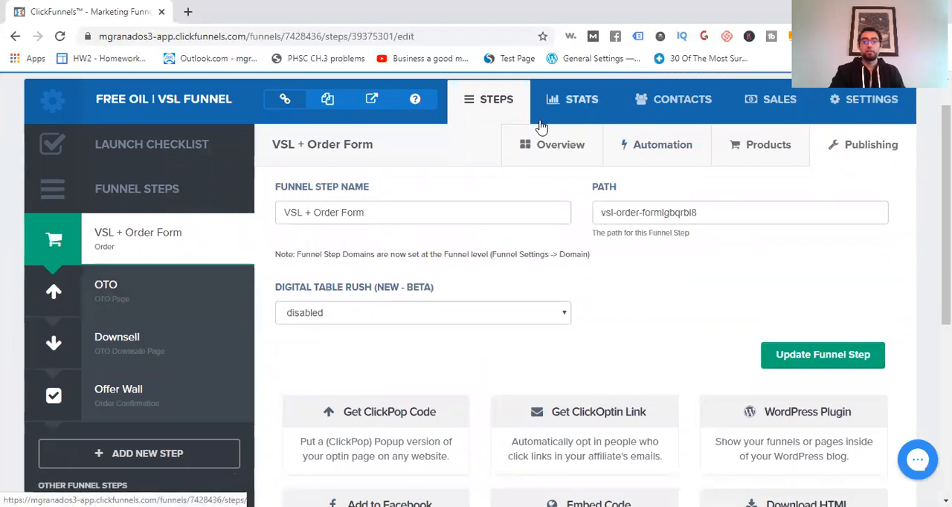
pyautogui.click(662, 144)
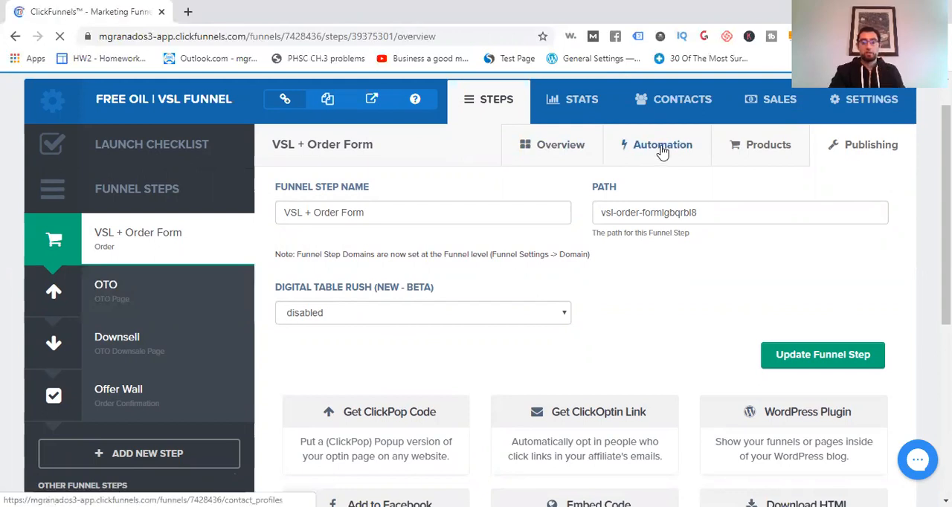
pyautogui.click(660, 144)
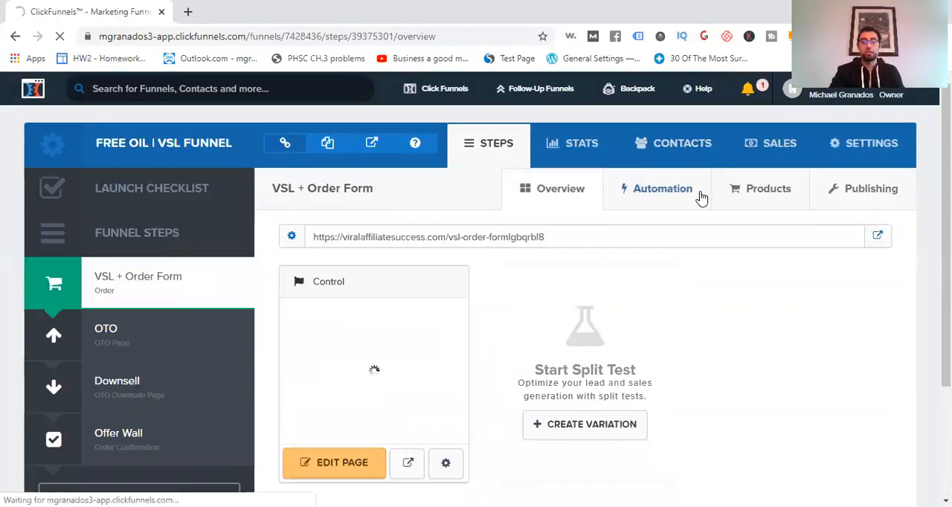
pyautogui.click(662, 188)
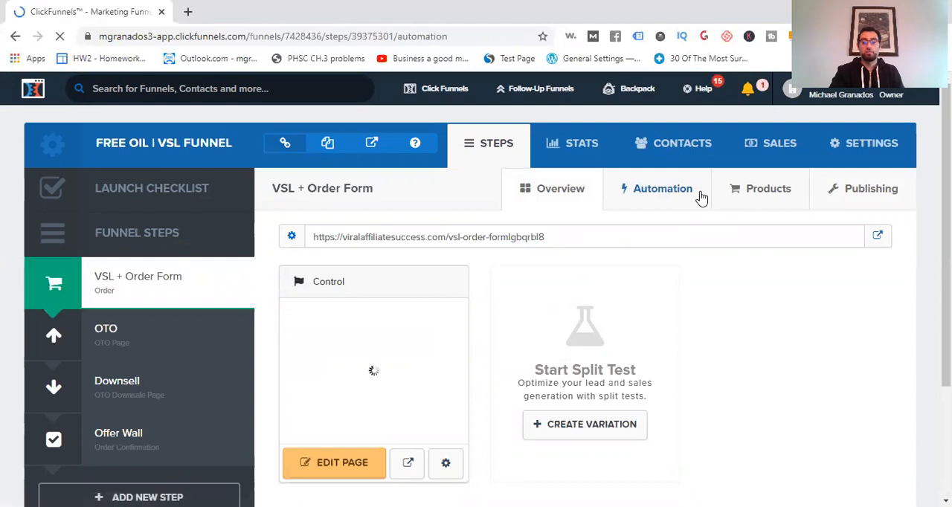
# - Show the Everyone, Saw Page But Didn't Purchase and Purchased trigger sections
pyautogui.click(660, 187)
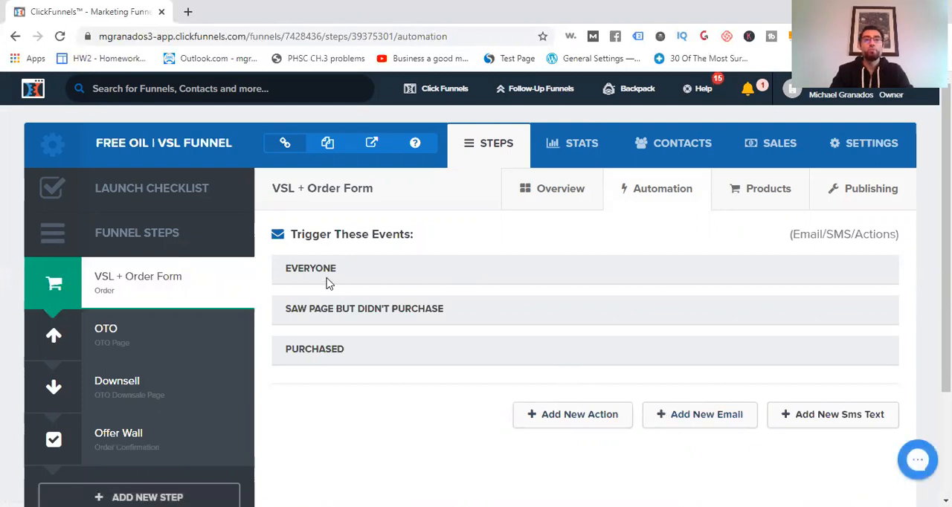
pyautogui.moveTo(675, 419)
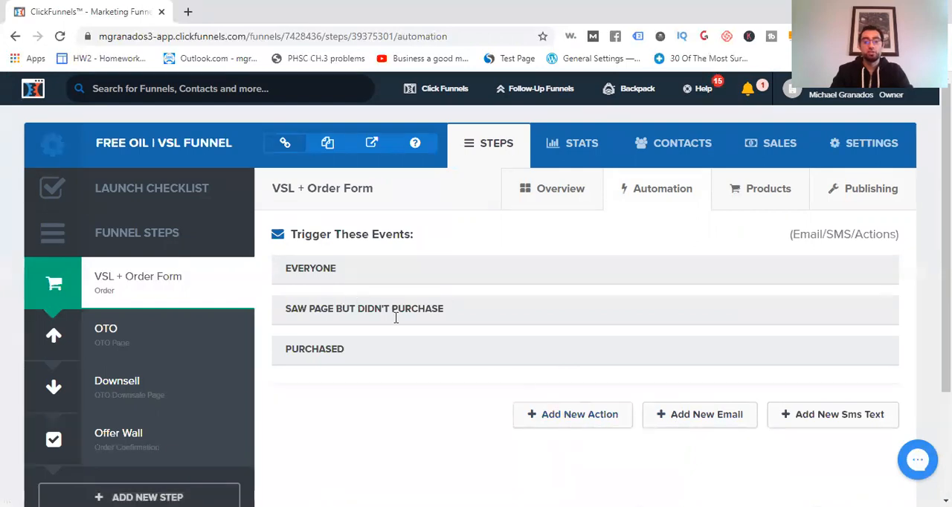
pyautogui.moveTo(602, 438)
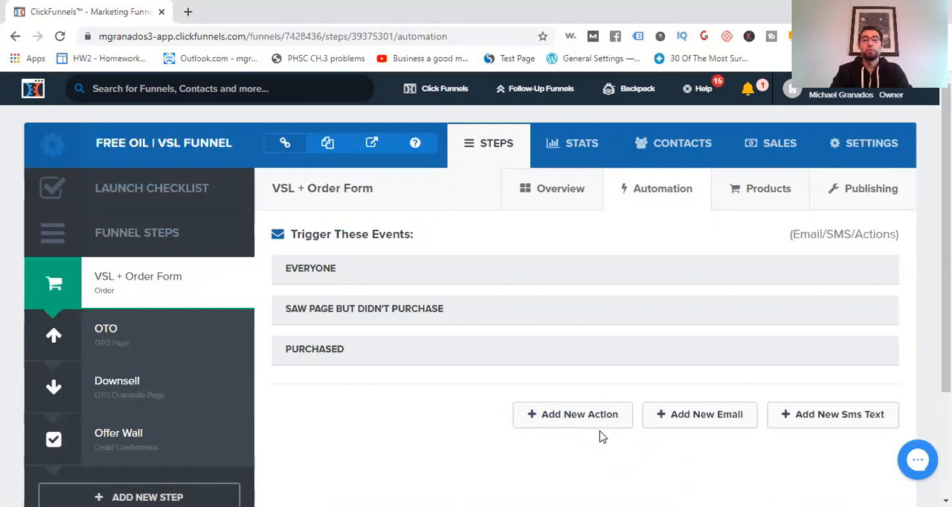
pyautogui.moveTo(747, 454)
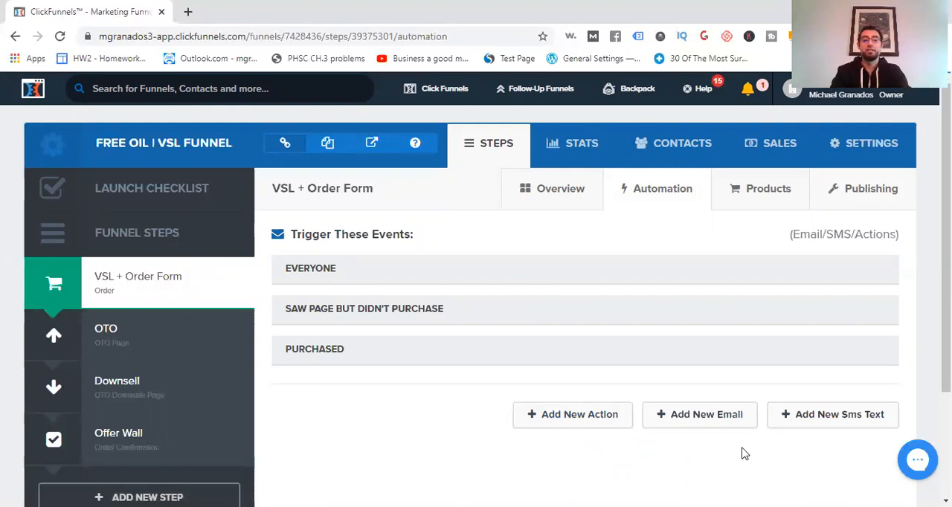
pyautogui.moveTo(702, 424)
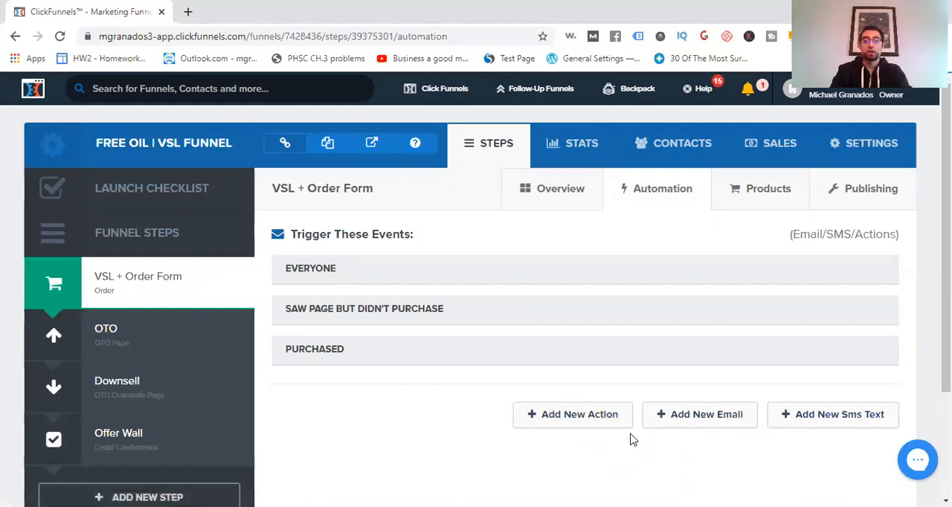
pyautogui.moveTo(382, 447)
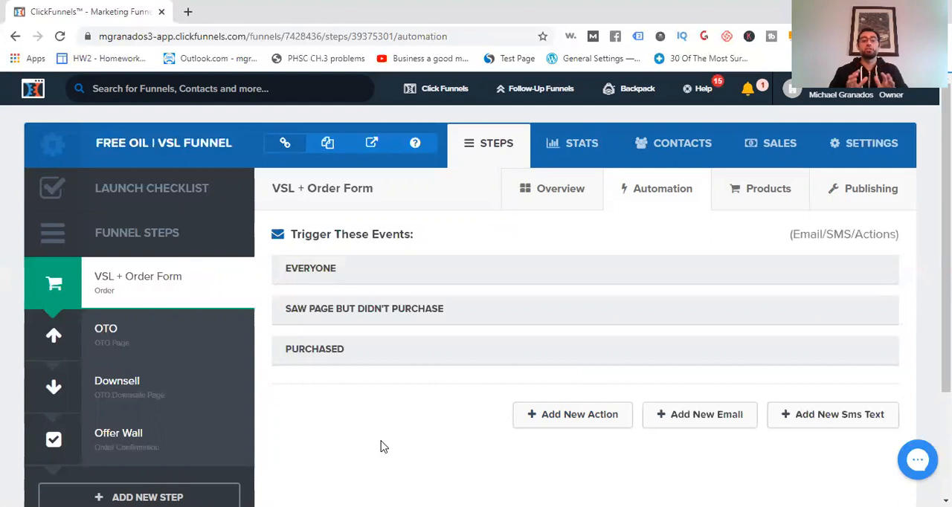
pyautogui.moveTo(393, 439)
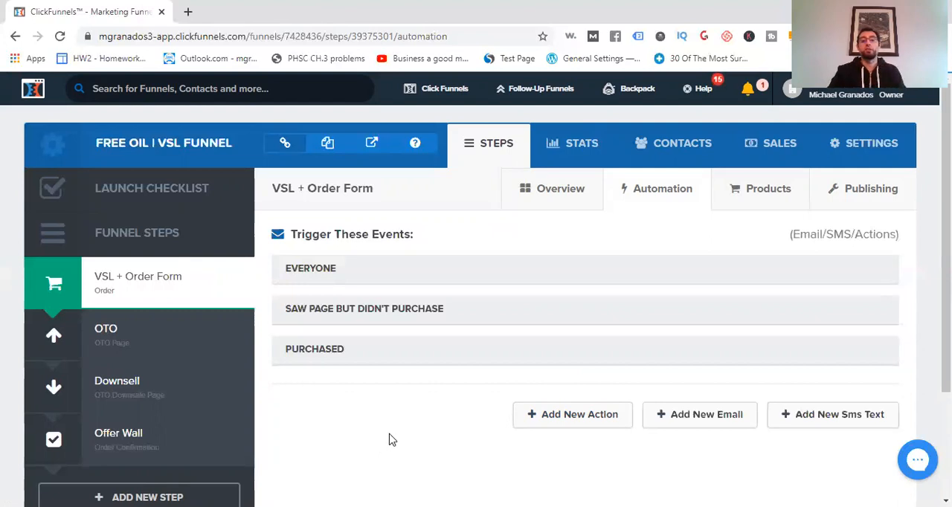